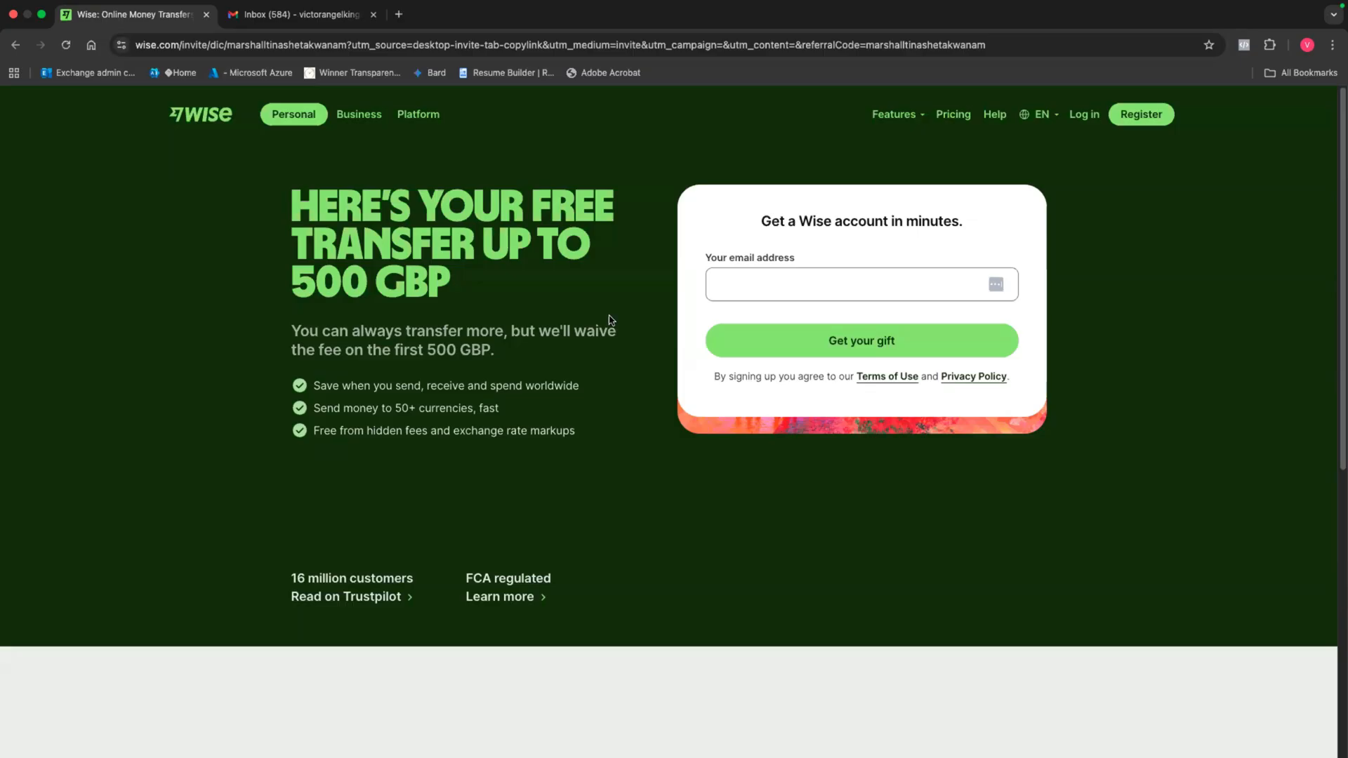
mouse_move(190, 120)
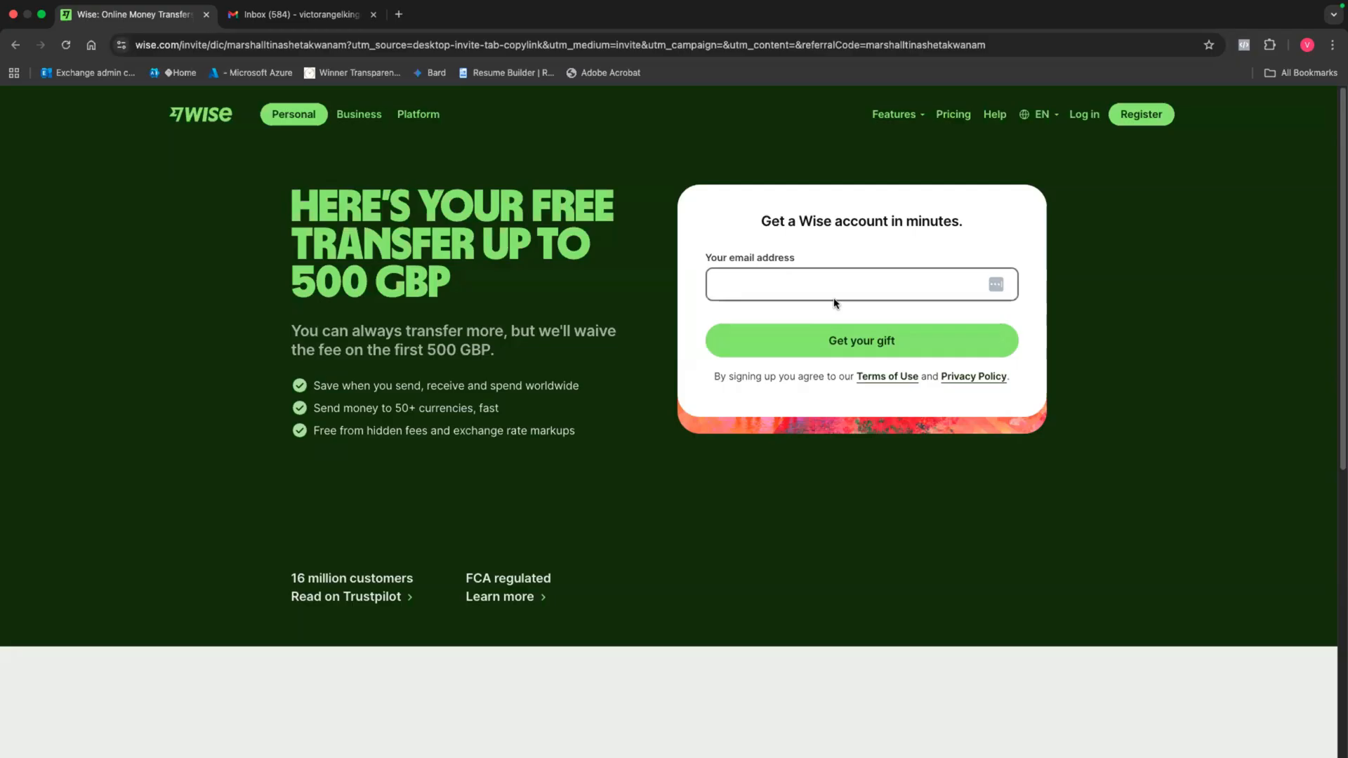
mouse_move(830, 285)
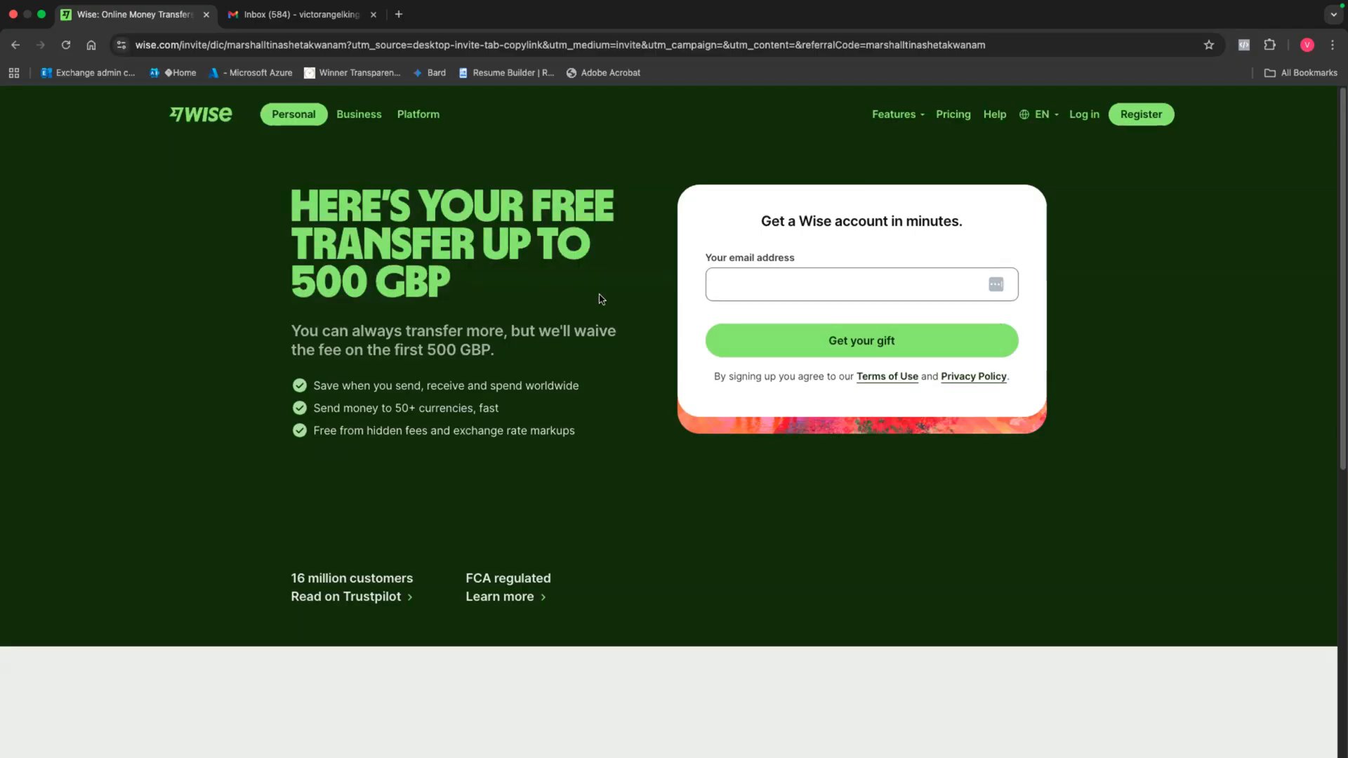
mouse_move(307, 254)
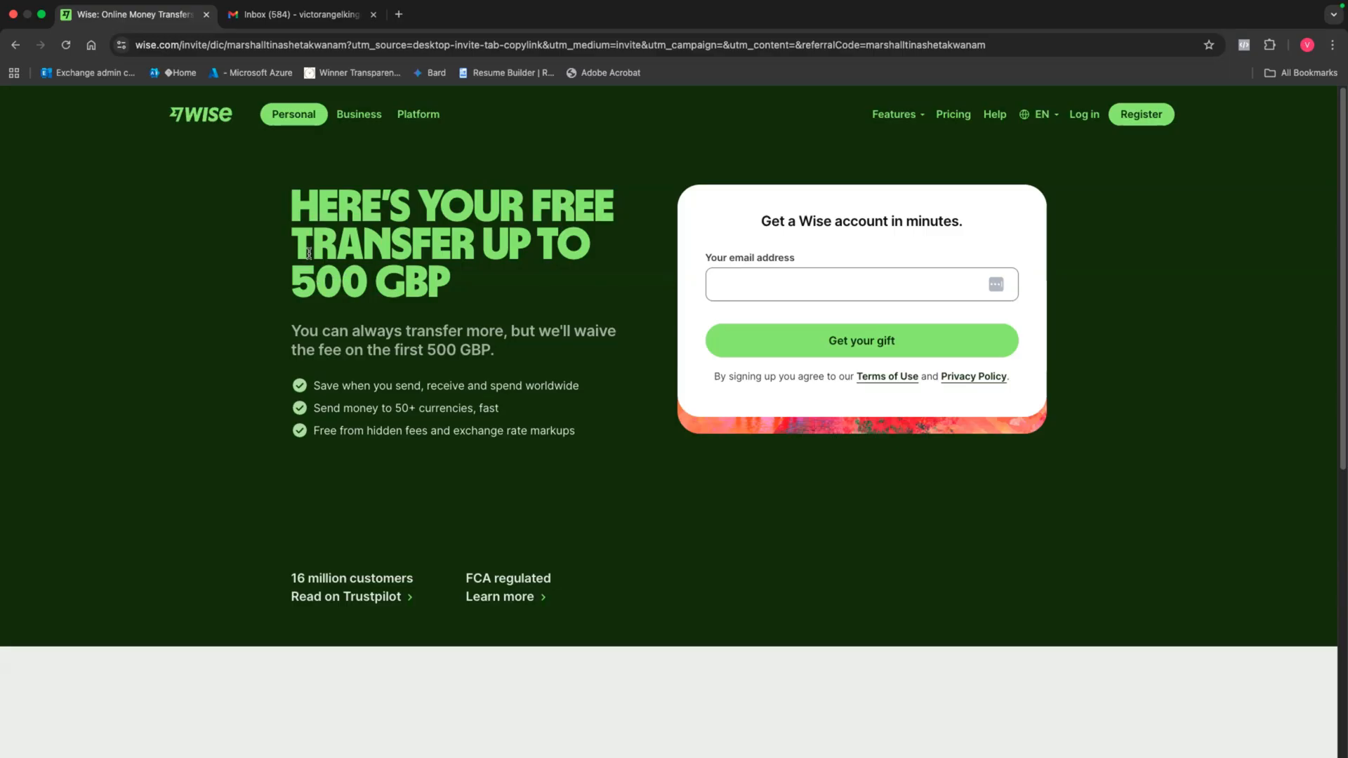
- Review the 500 GBP referral headline and submit the email to begin signing up
drag(308, 252, 454, 288)
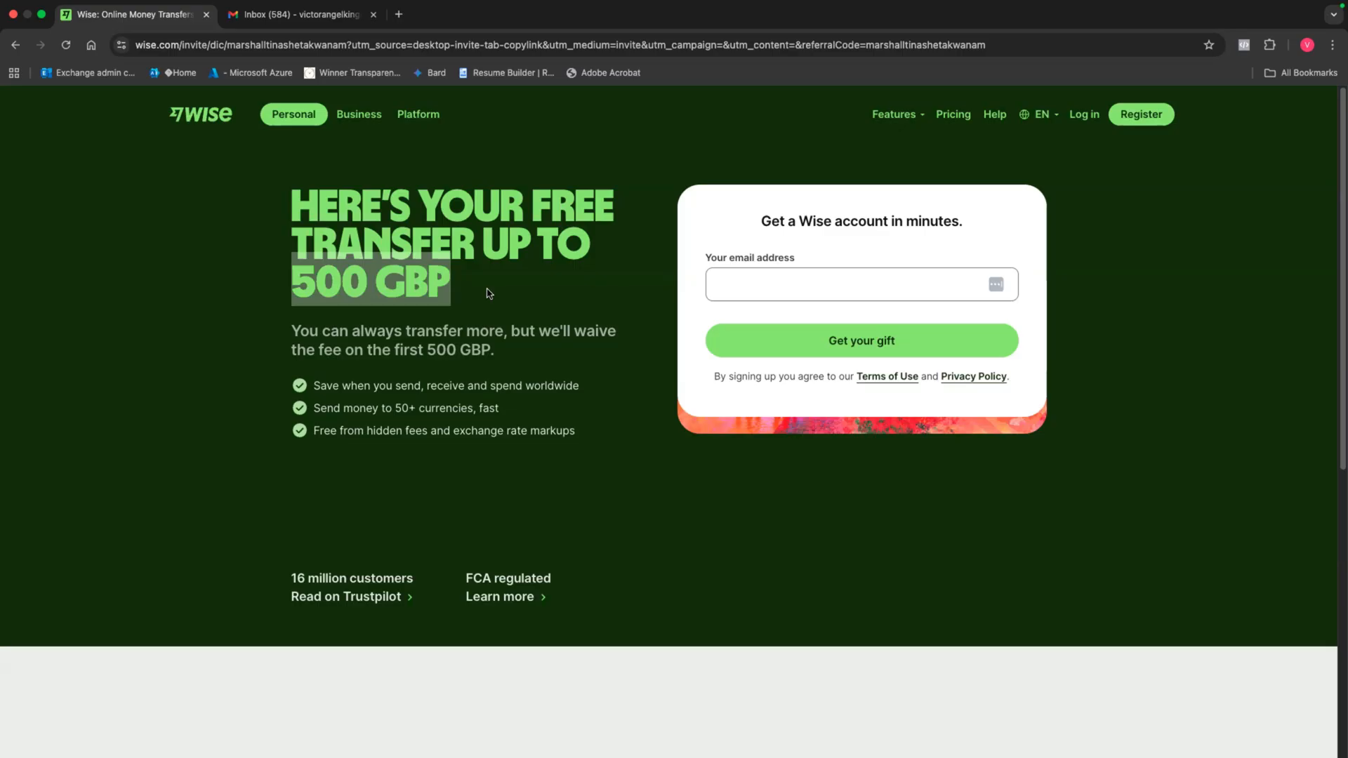
mouse_move(530, 305)
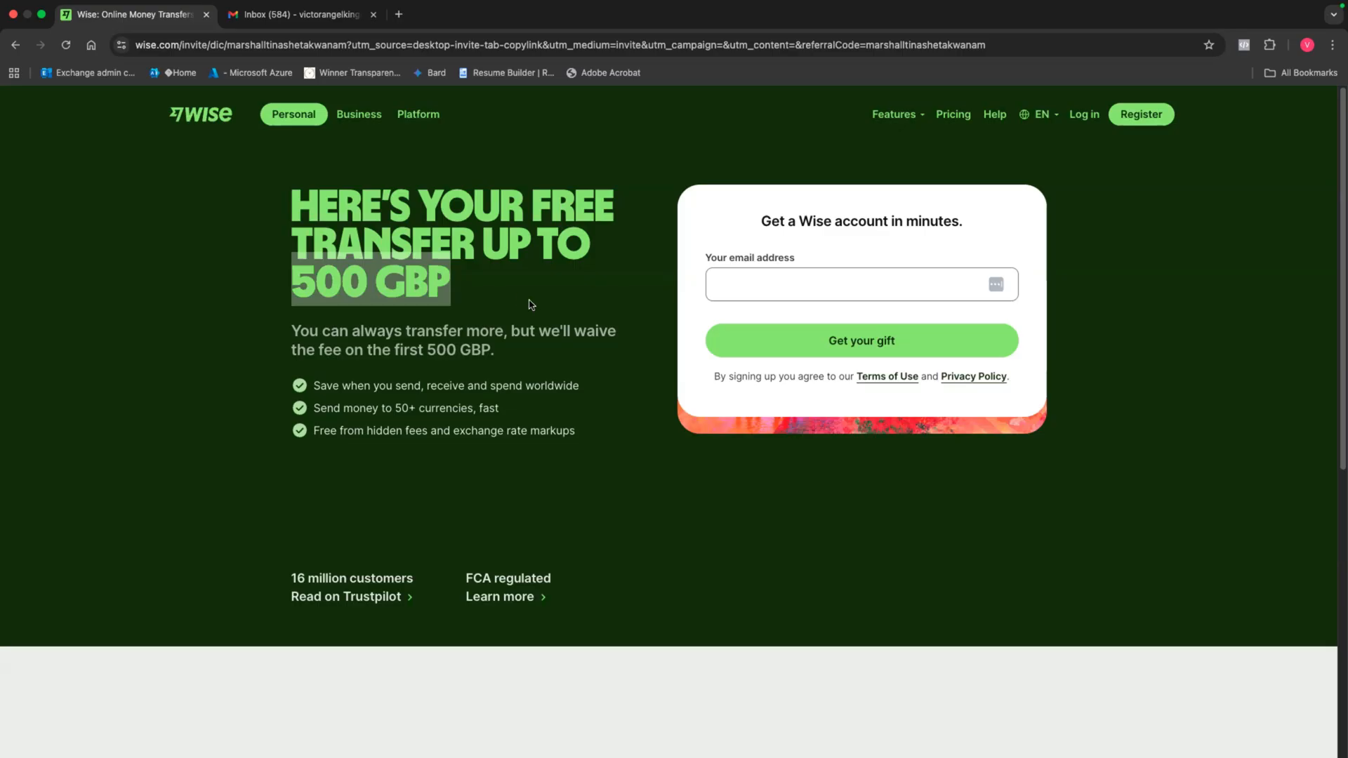
mouse_move(615, 308)
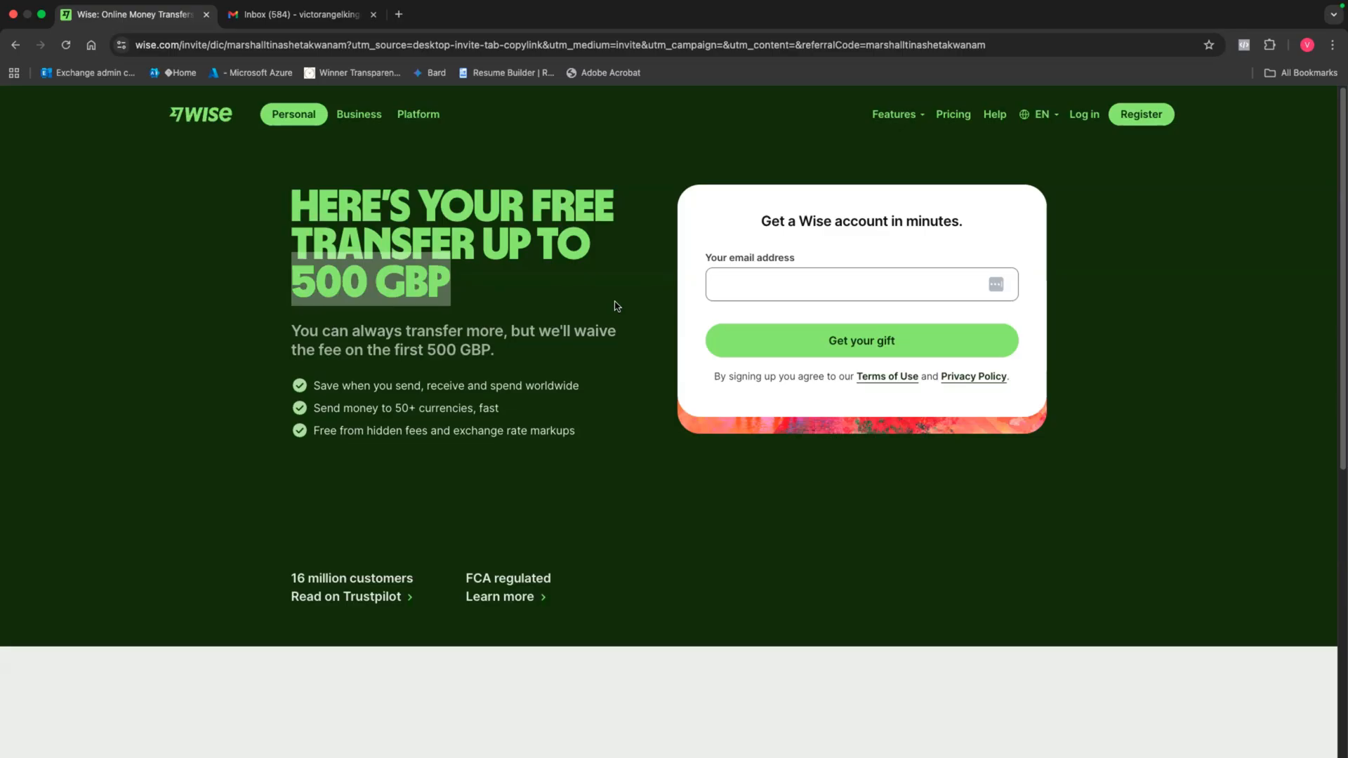
mouse_move(635, 289)
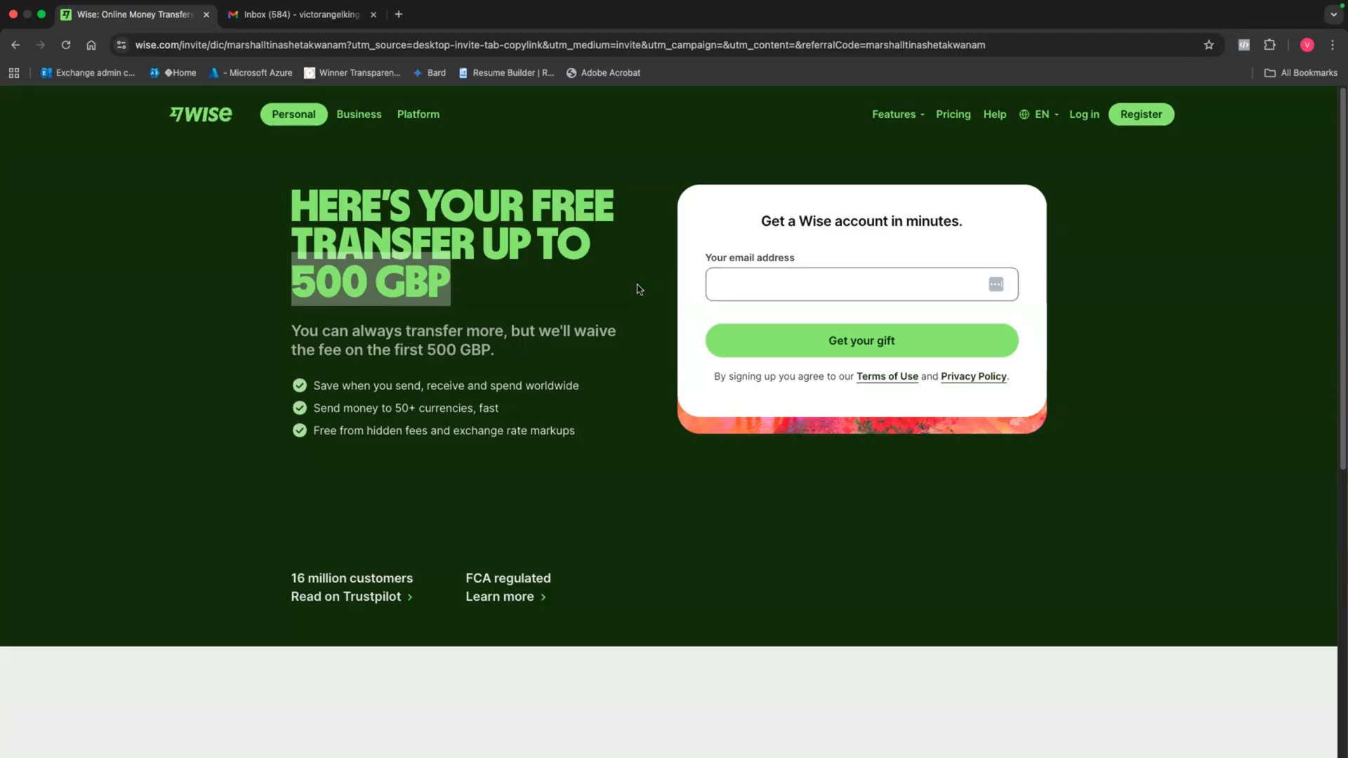
click(859, 284)
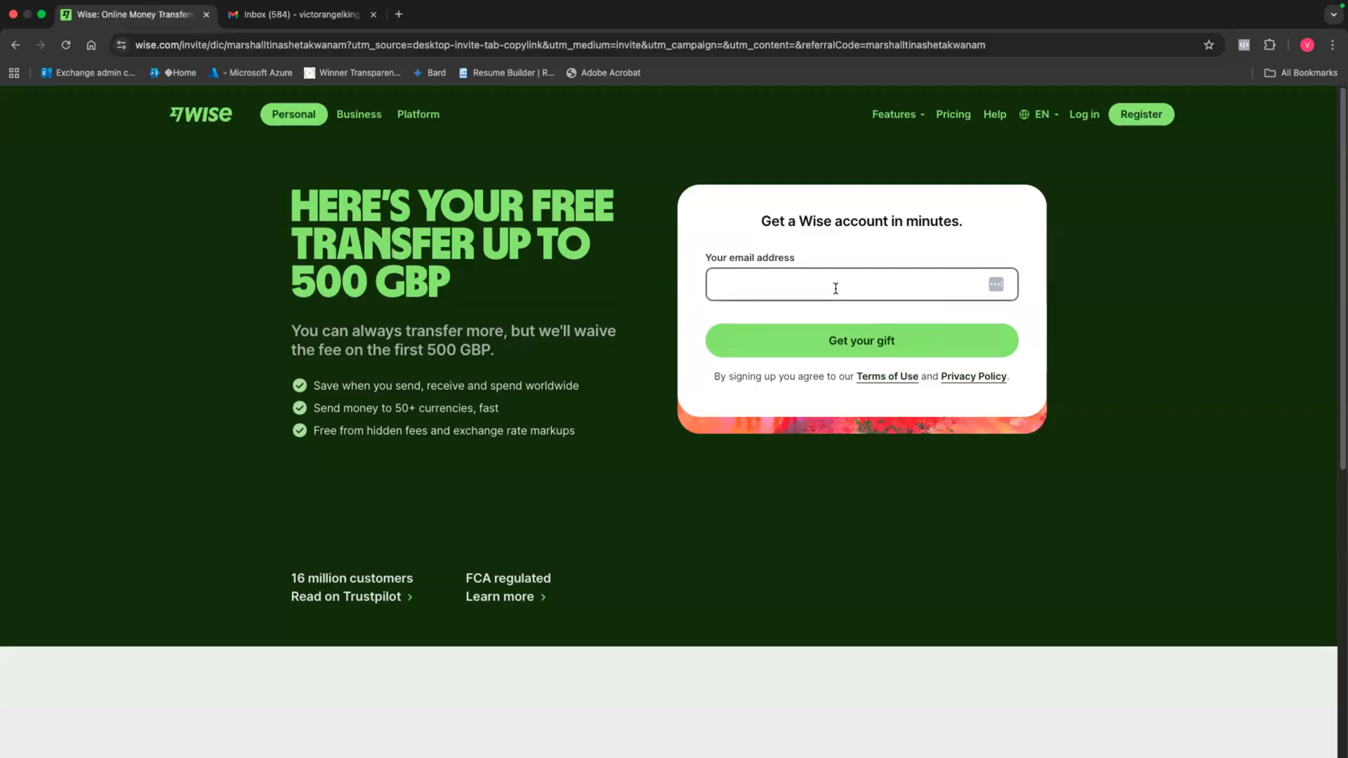
mouse_move(956, 273)
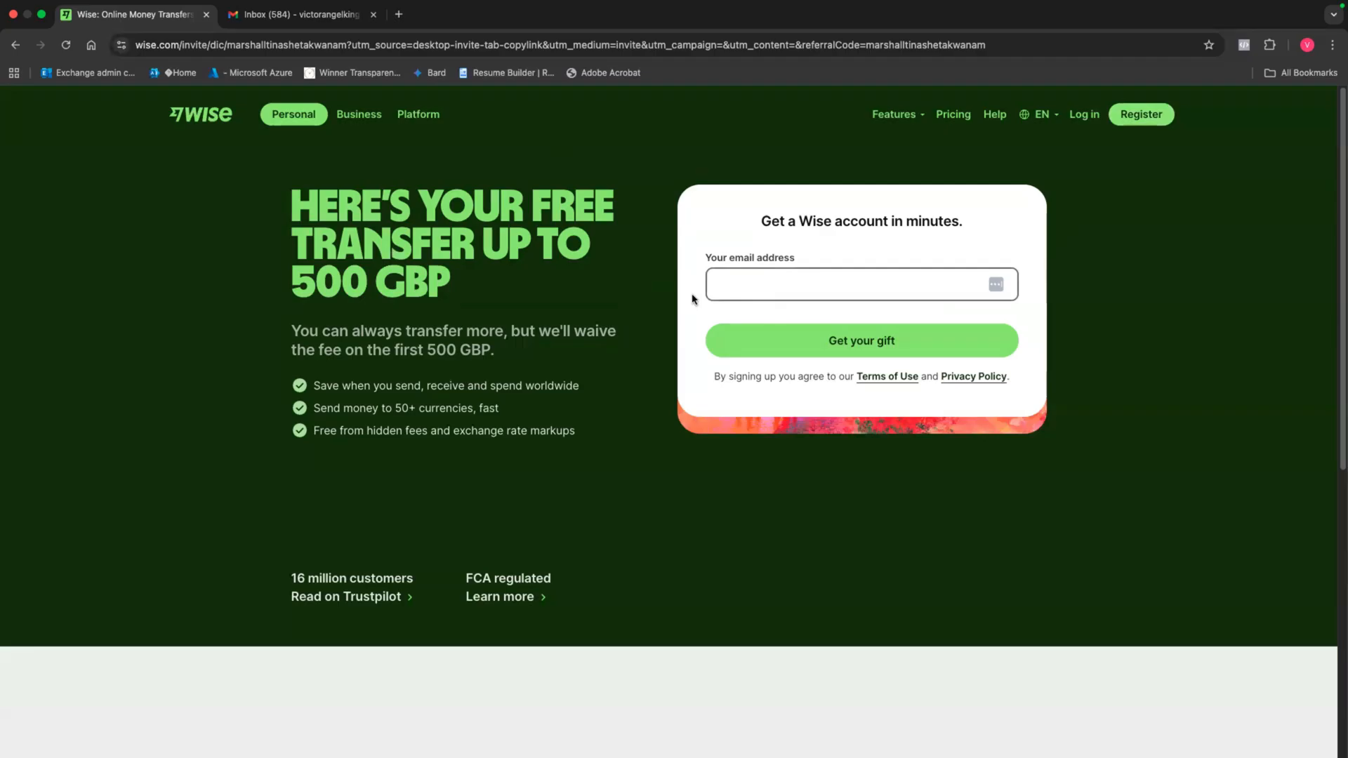
click(860, 285)
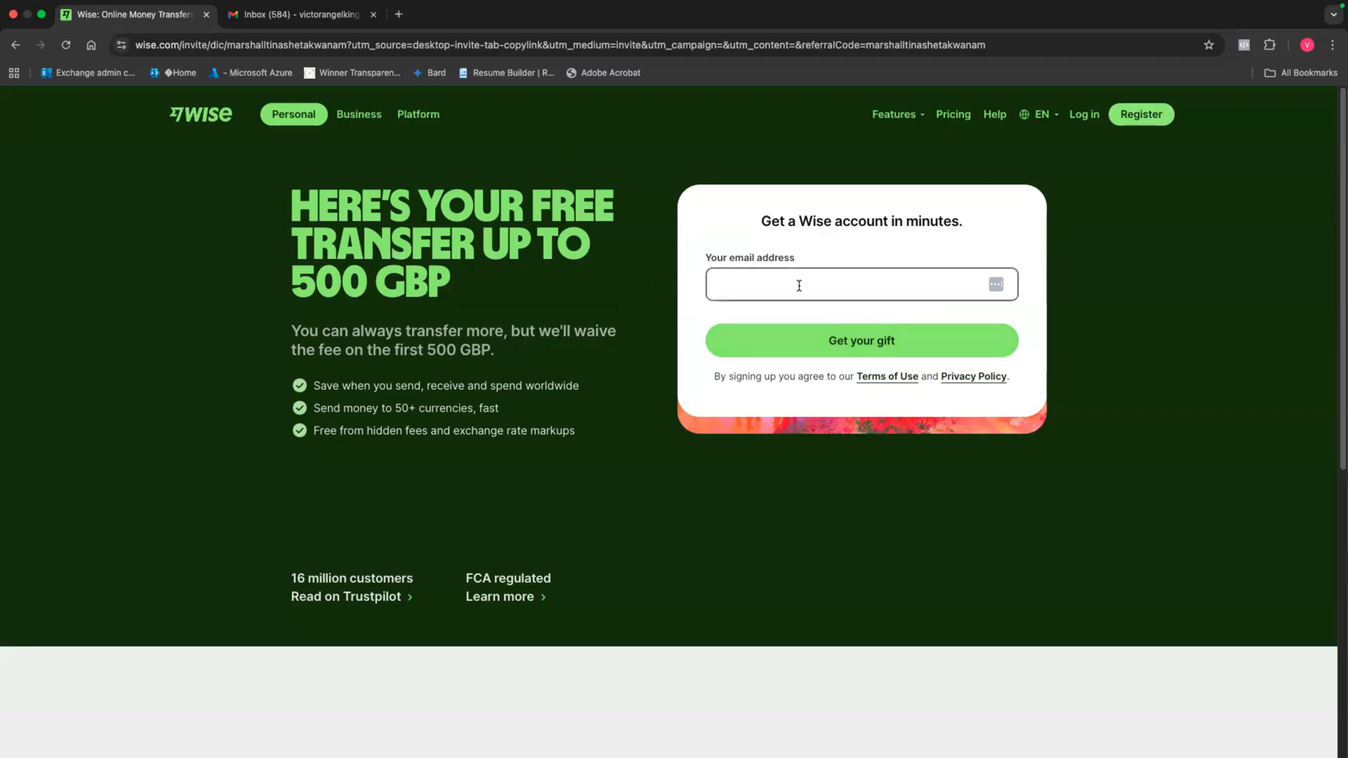
click(859, 340)
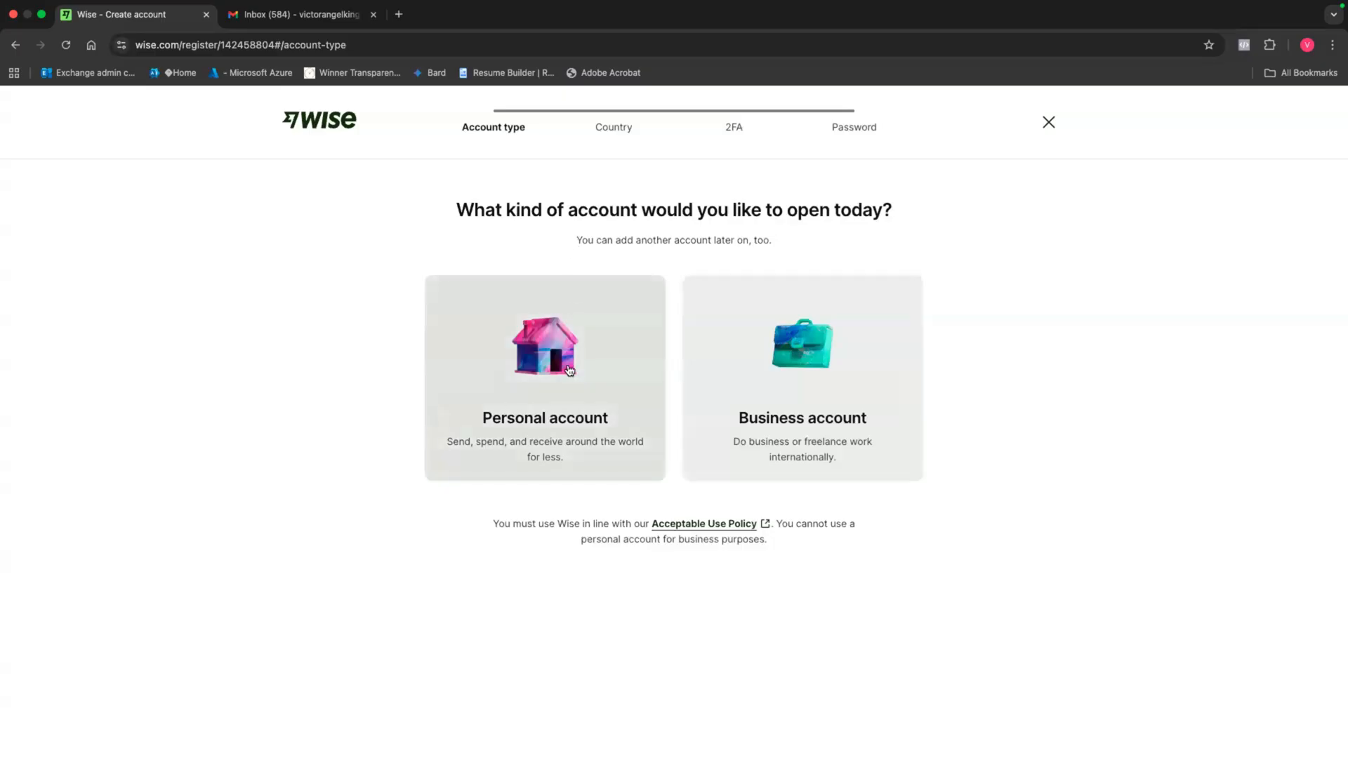
mouse_move(855, 409)
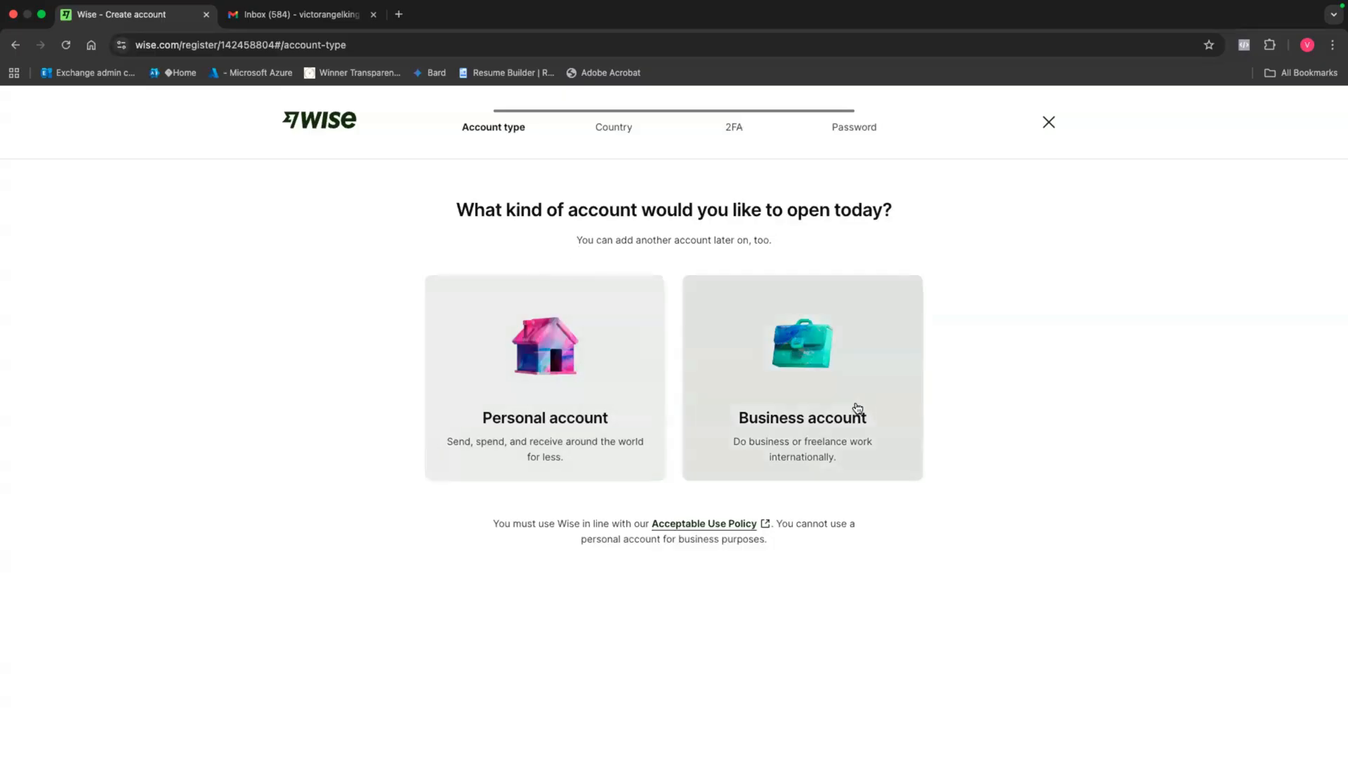
mouse_move(769, 411)
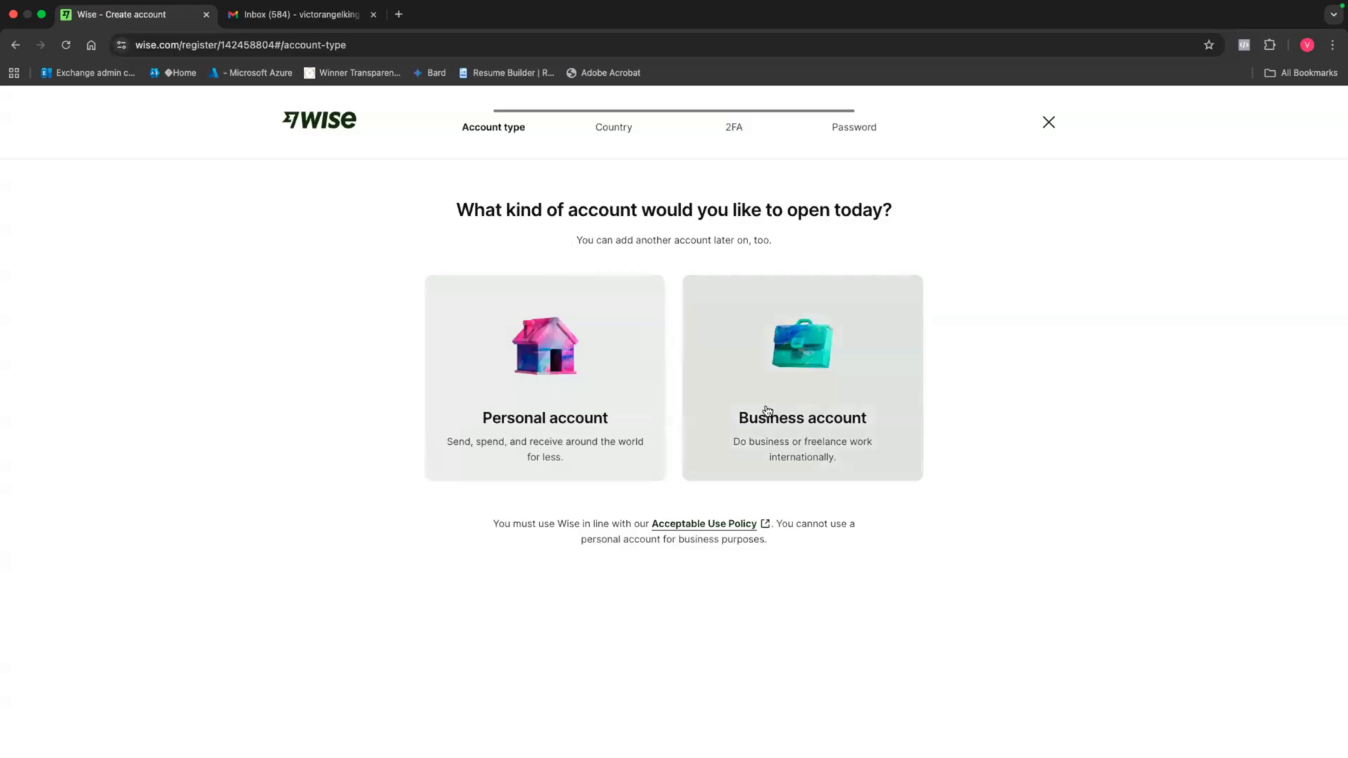
mouse_move(765, 409)
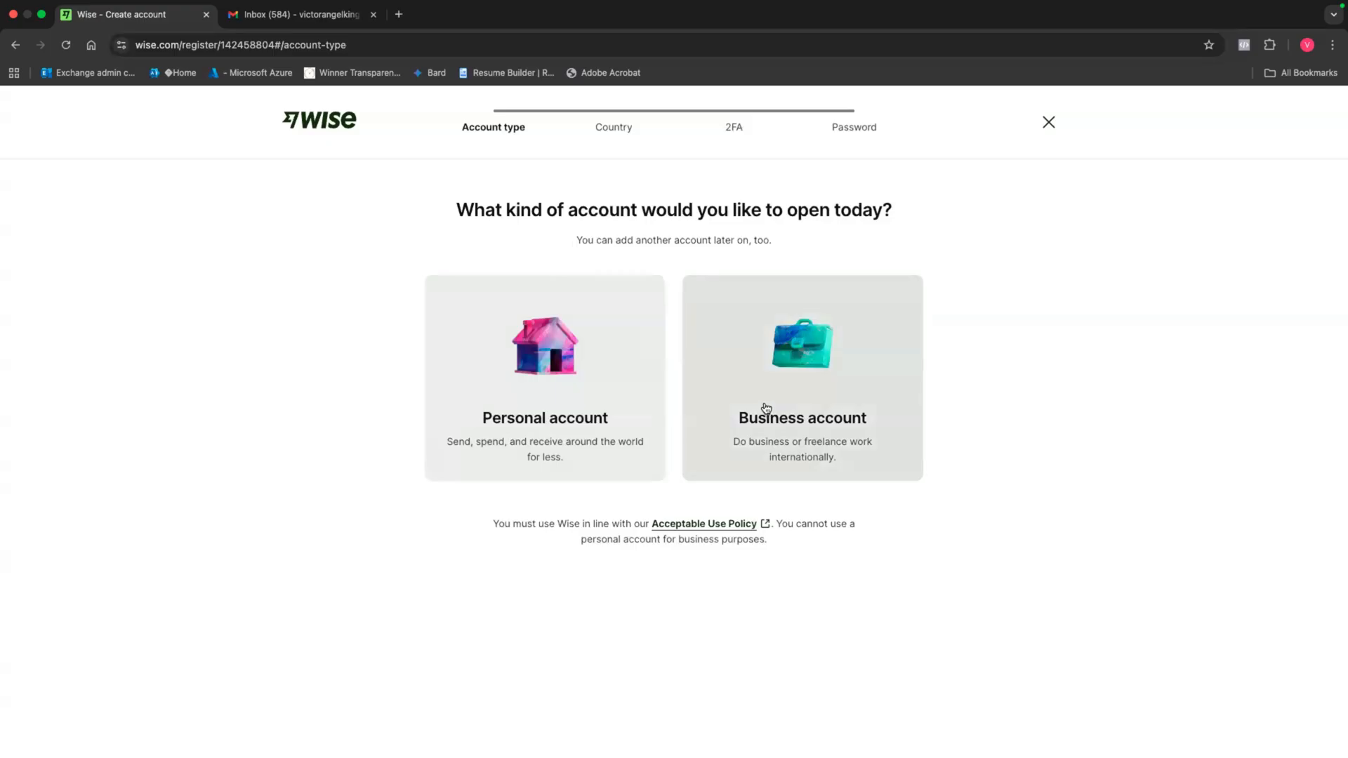
mouse_move(545, 361)
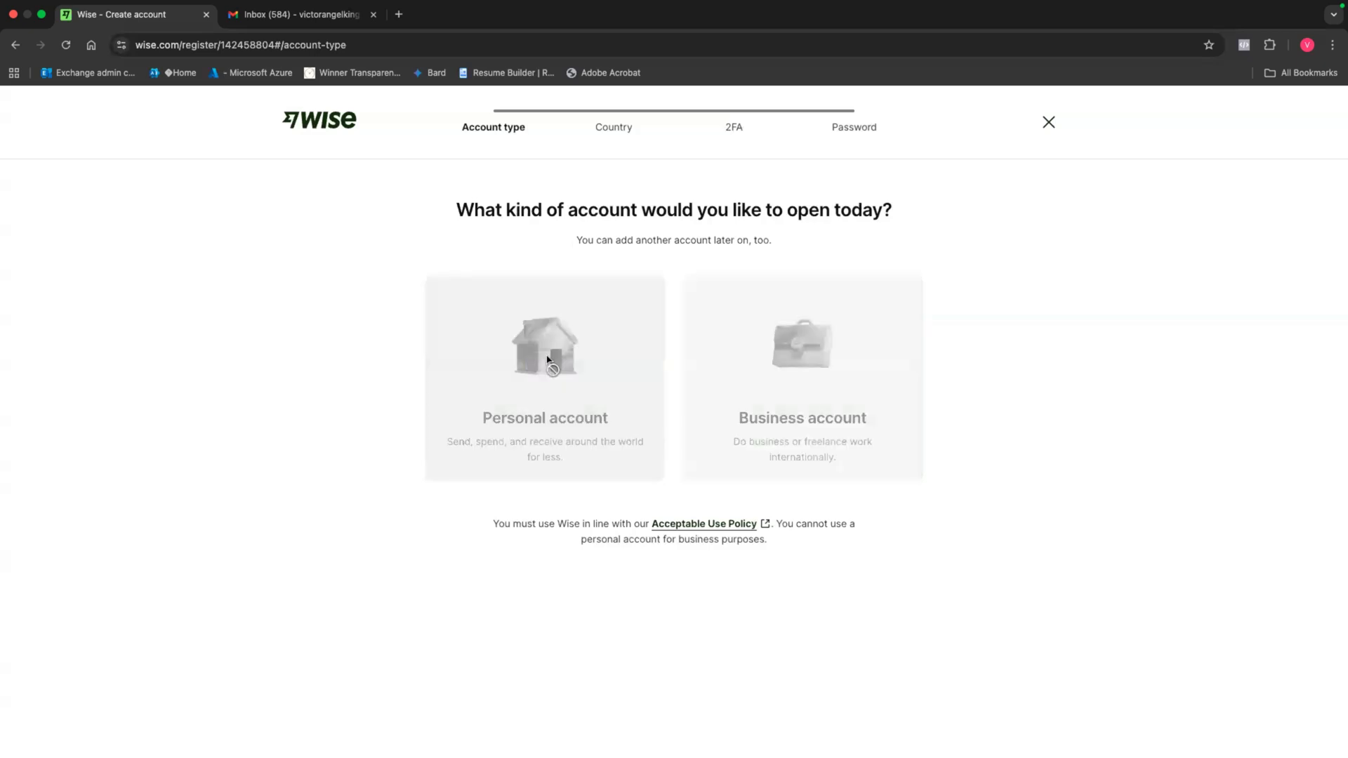
- Choose a personal account and set South Africa as the country of residence
click(545, 378)
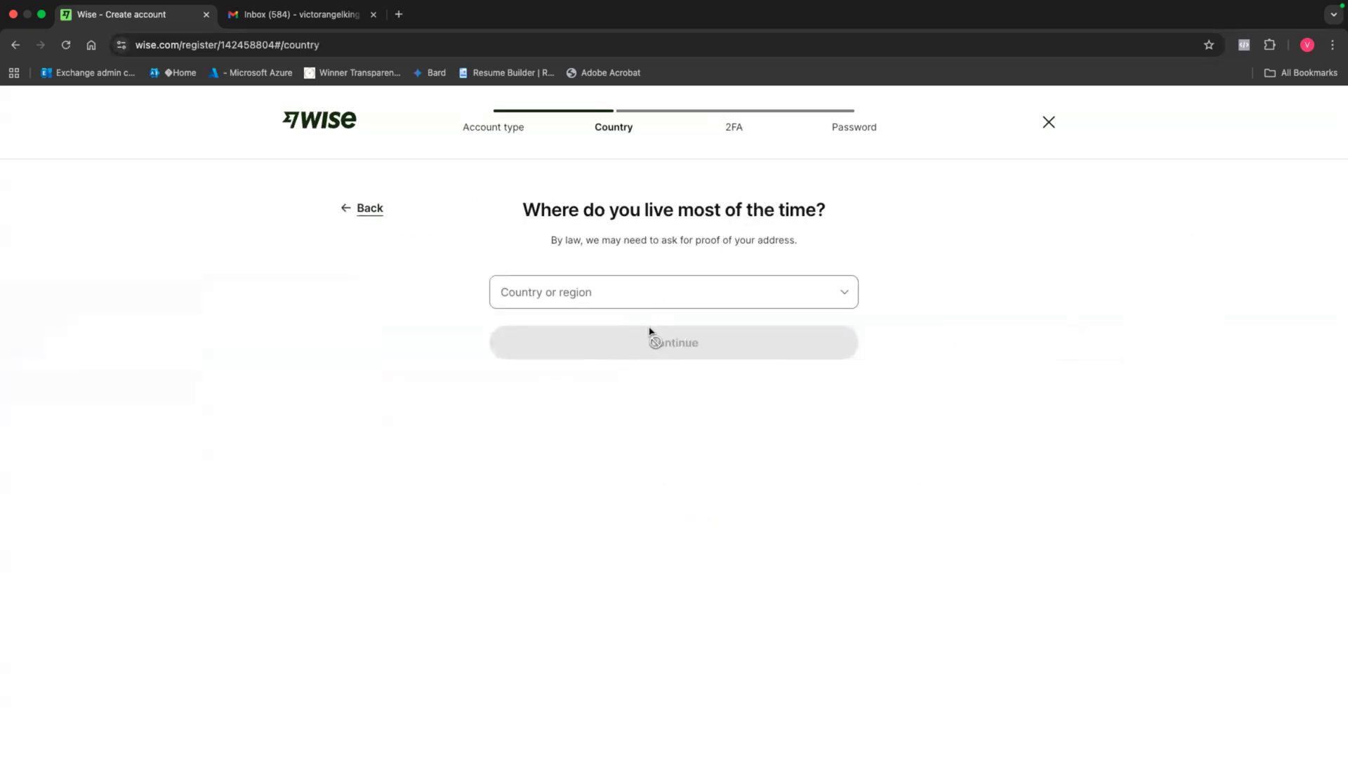
mouse_move(808, 237)
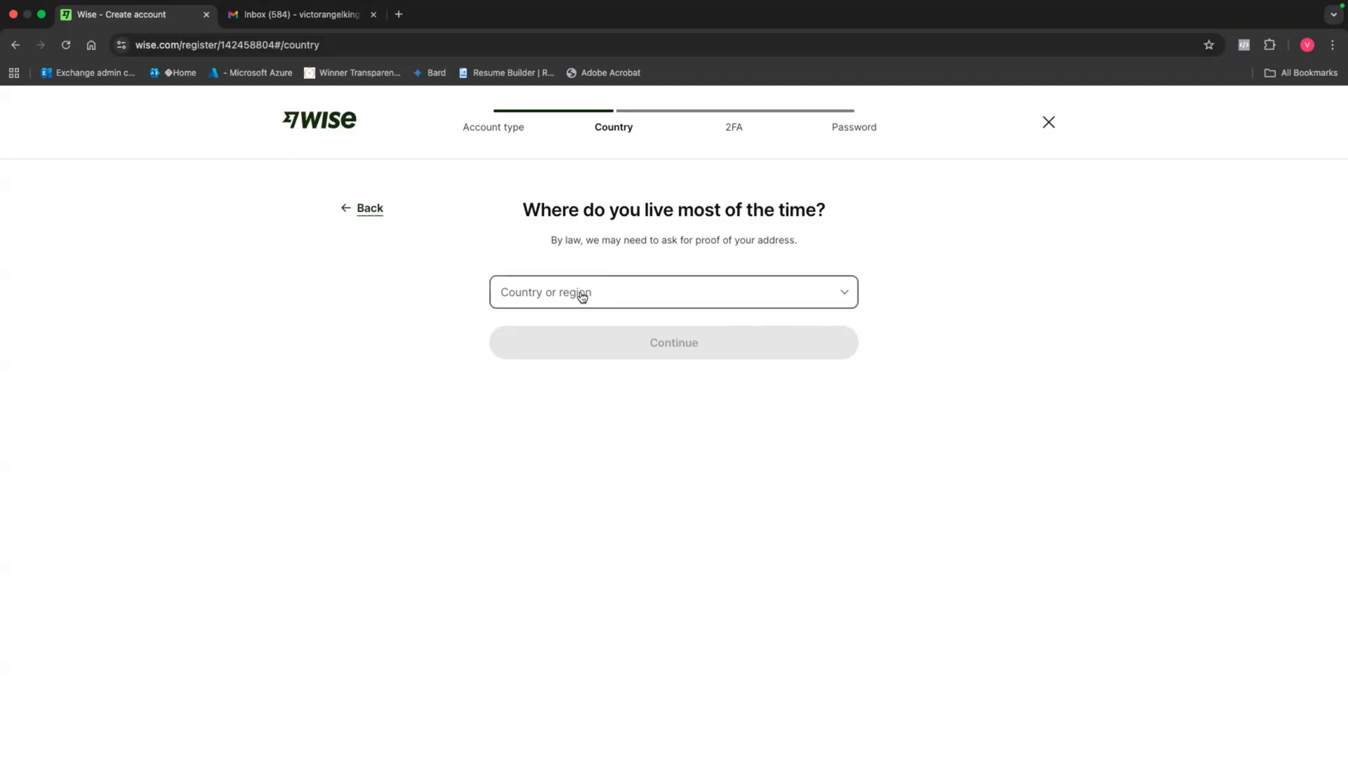
click(672, 292)
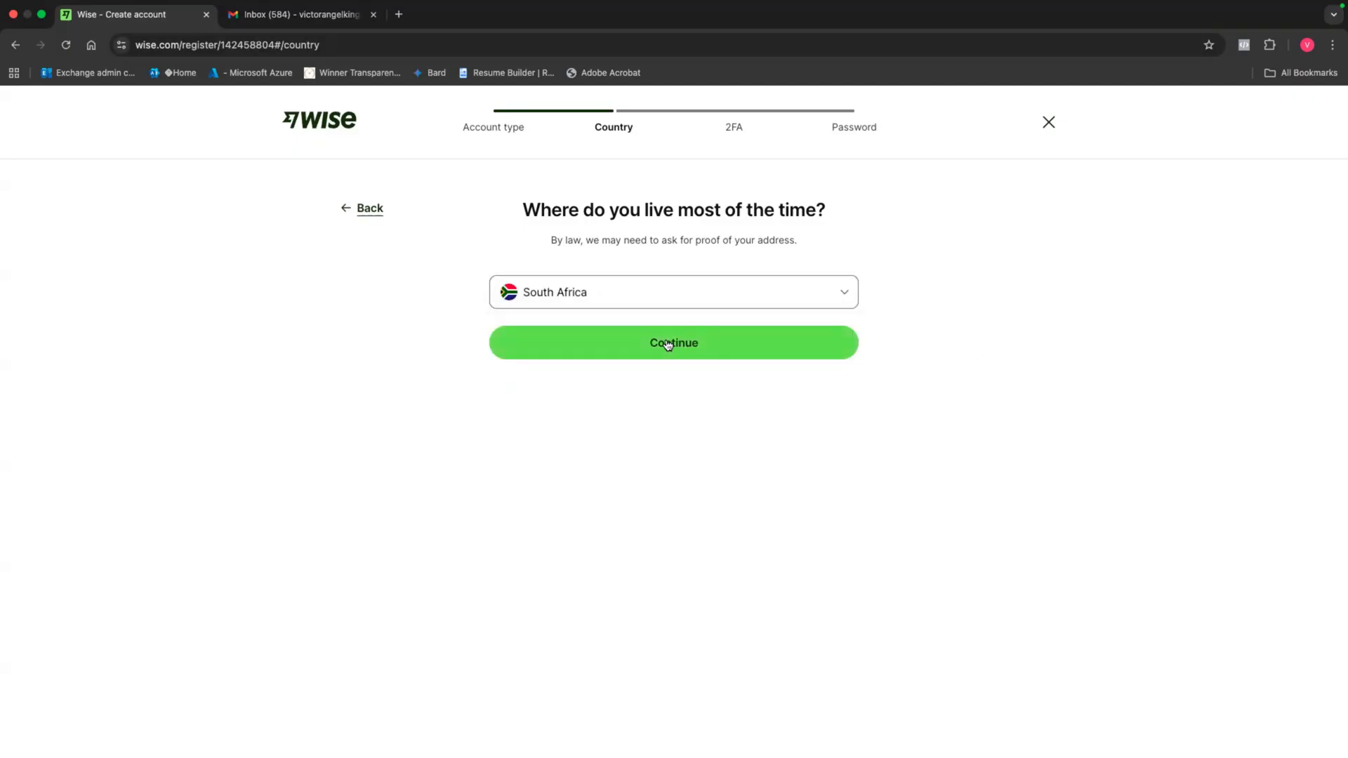
click(672, 343)
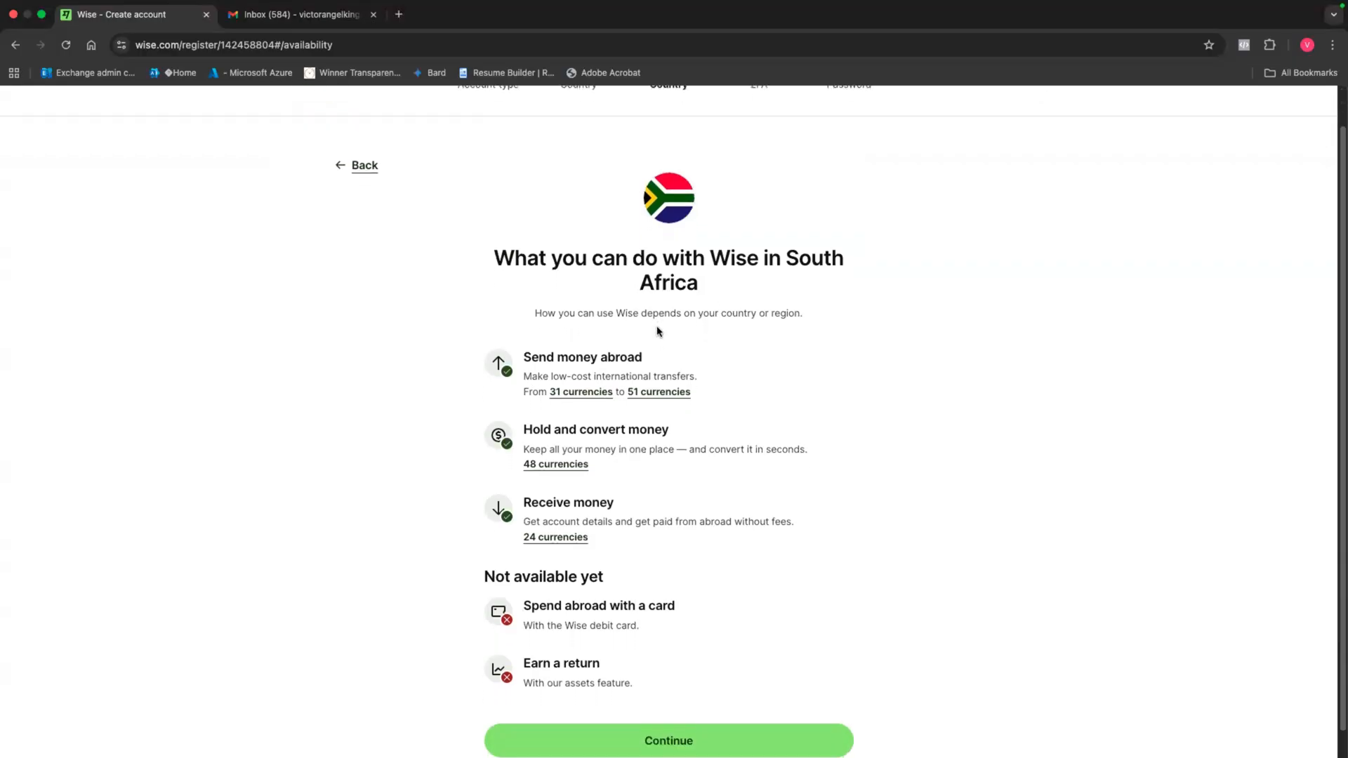
- Scroll through the South Africa availability summary and continue to the password step
scroll(down, 3)
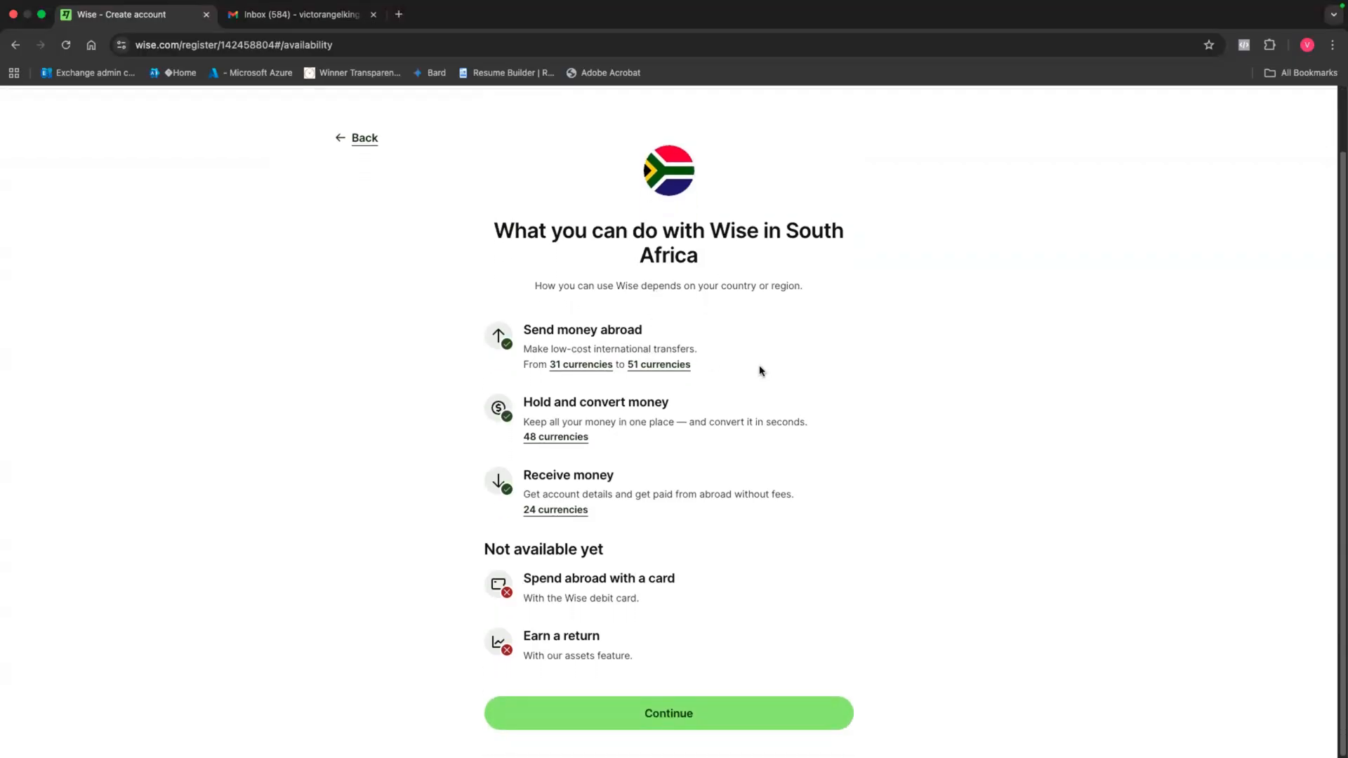
mouse_move(688, 436)
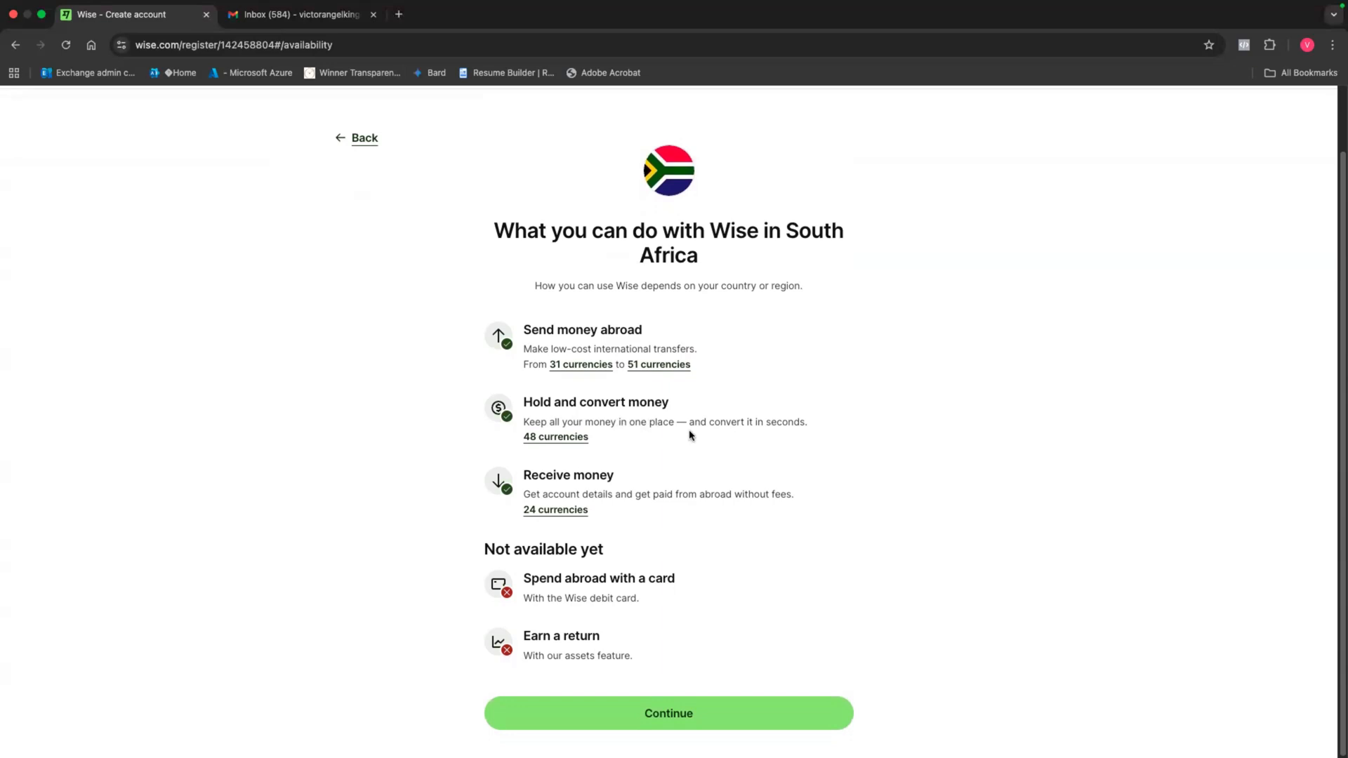
mouse_move(534, 582)
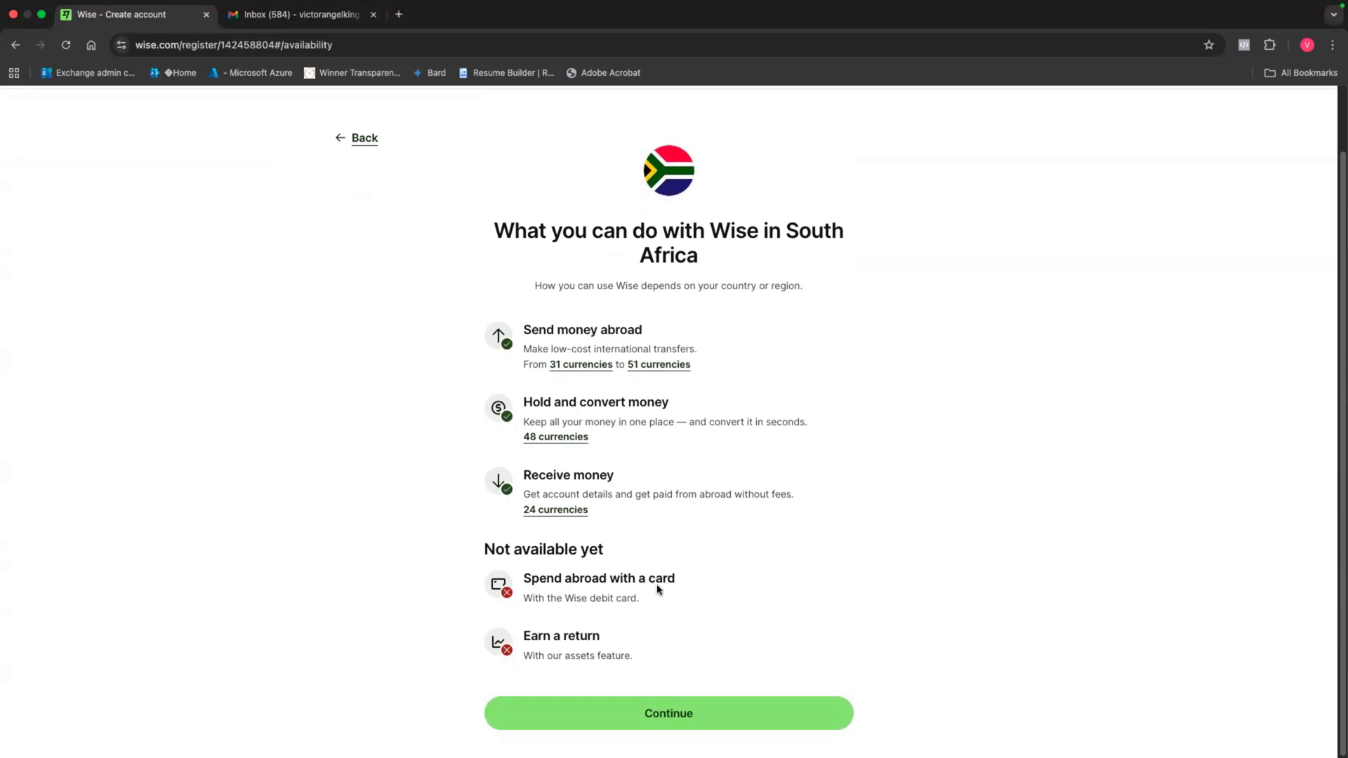
mouse_move(564, 641)
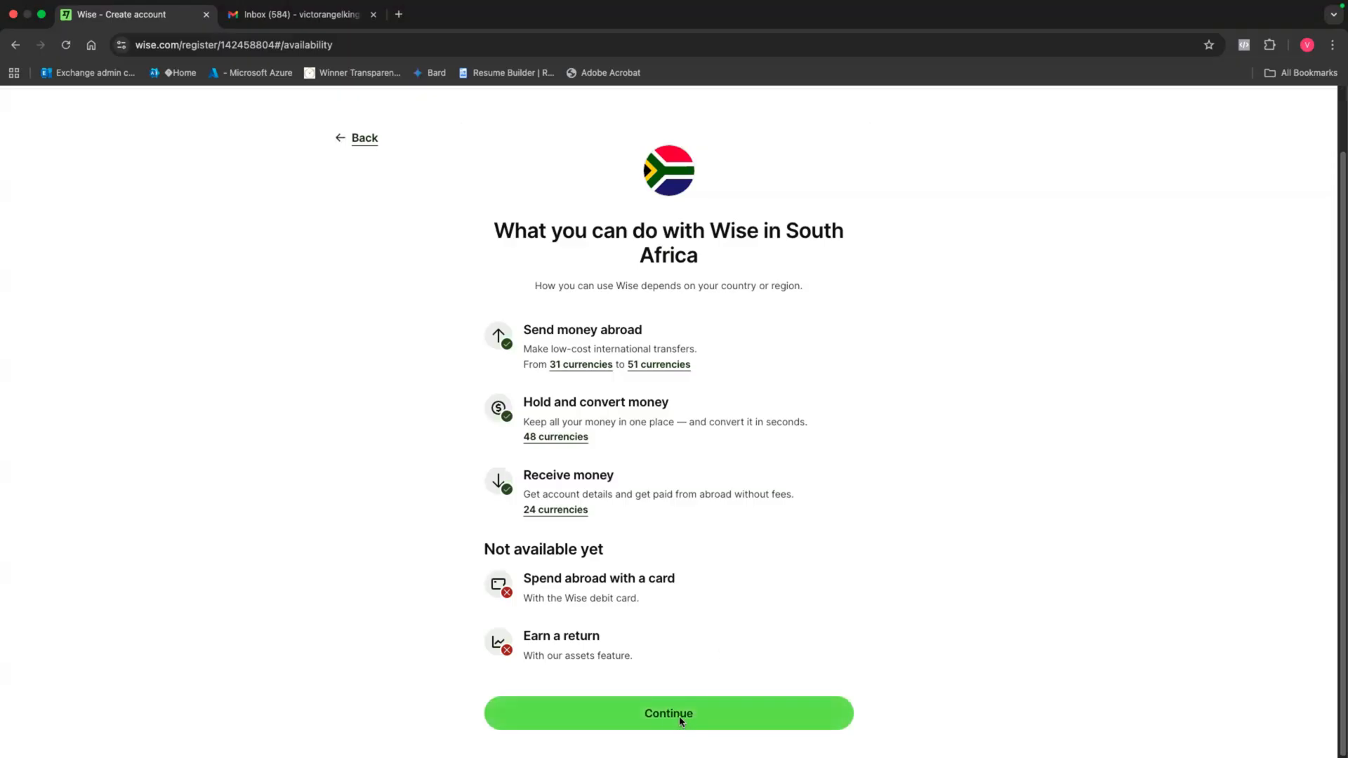
click(668, 713)
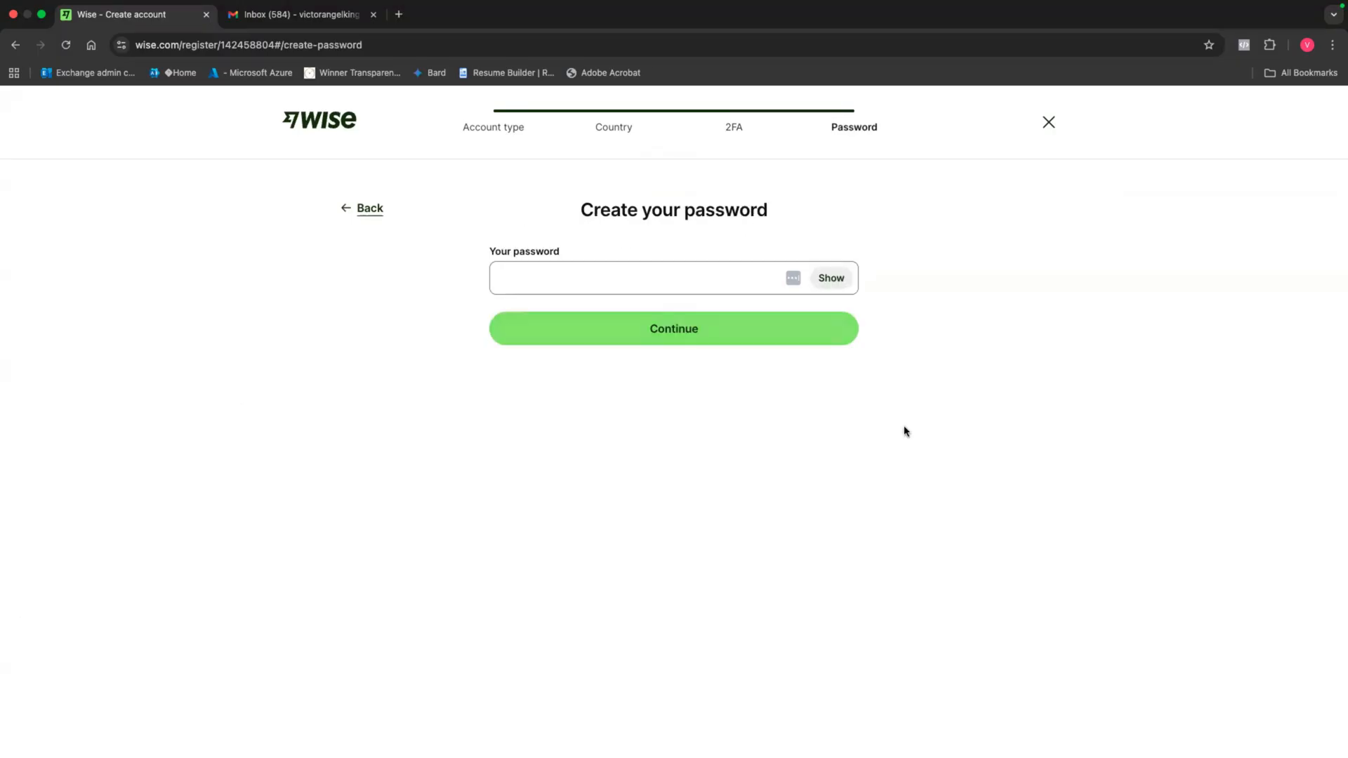
mouse_move(685, 235)
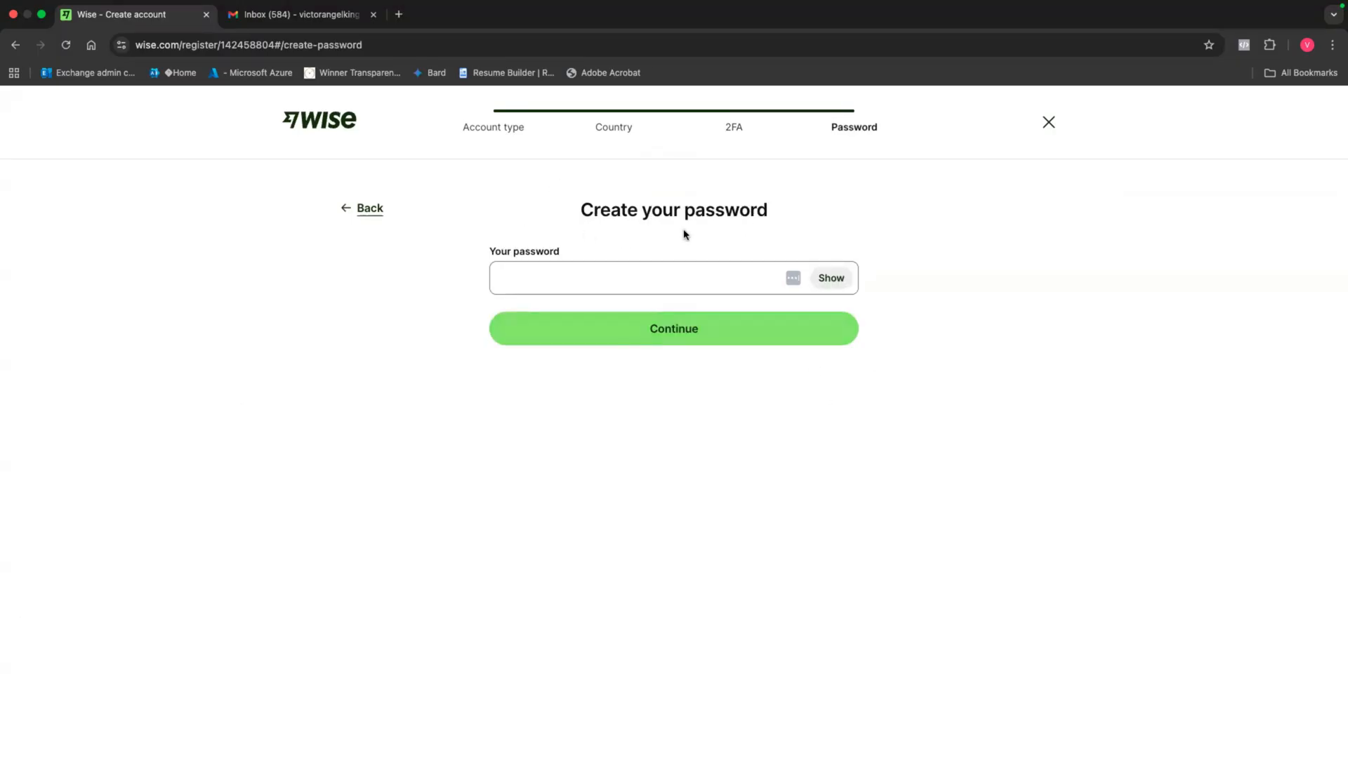
- Enter an account password and continue to the personal details form
click(640, 278)
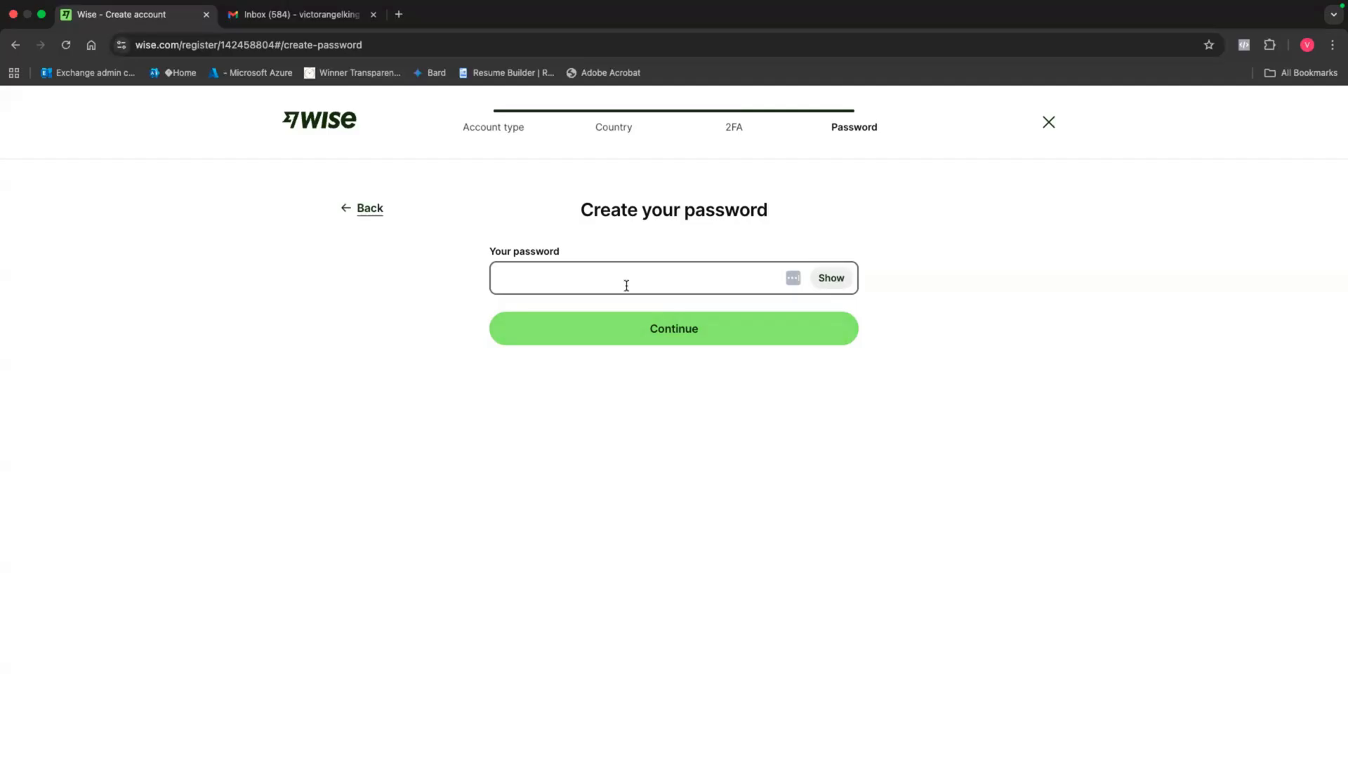
click(673, 328)
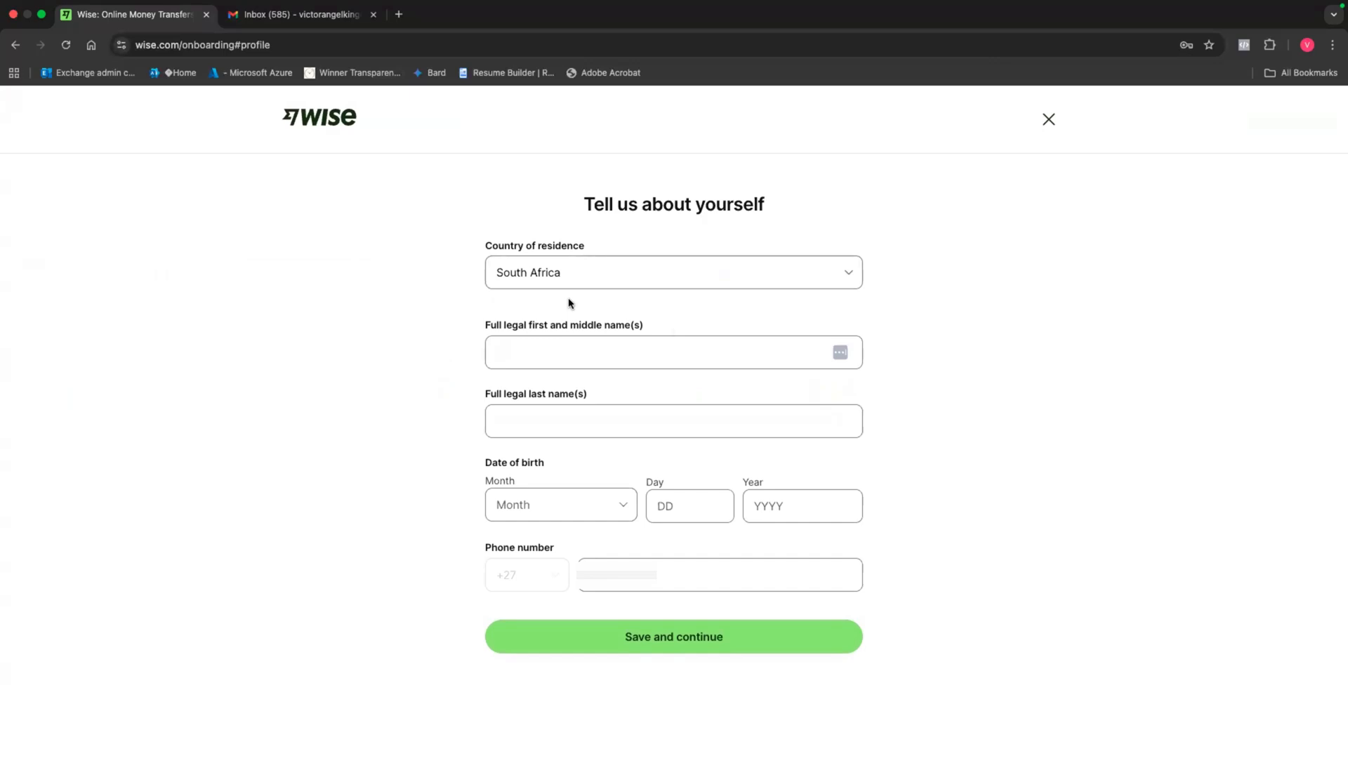
- Fill in the personal details including phone number, save them and move past the address step
click(672, 351)
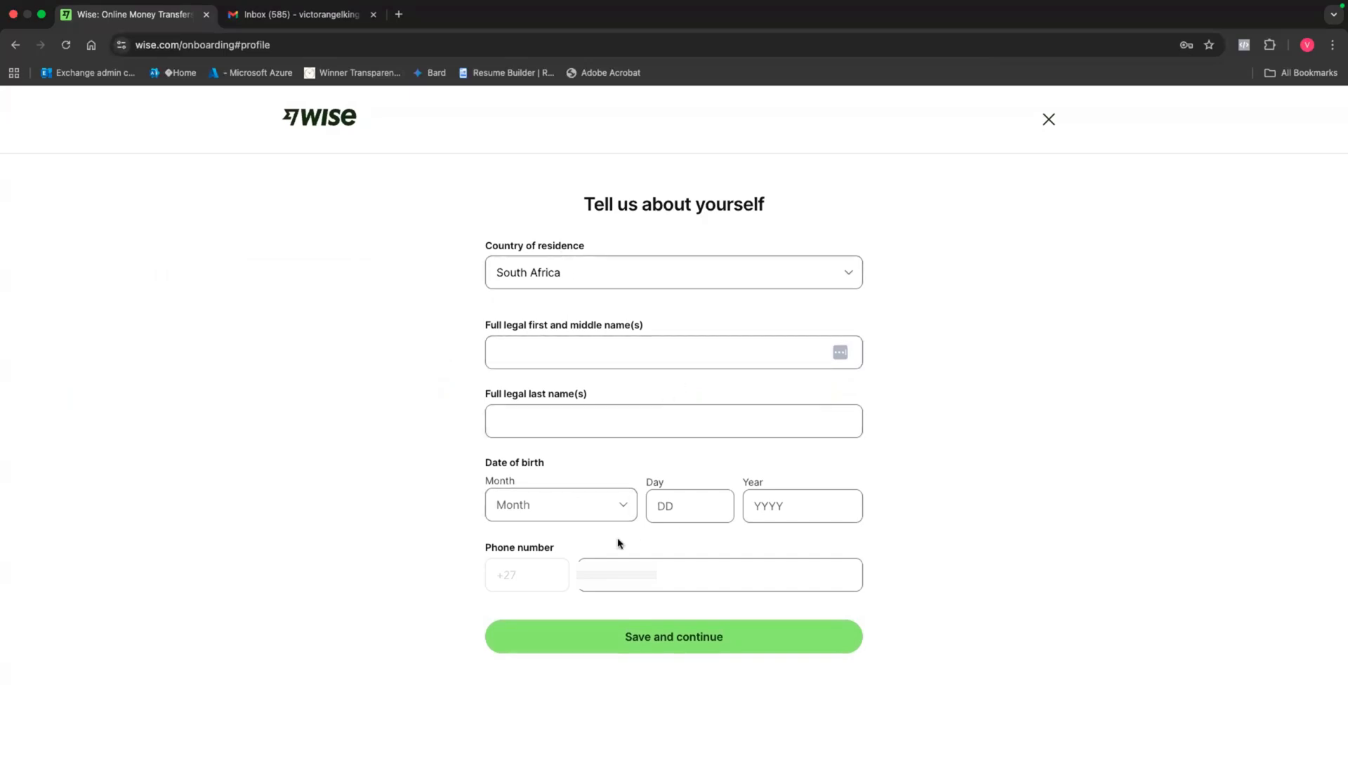
click(719, 574)
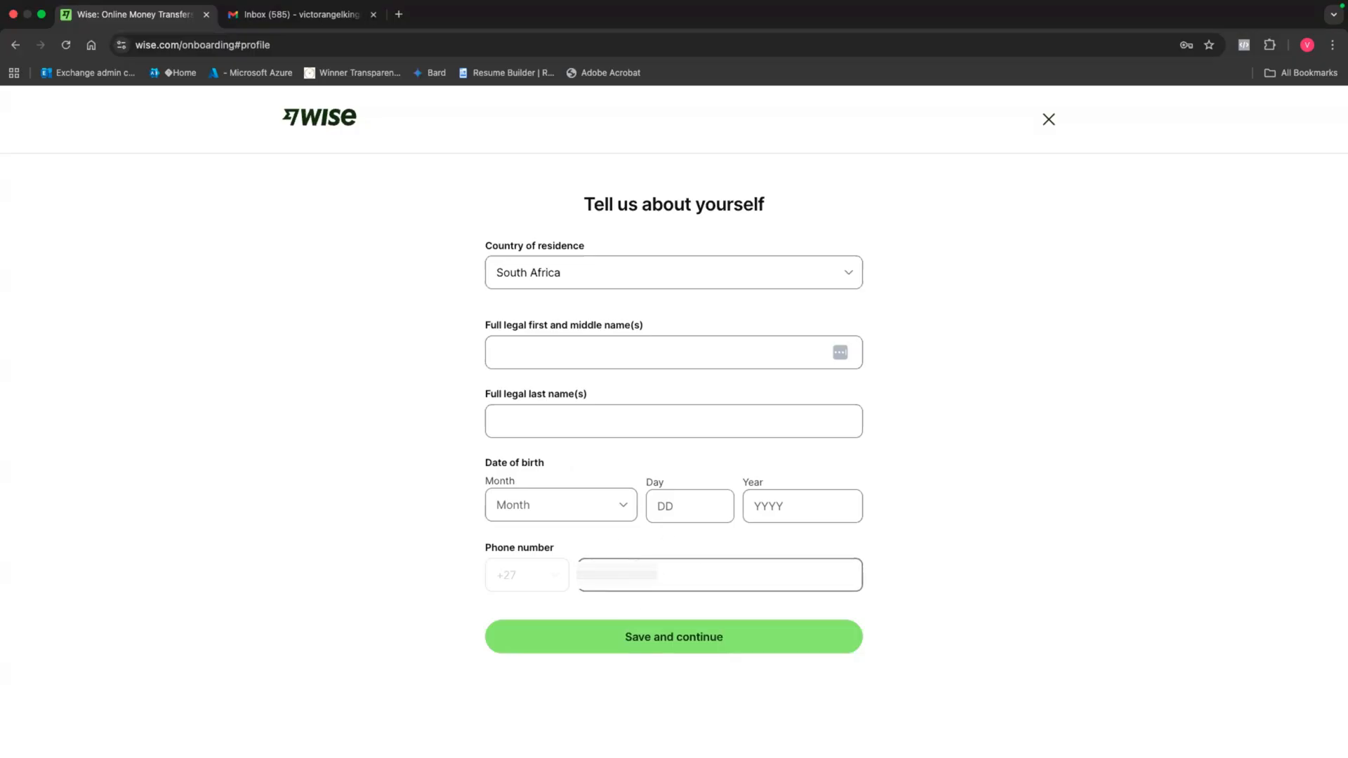
click(672, 636)
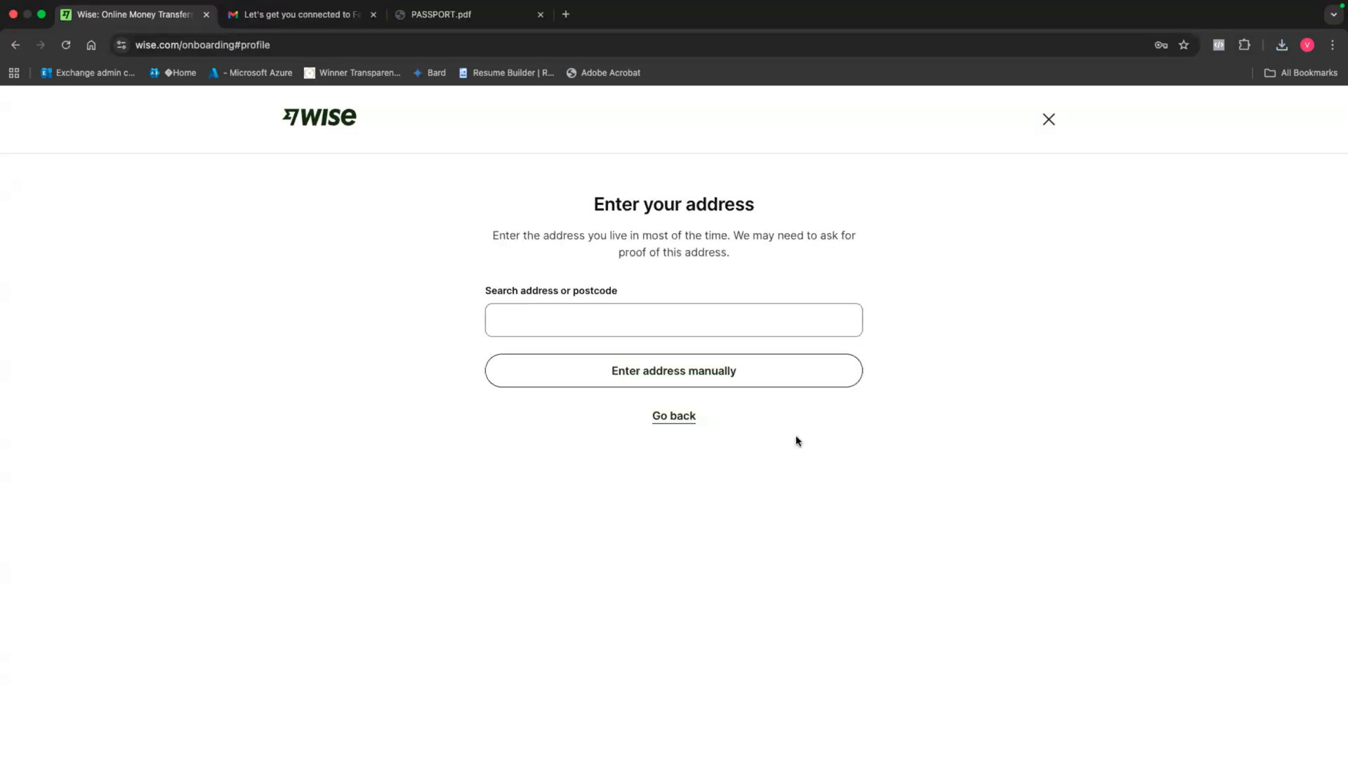
click(673, 320)
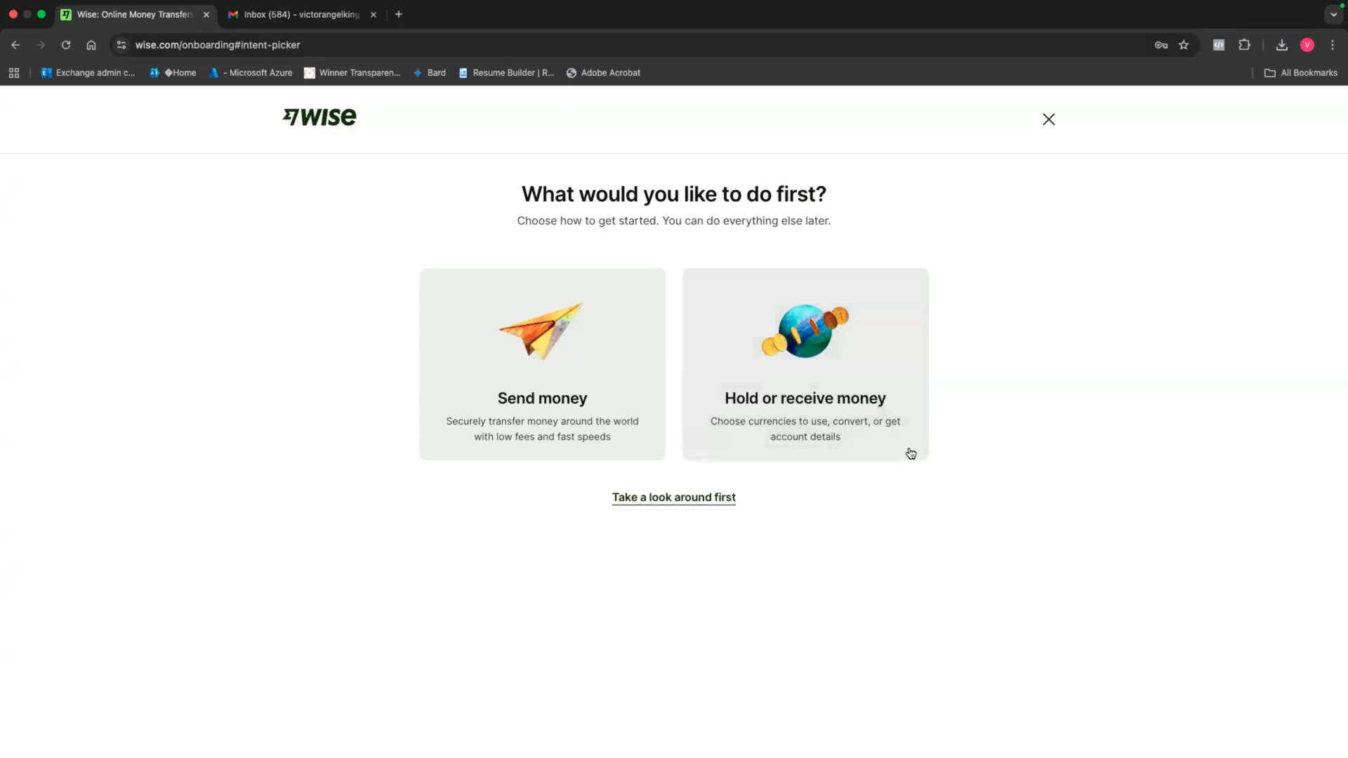
mouse_move(874, 250)
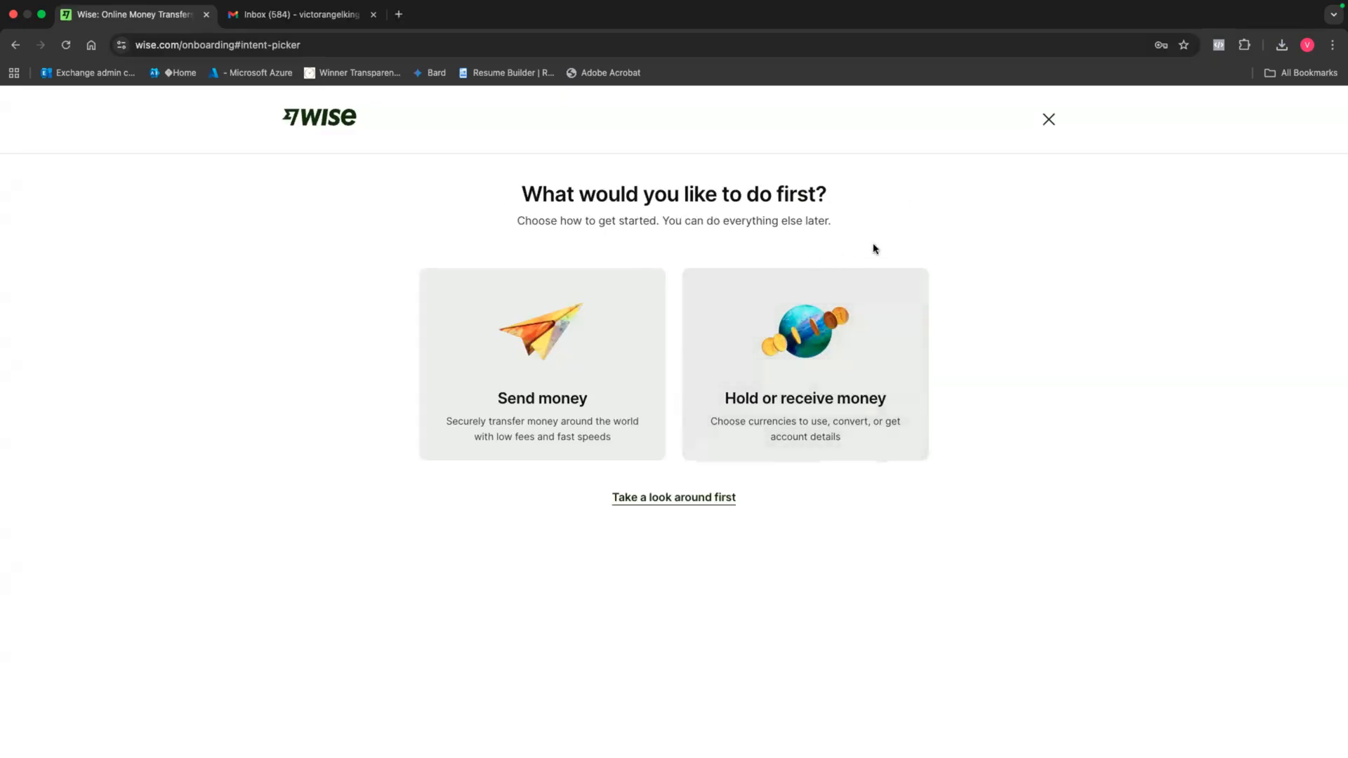
mouse_move(830, 397)
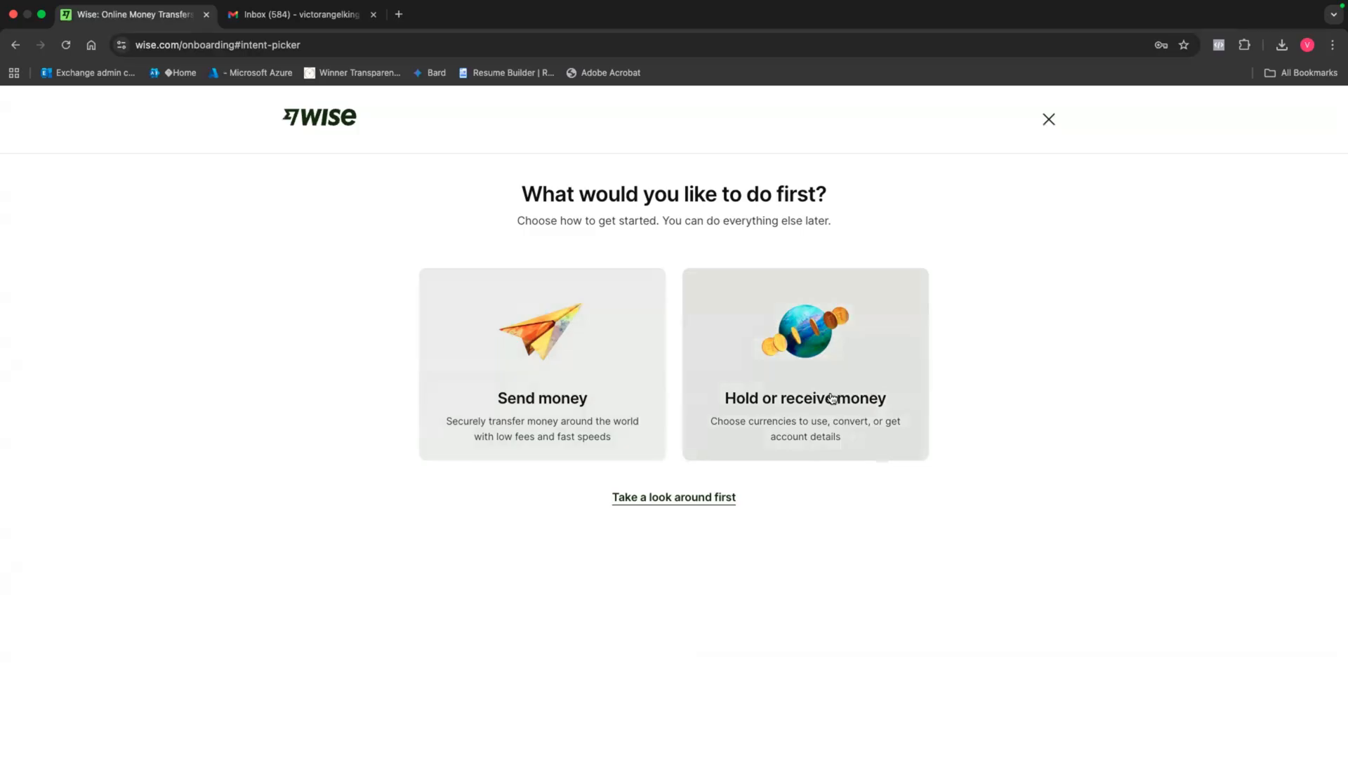
mouse_move(696, 502)
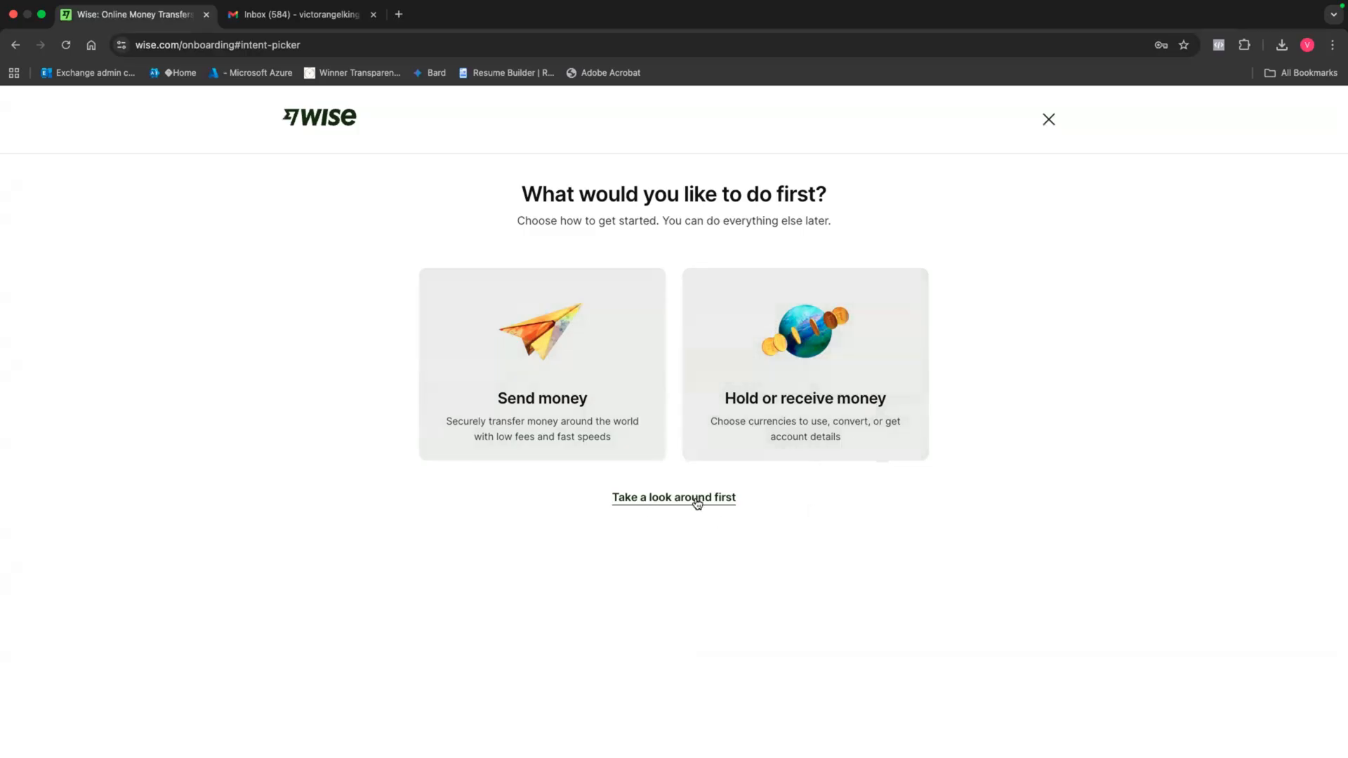
mouse_move(674, 499)
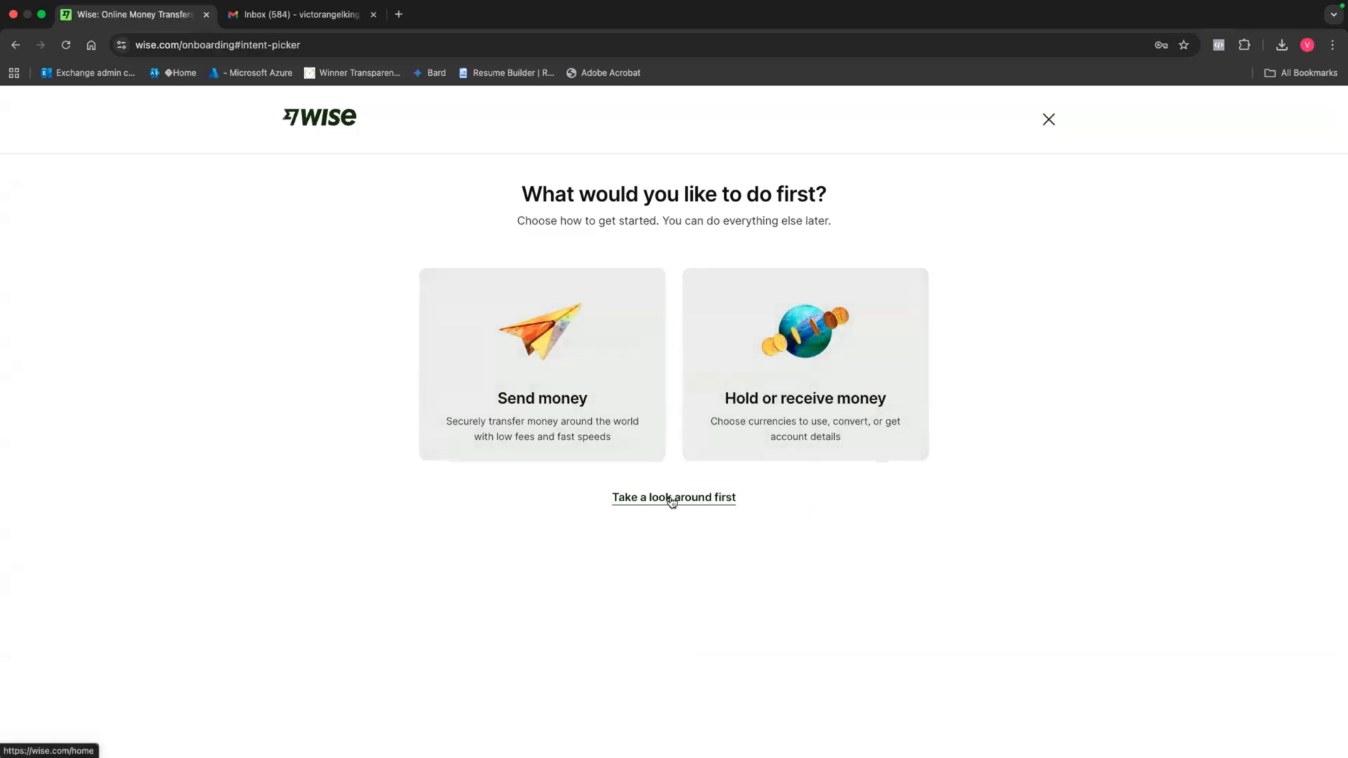
- Choose 'Take a look around first' to land on the home dashboard
click(672, 497)
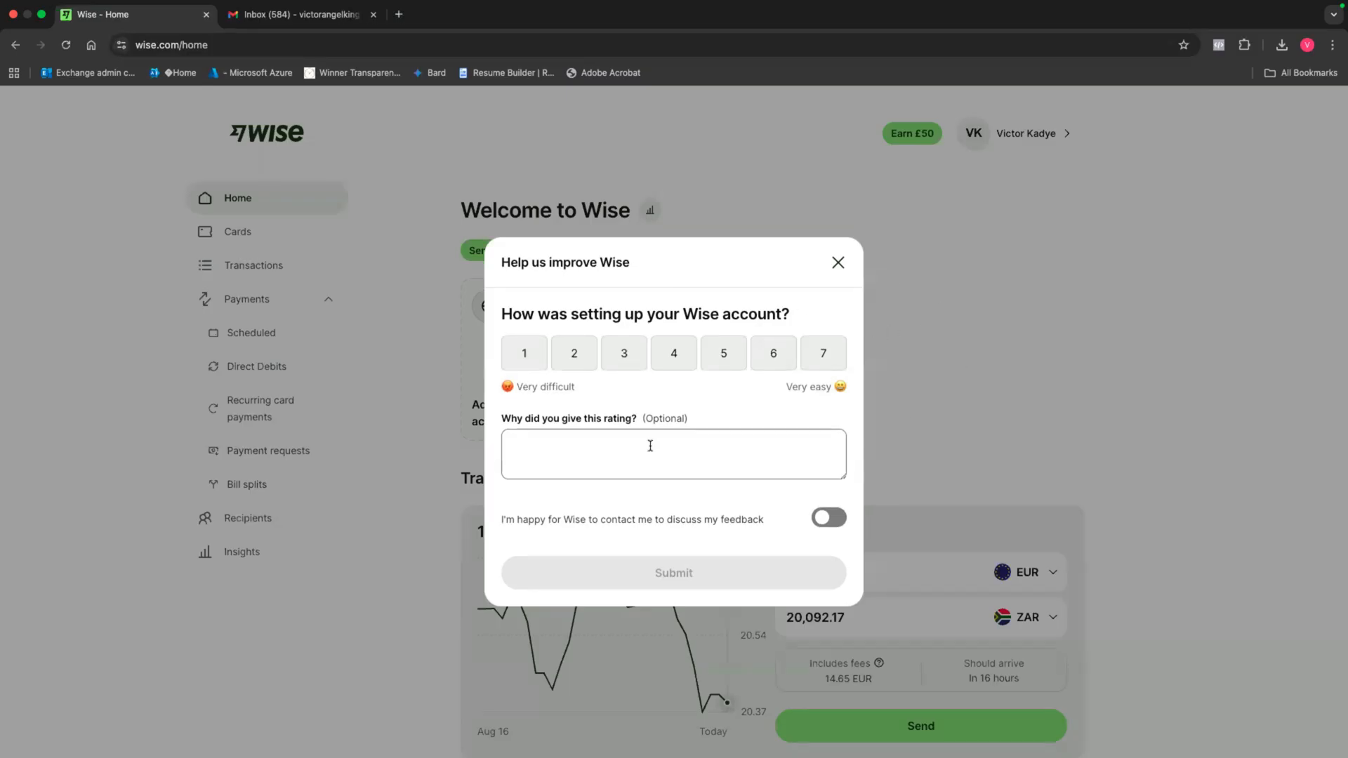
mouse_move(851, 270)
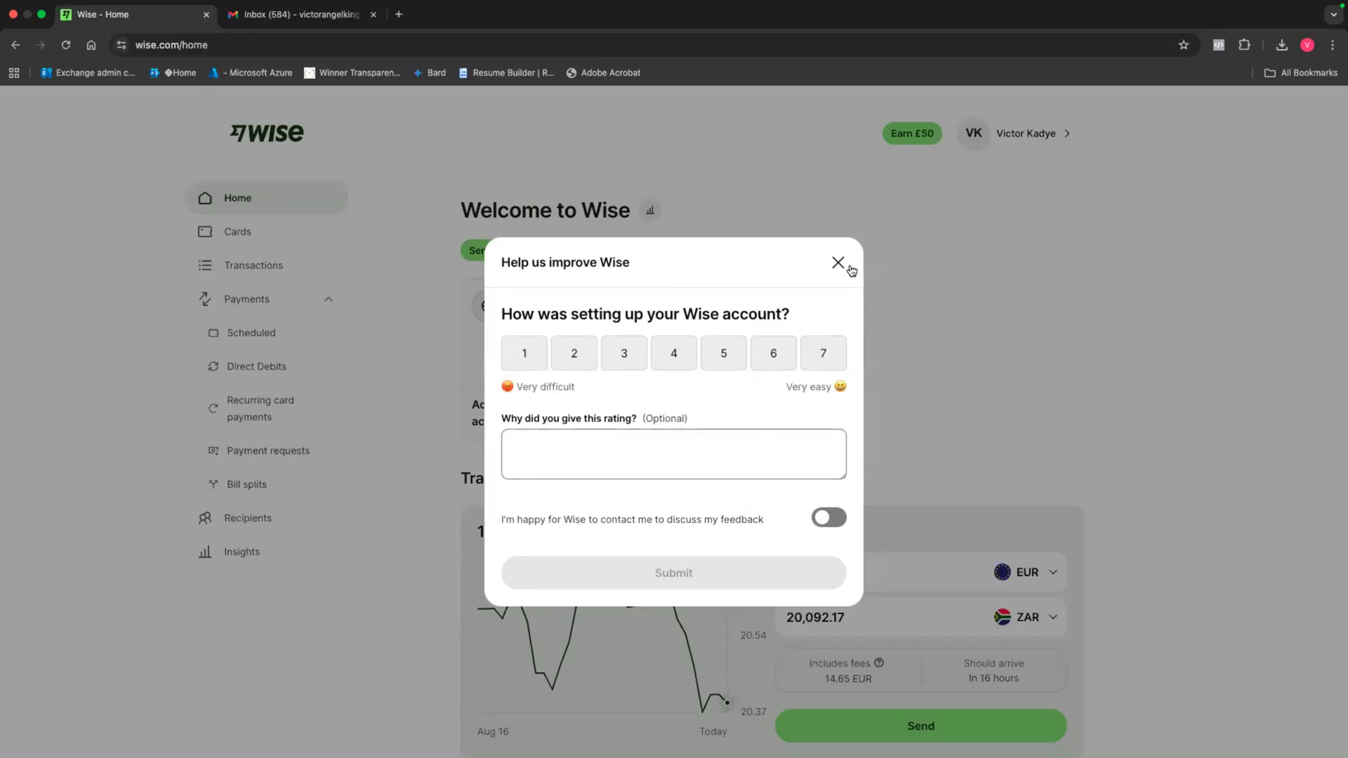
- Dismiss the 'Help us improve Wise' survey and scroll down to the transfer calculator
click(837, 263)
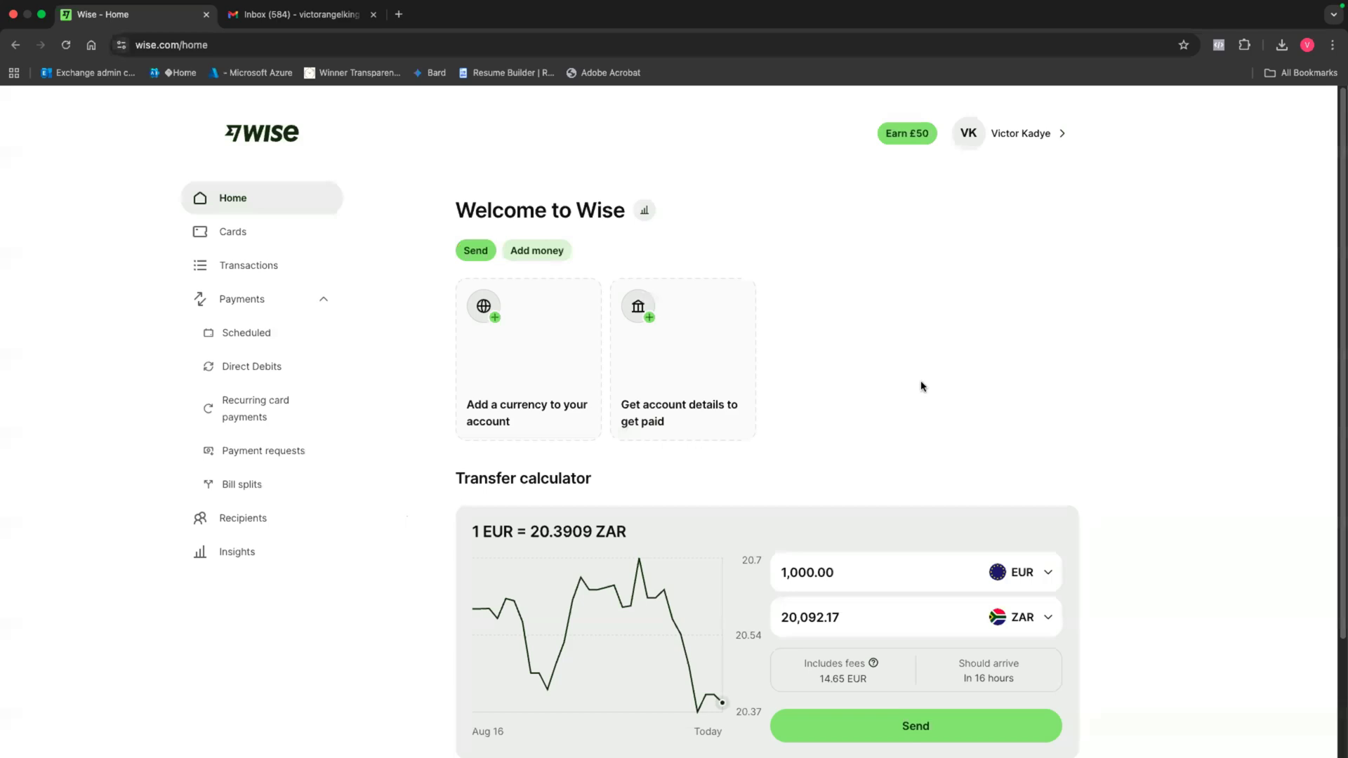
scroll(down, 3)
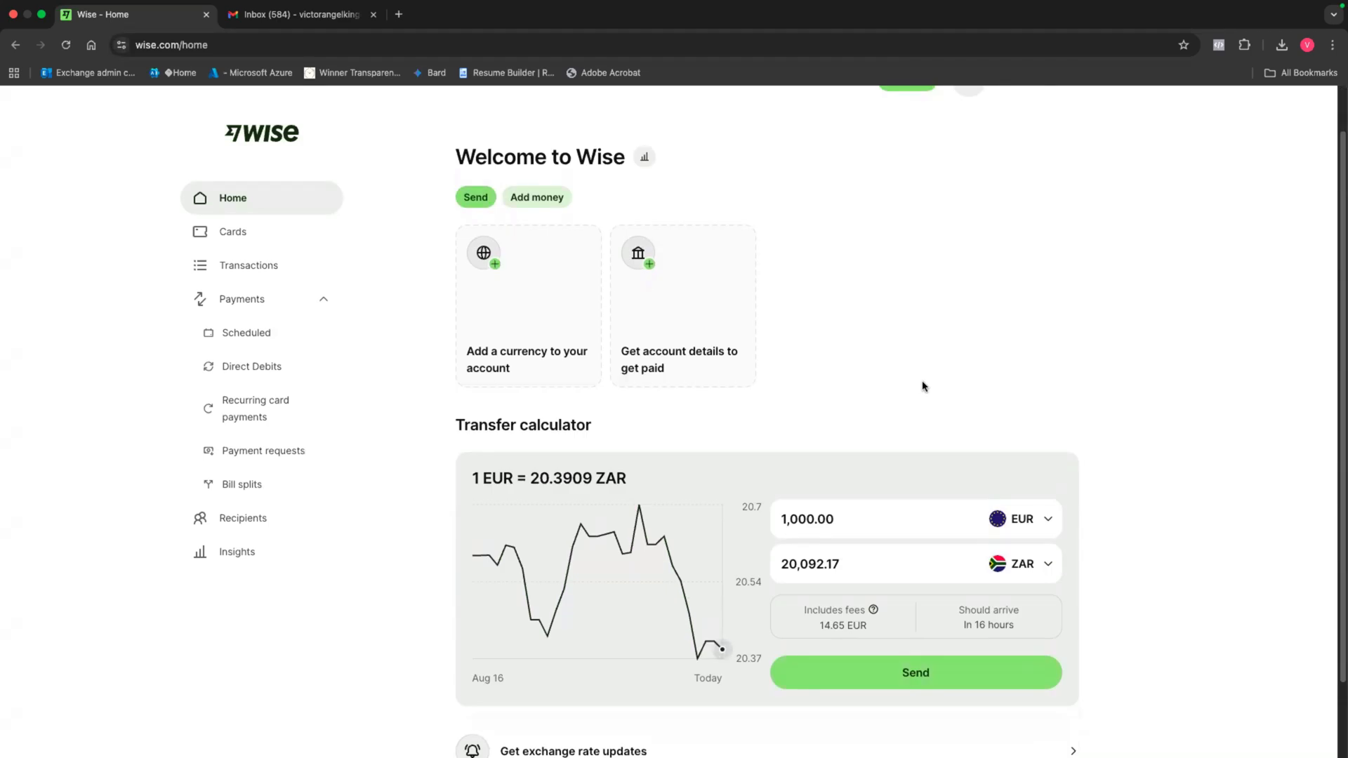
mouse_move(840, 350)
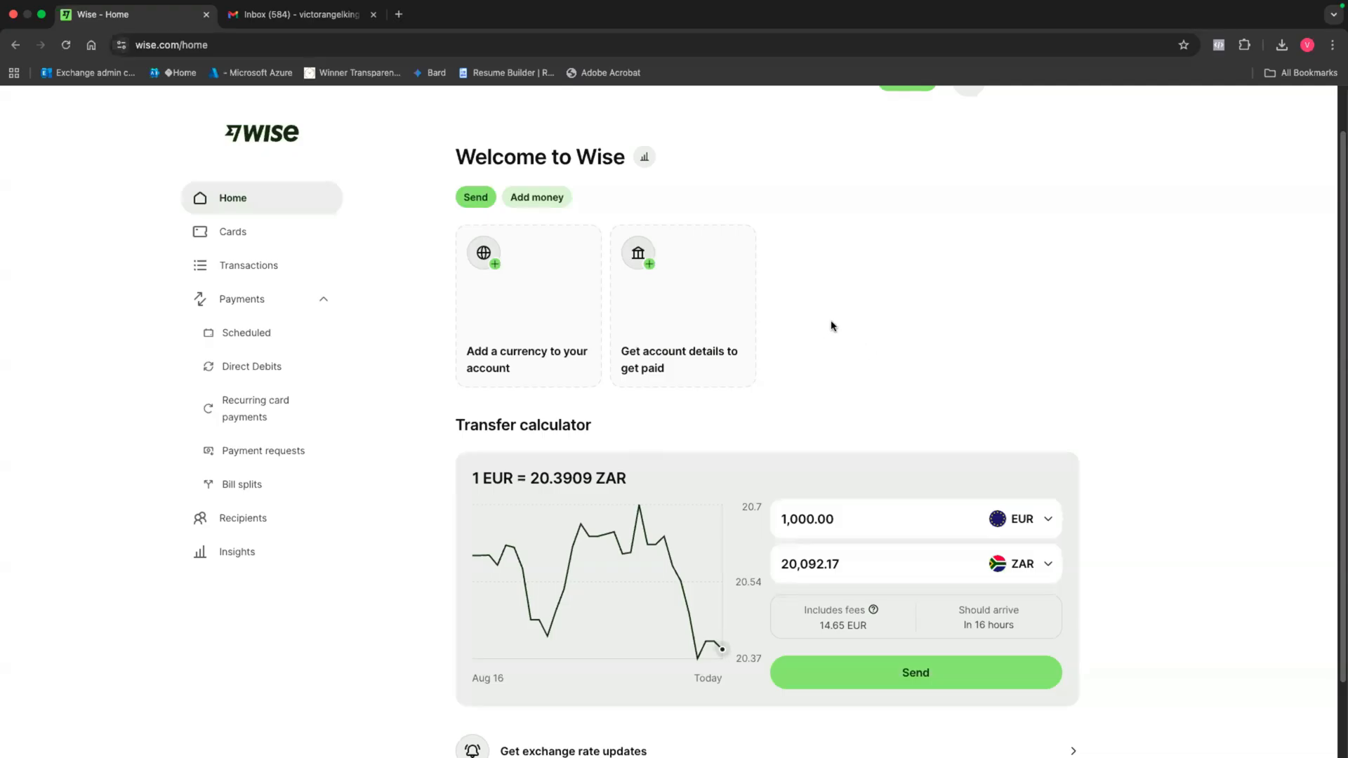
click(296, 14)
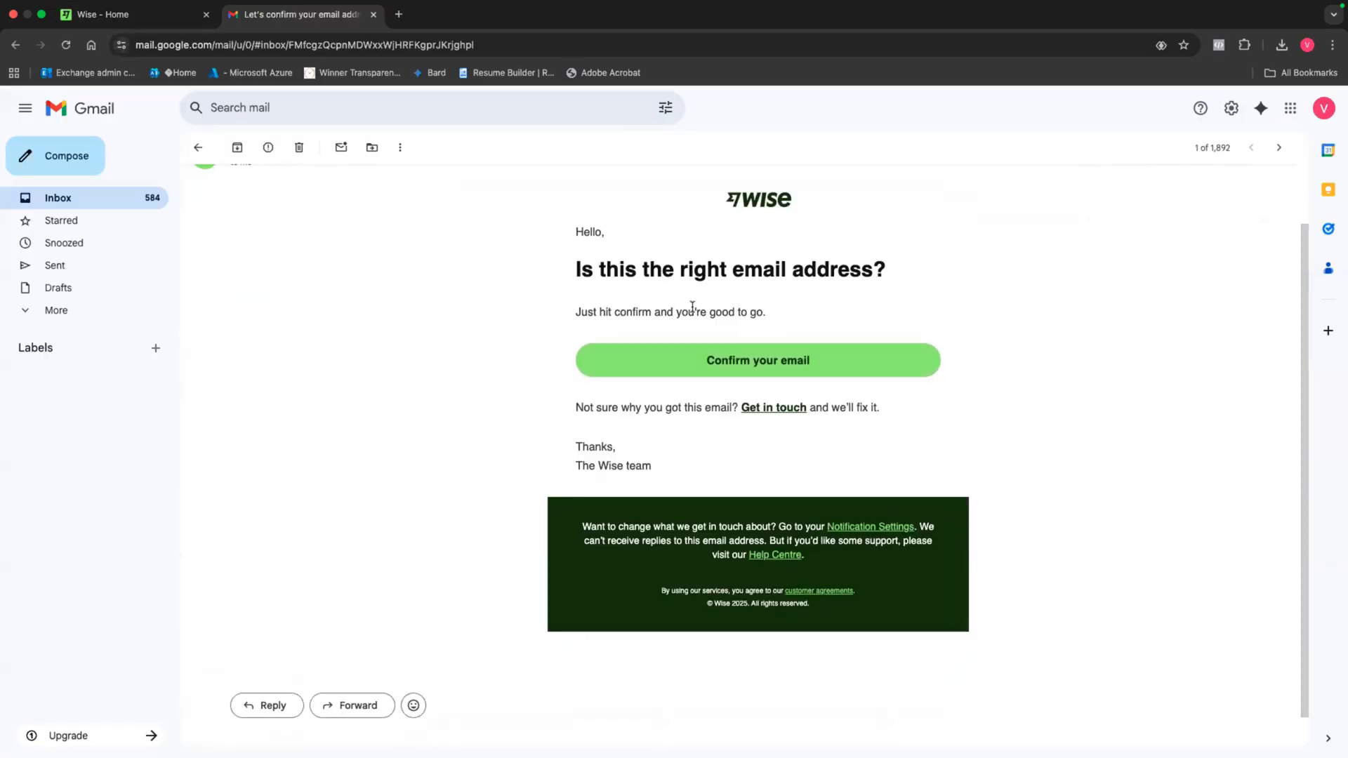
mouse_move(803, 366)
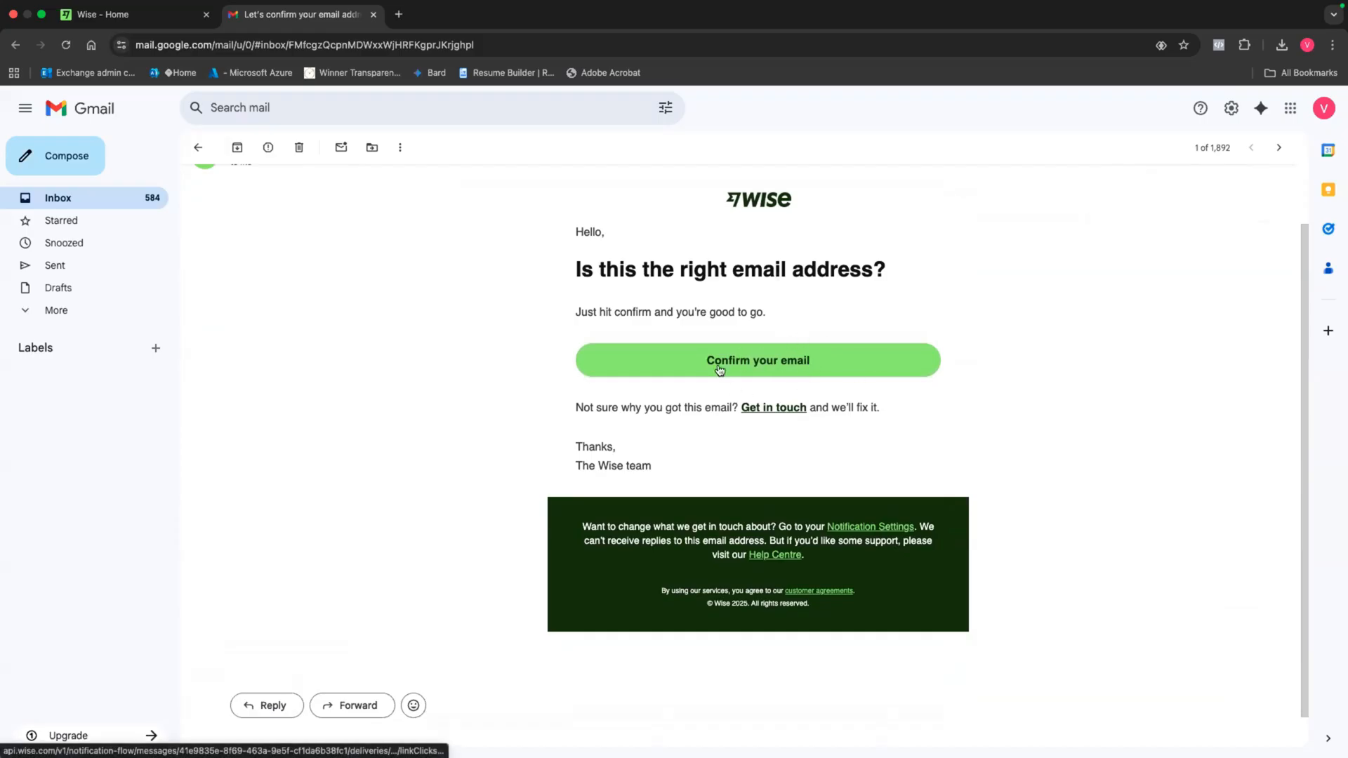
mouse_move(488, 239)
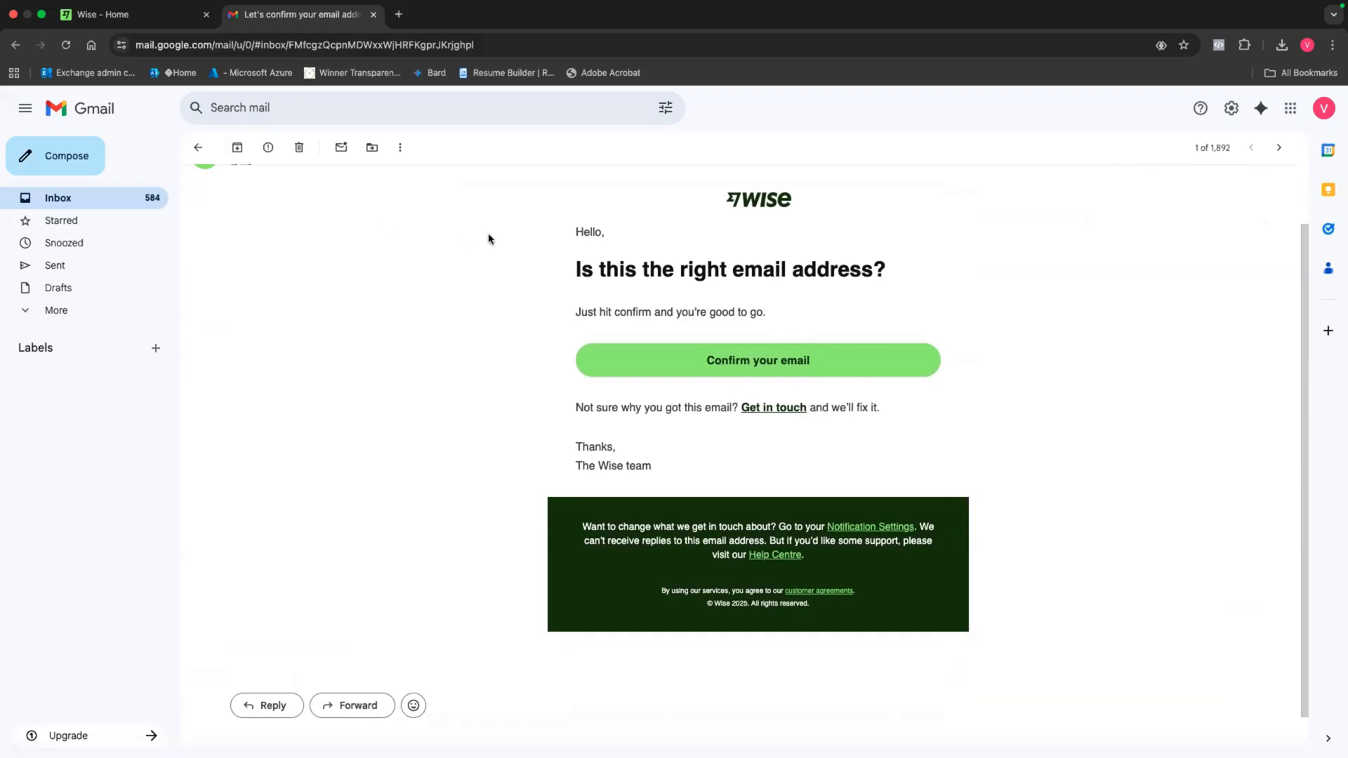
click(133, 14)
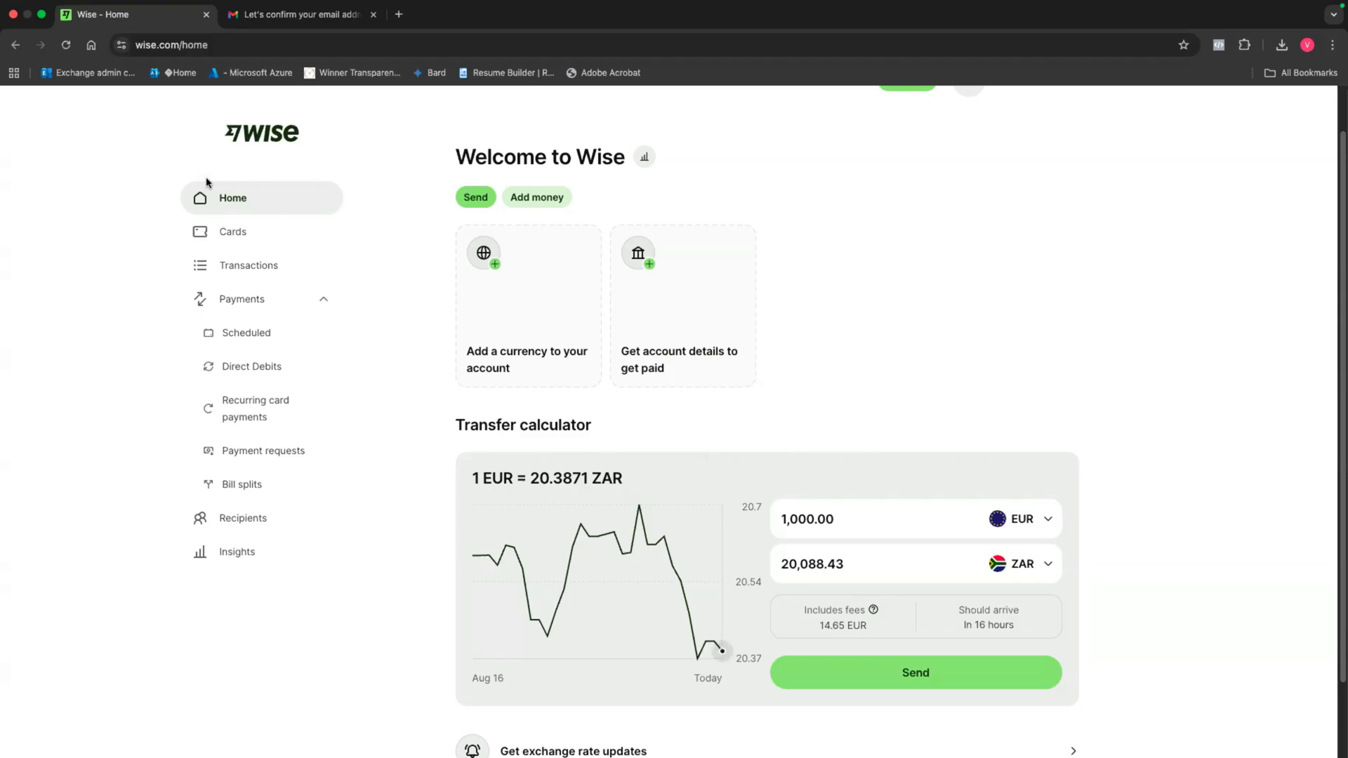
mouse_move(243, 485)
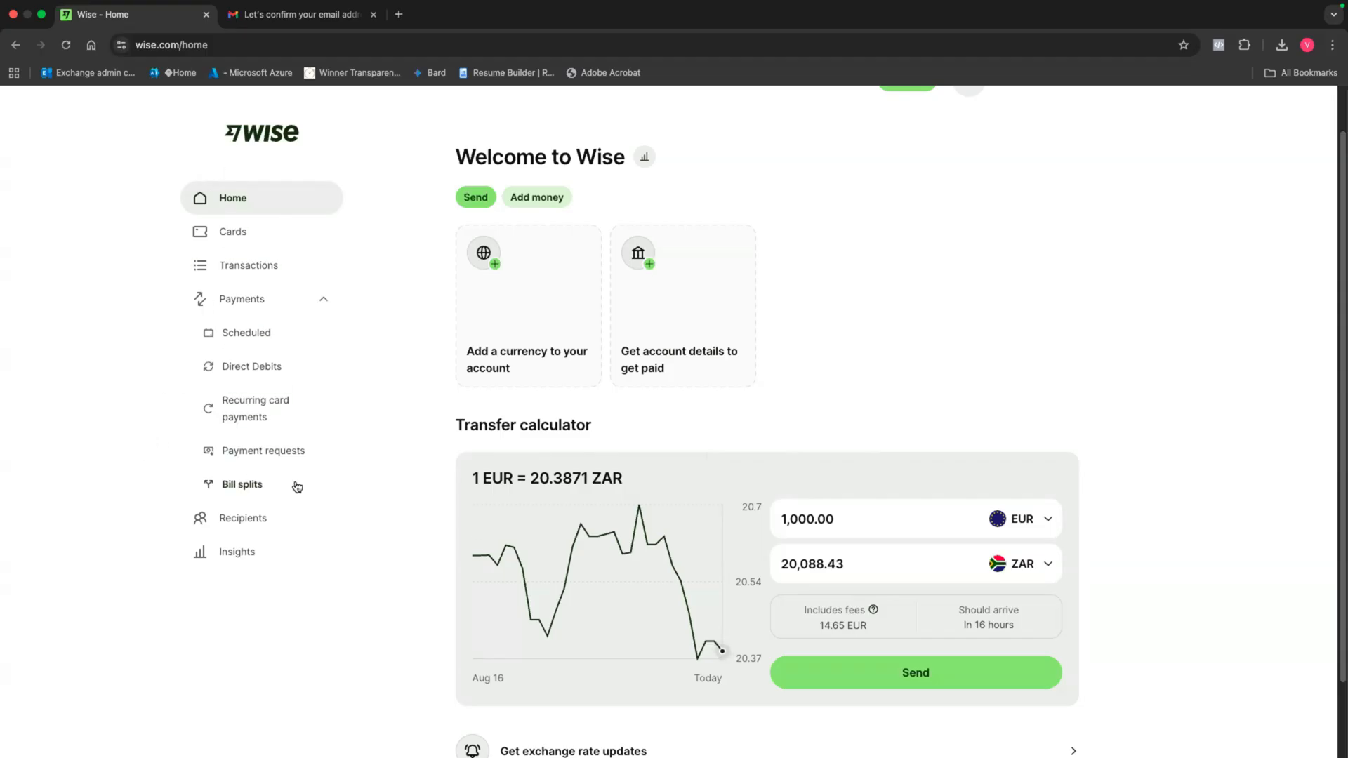
click(232, 232)
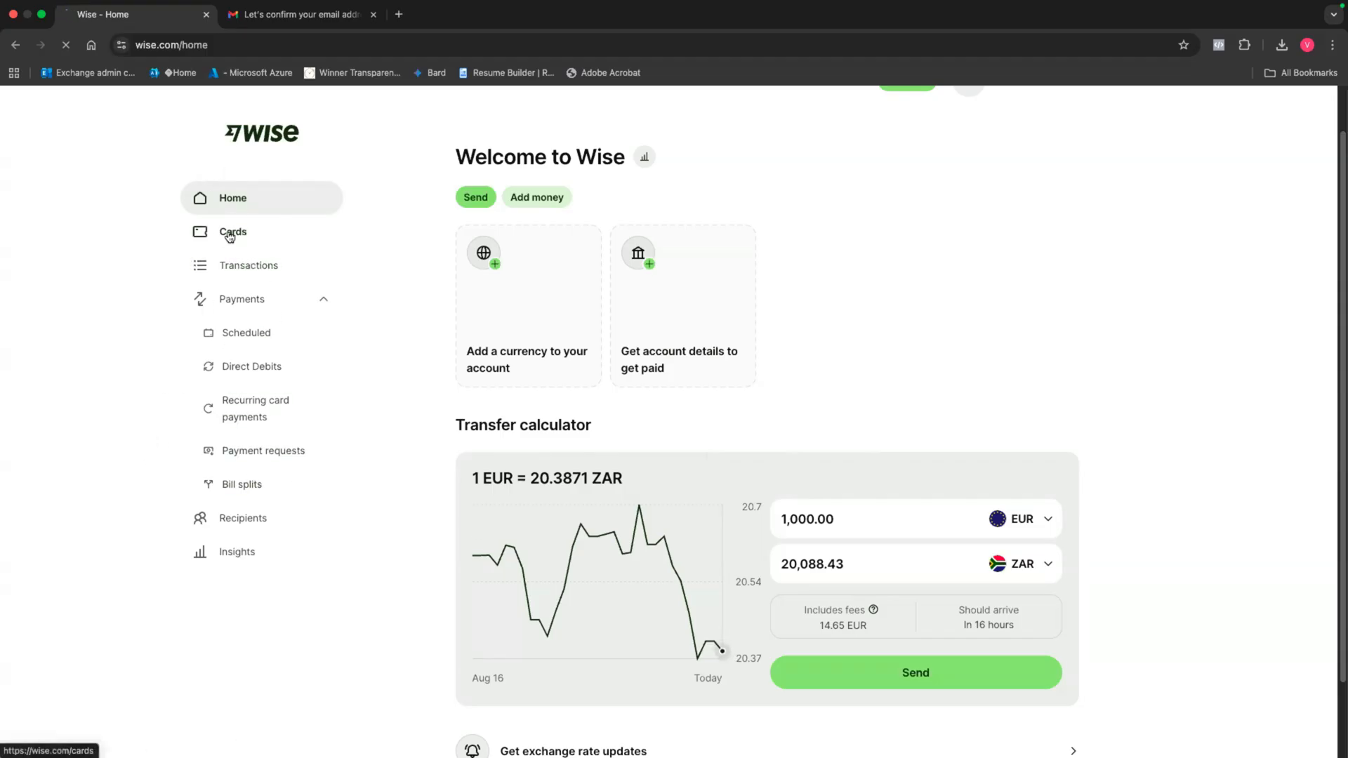
click(231, 232)
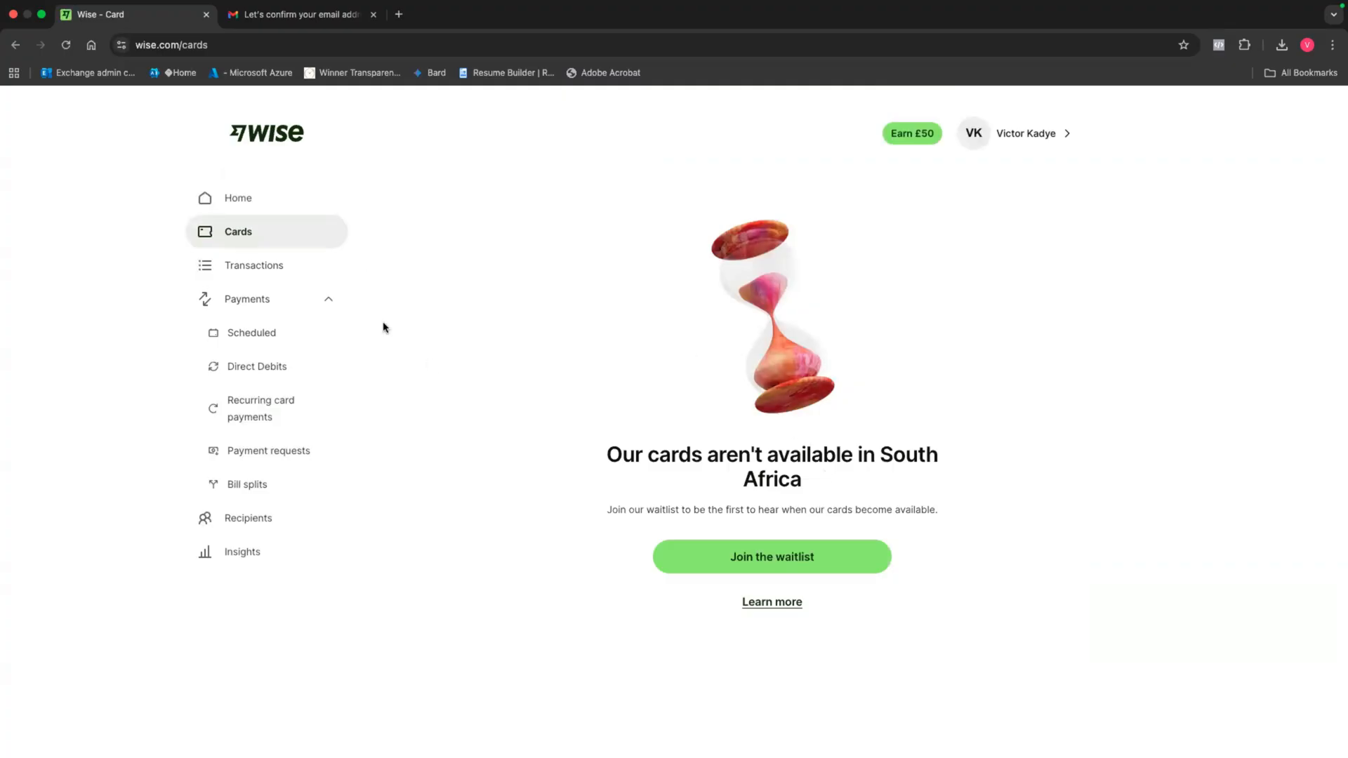
click(254, 265)
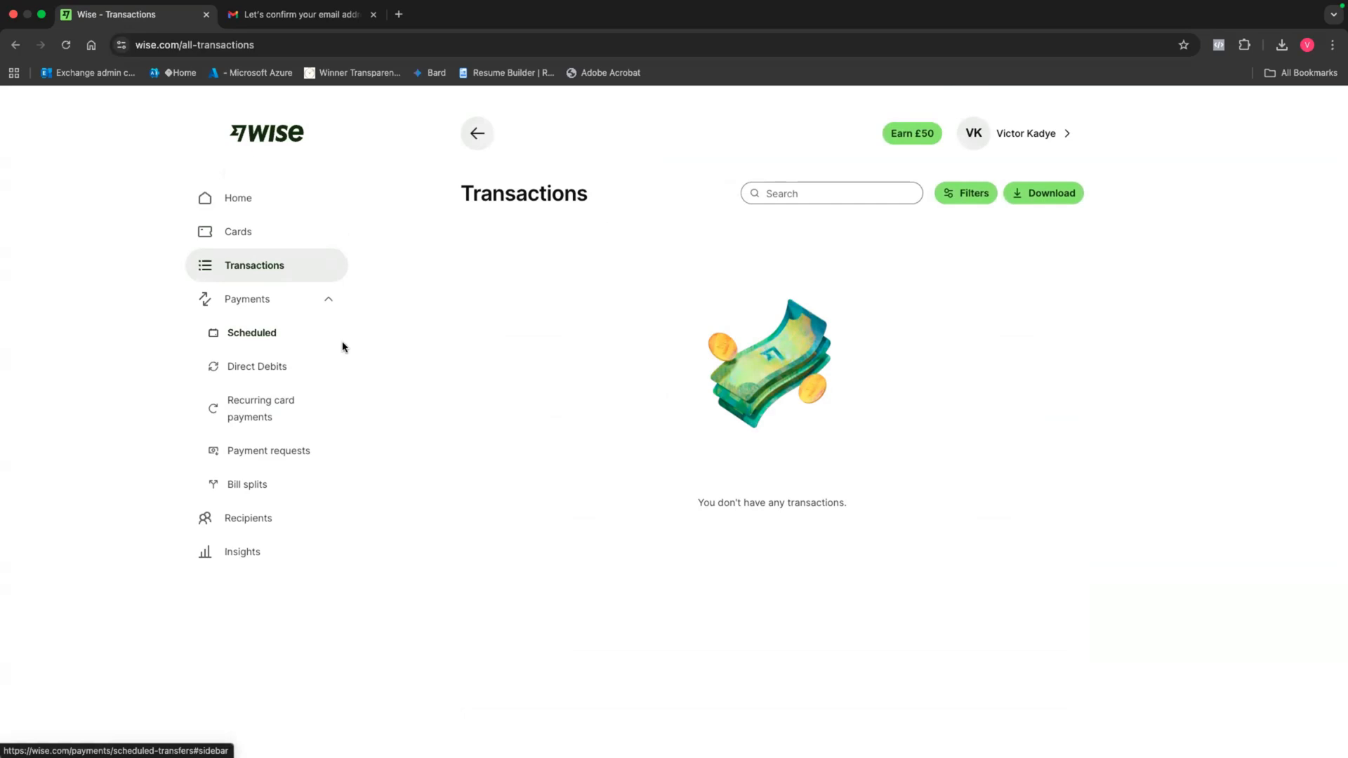
mouse_move(262, 408)
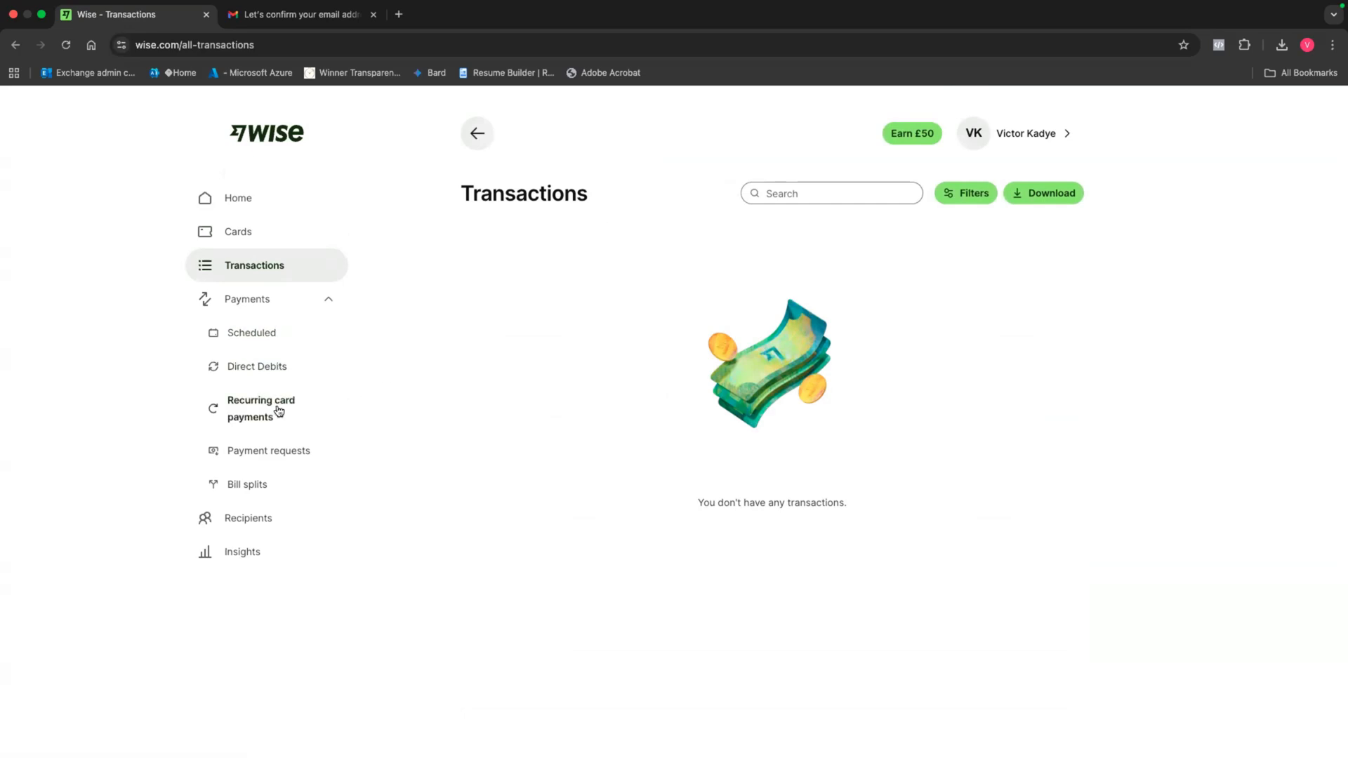
mouse_move(396, 458)
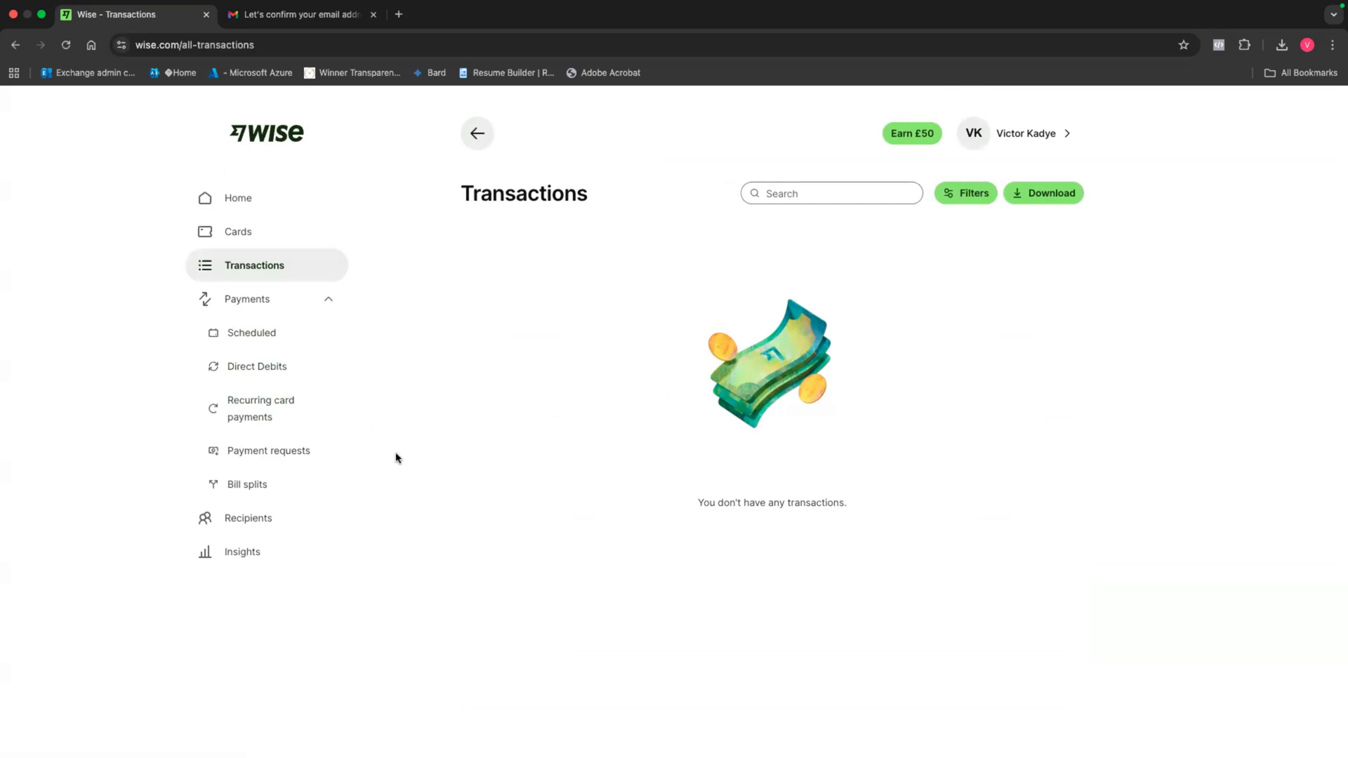
mouse_move(335, 496)
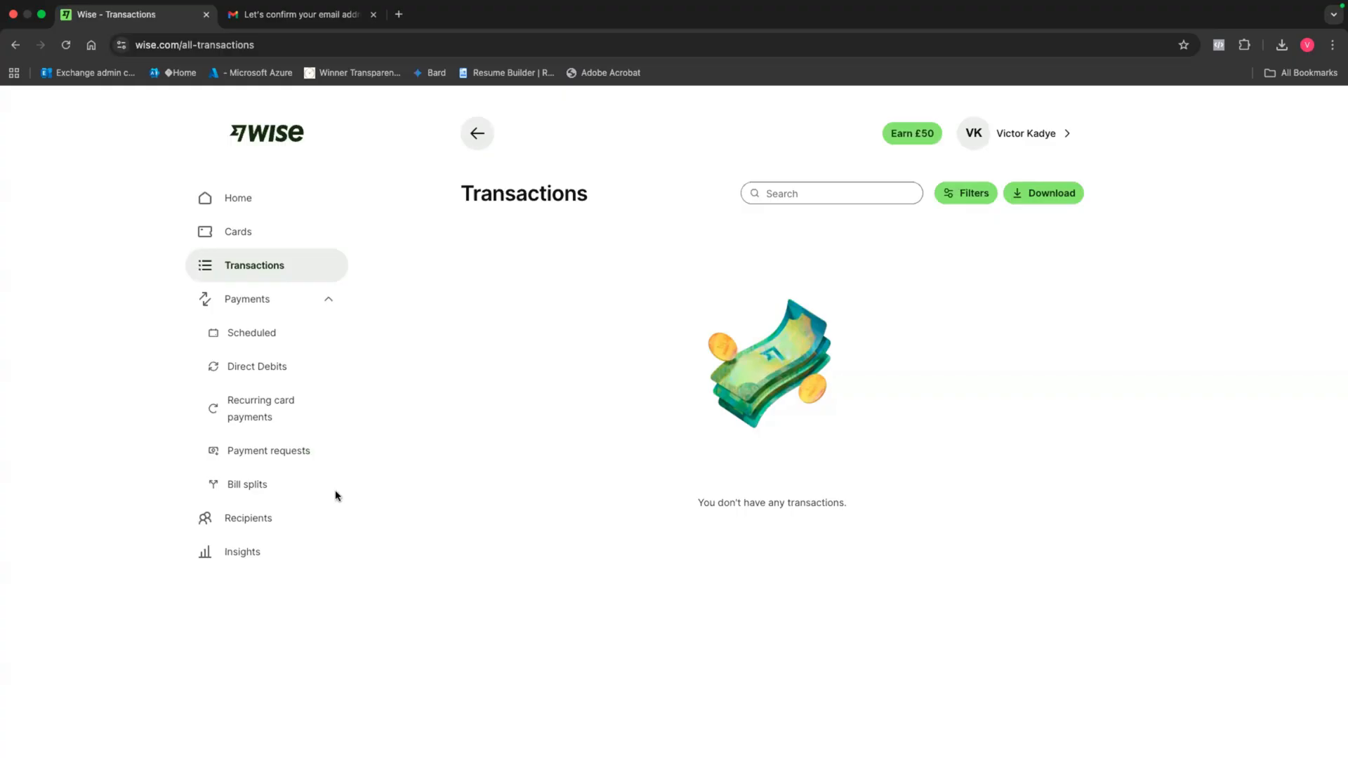
mouse_move(267, 450)
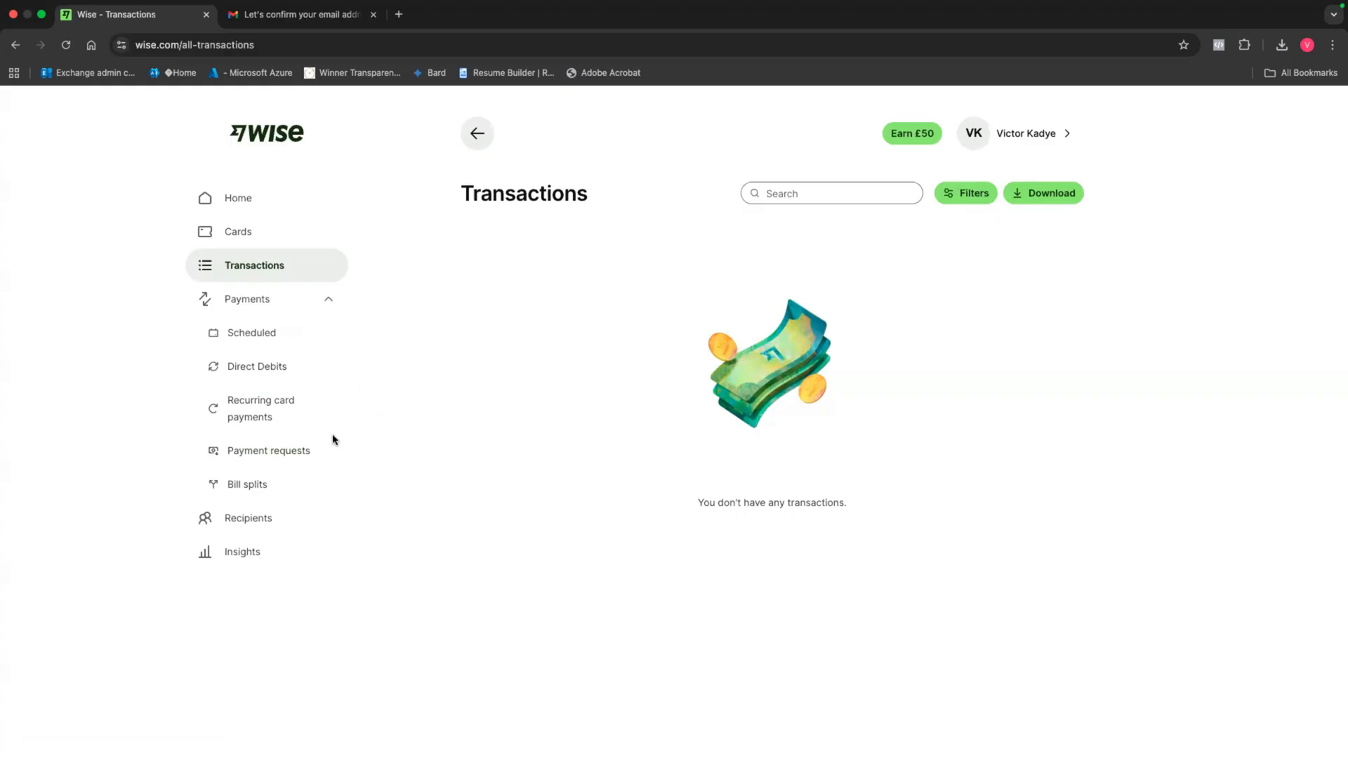
mouse_move(249, 518)
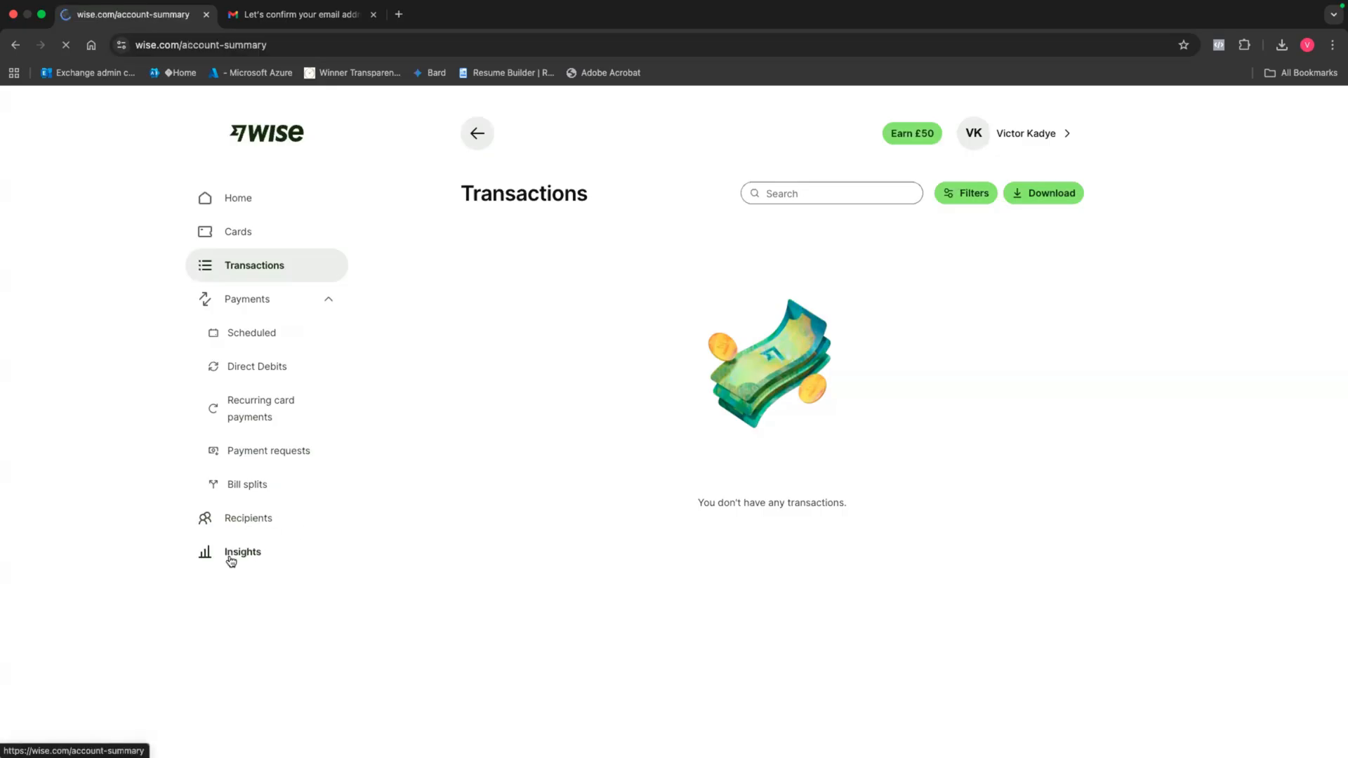
click(243, 551)
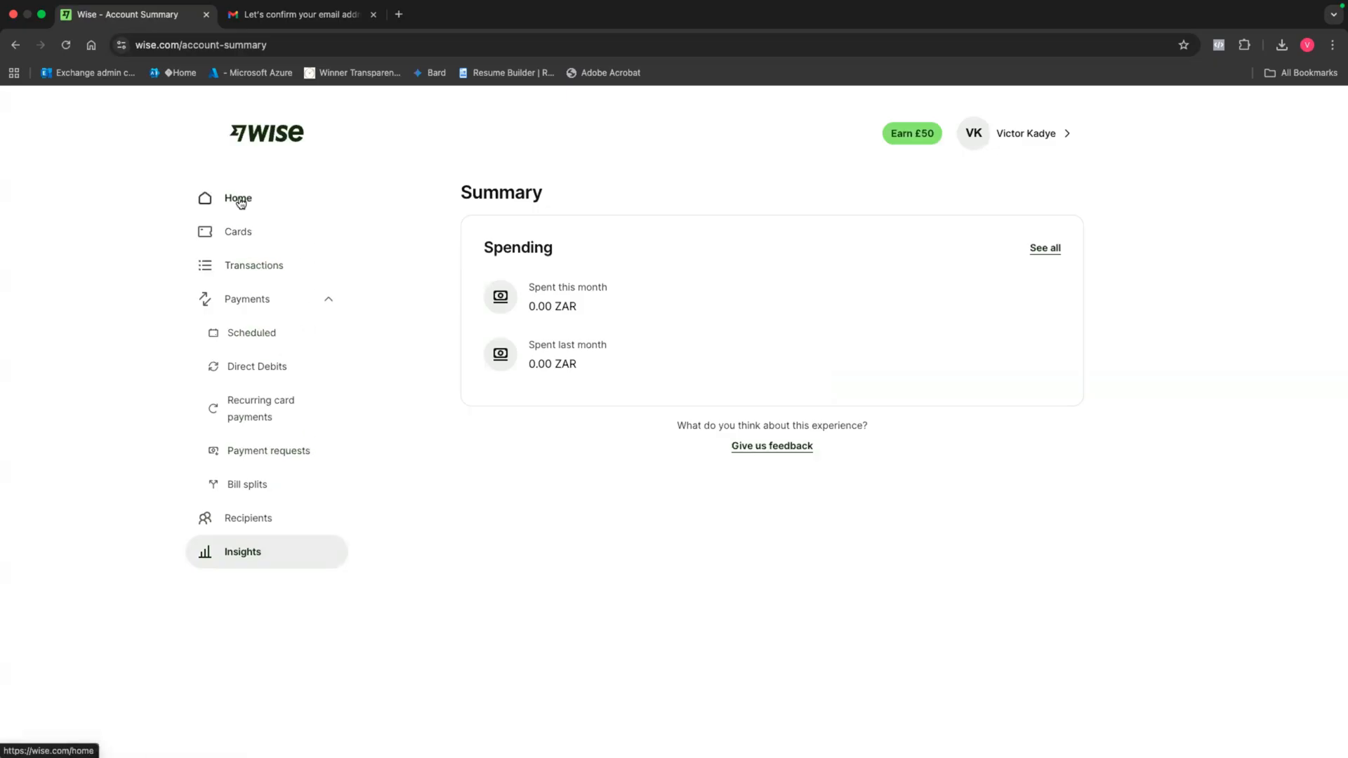
click(237, 198)
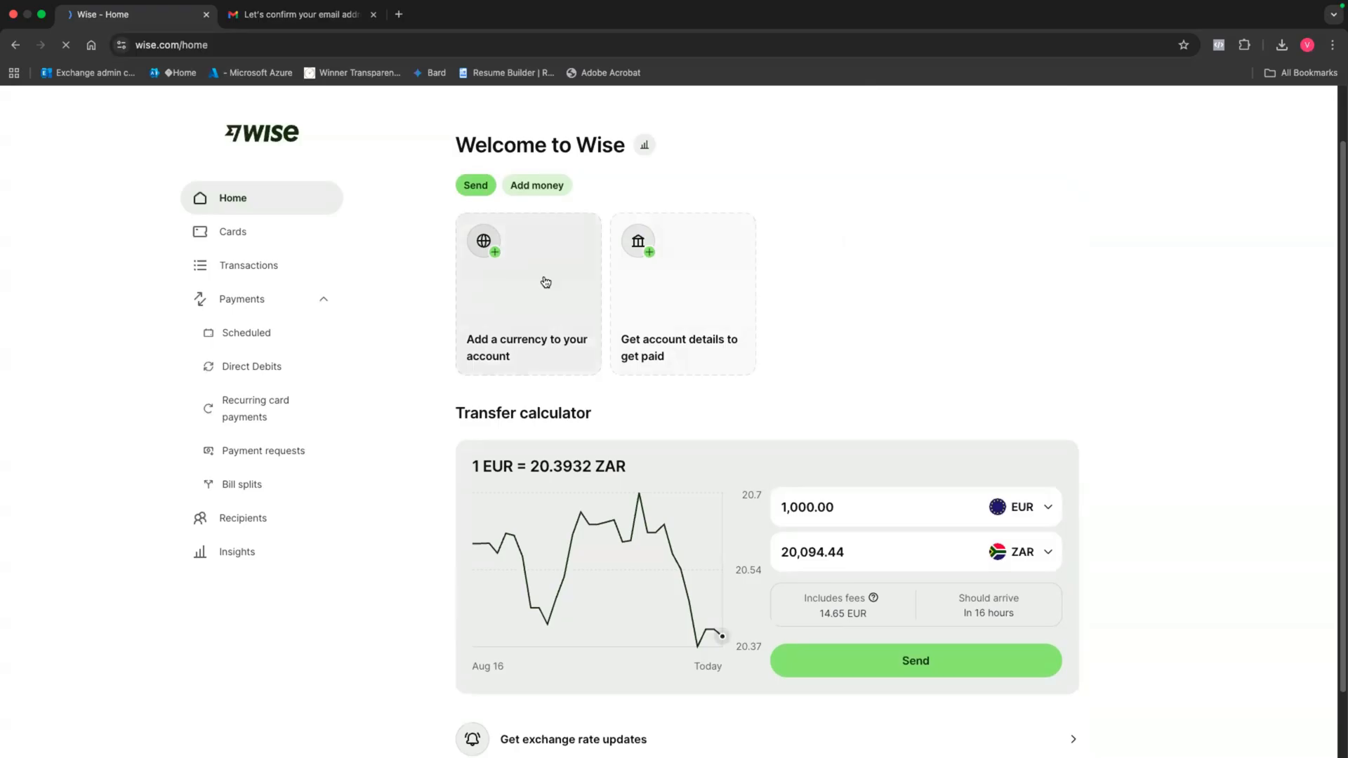
- Add a British pound balance and confirm discoverability by Wisetag, email and phone
click(526, 292)
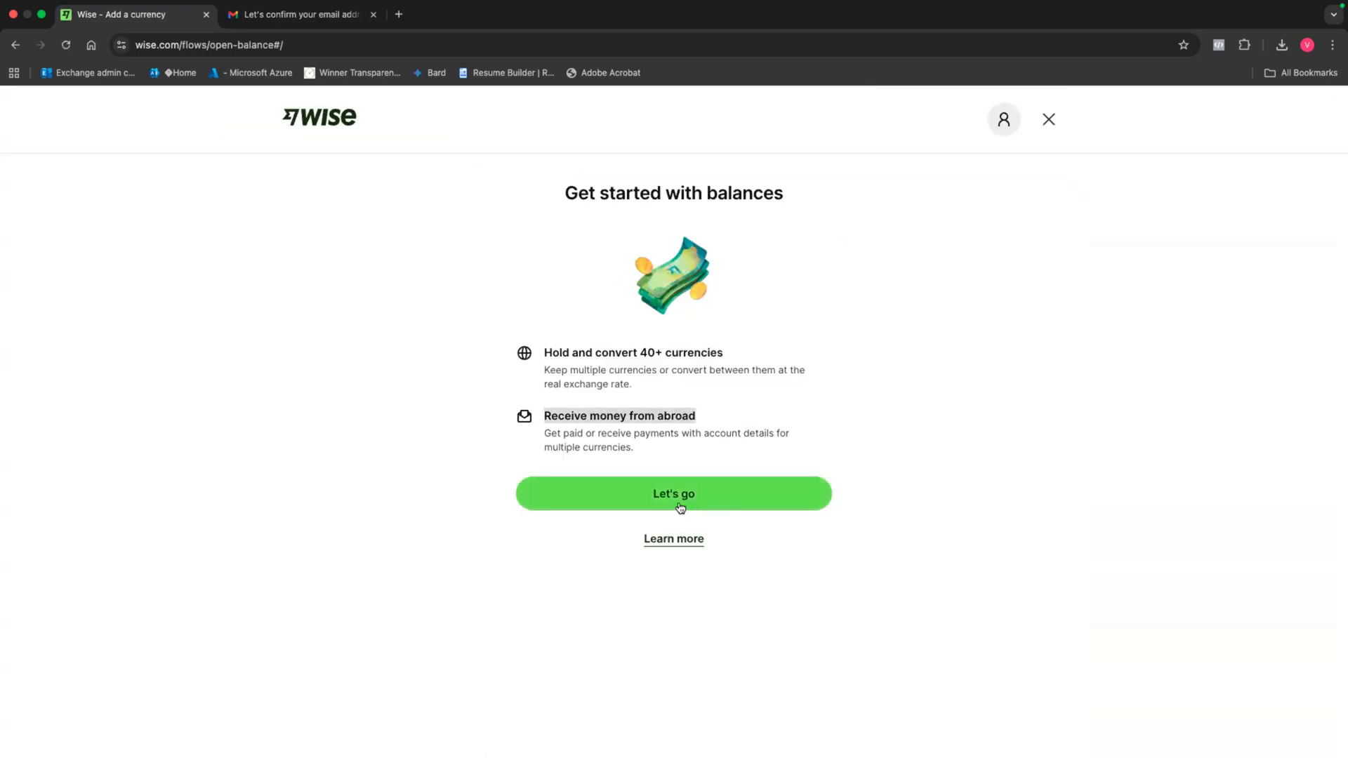
click(673, 493)
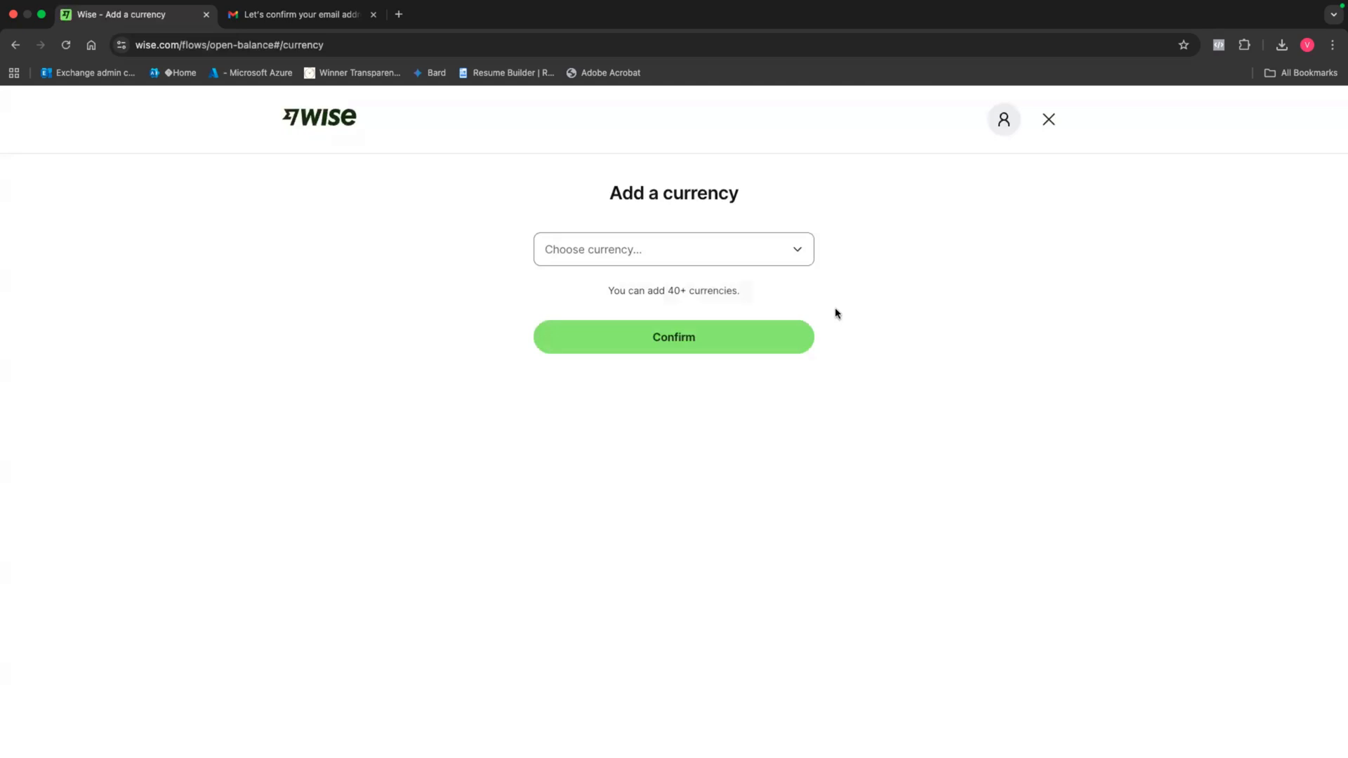
click(672, 250)
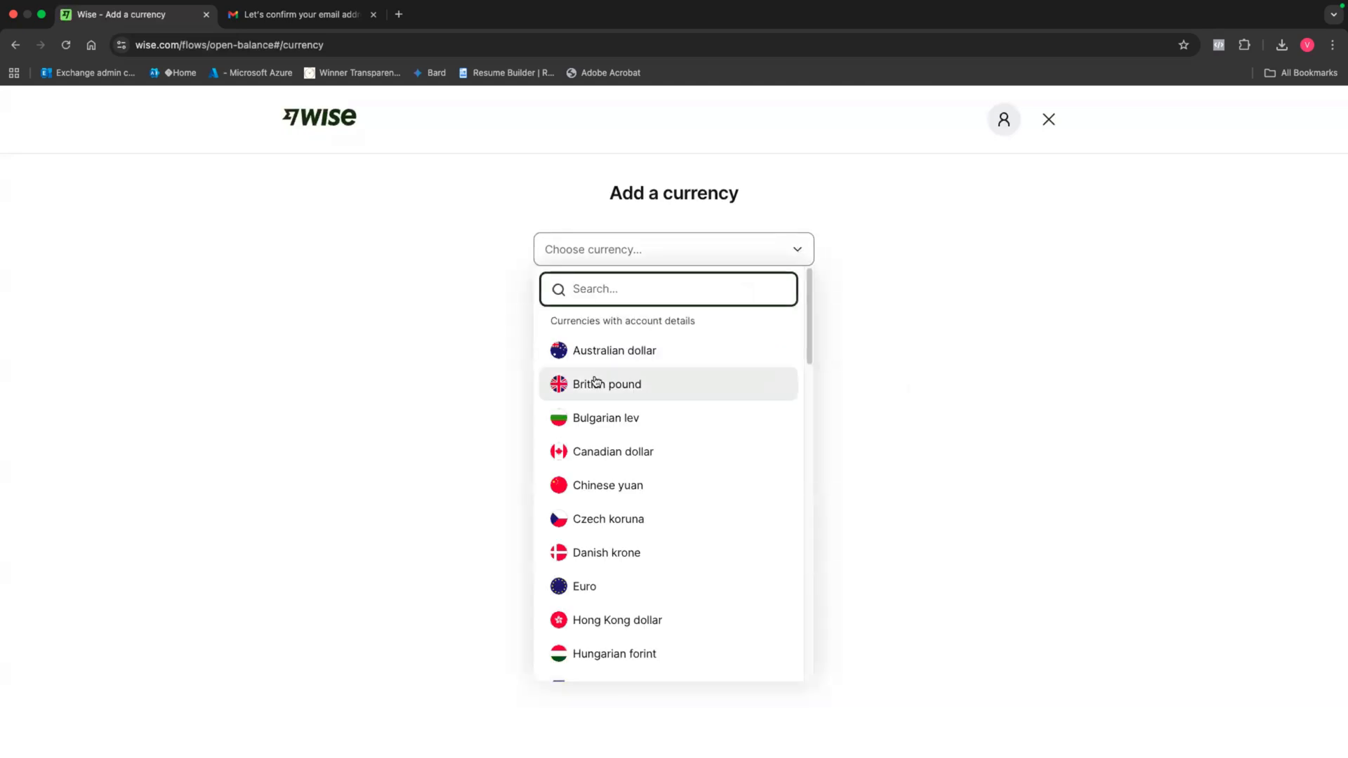
click(607, 384)
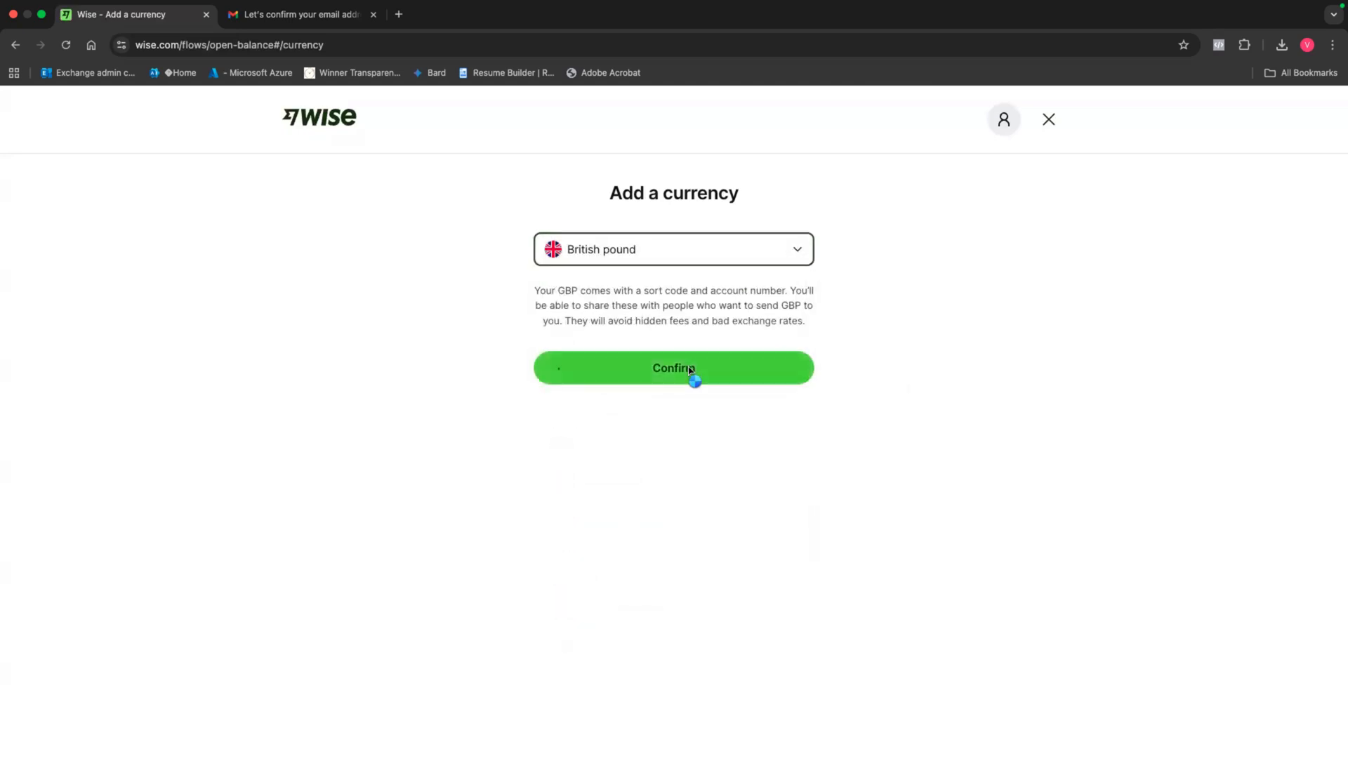
click(673, 368)
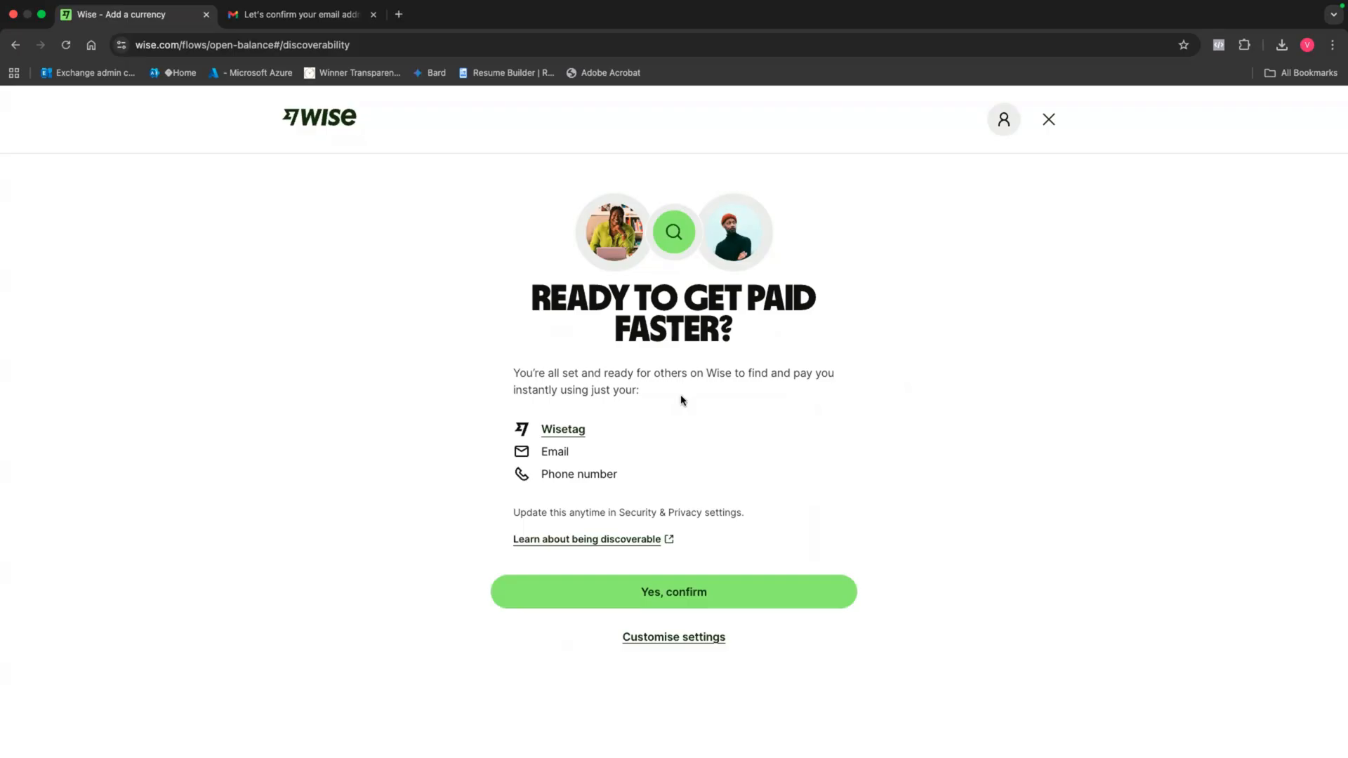
mouse_move(826, 409)
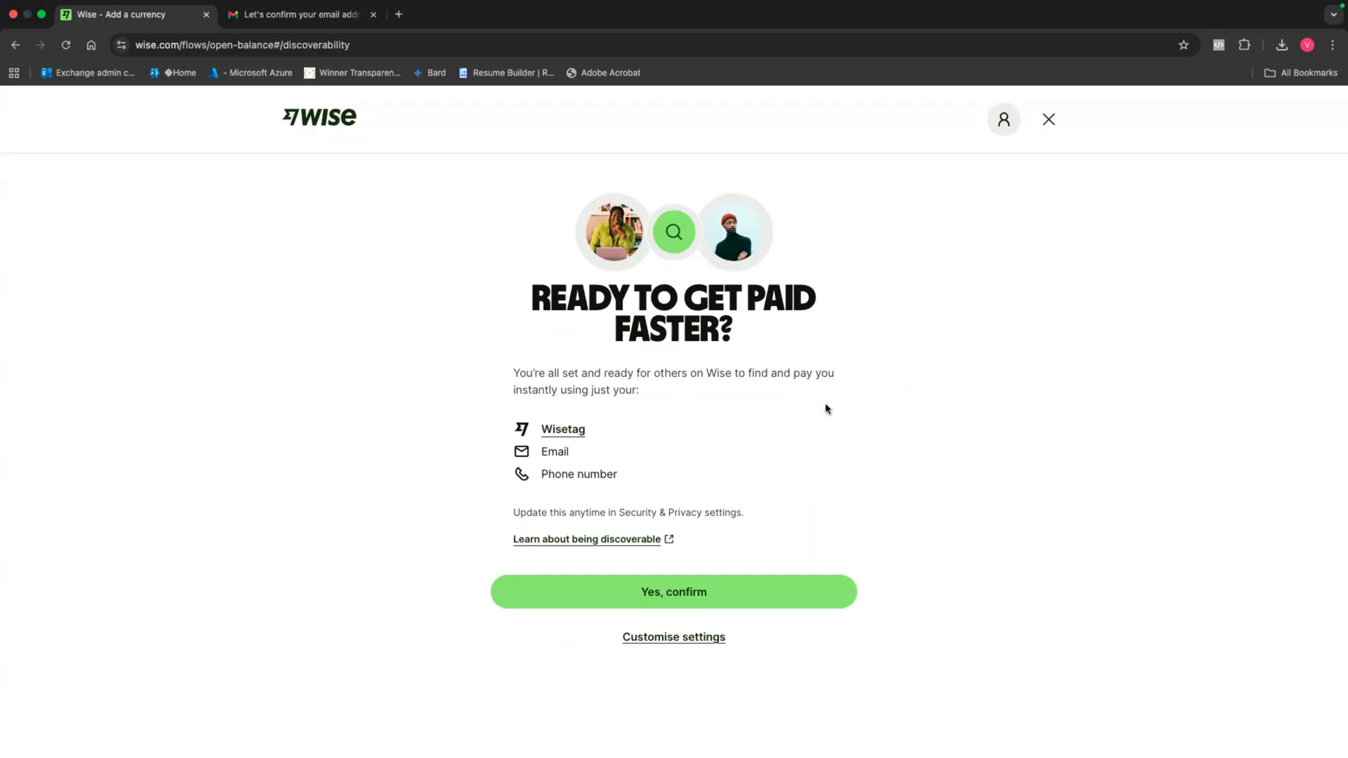
mouse_move(795, 412)
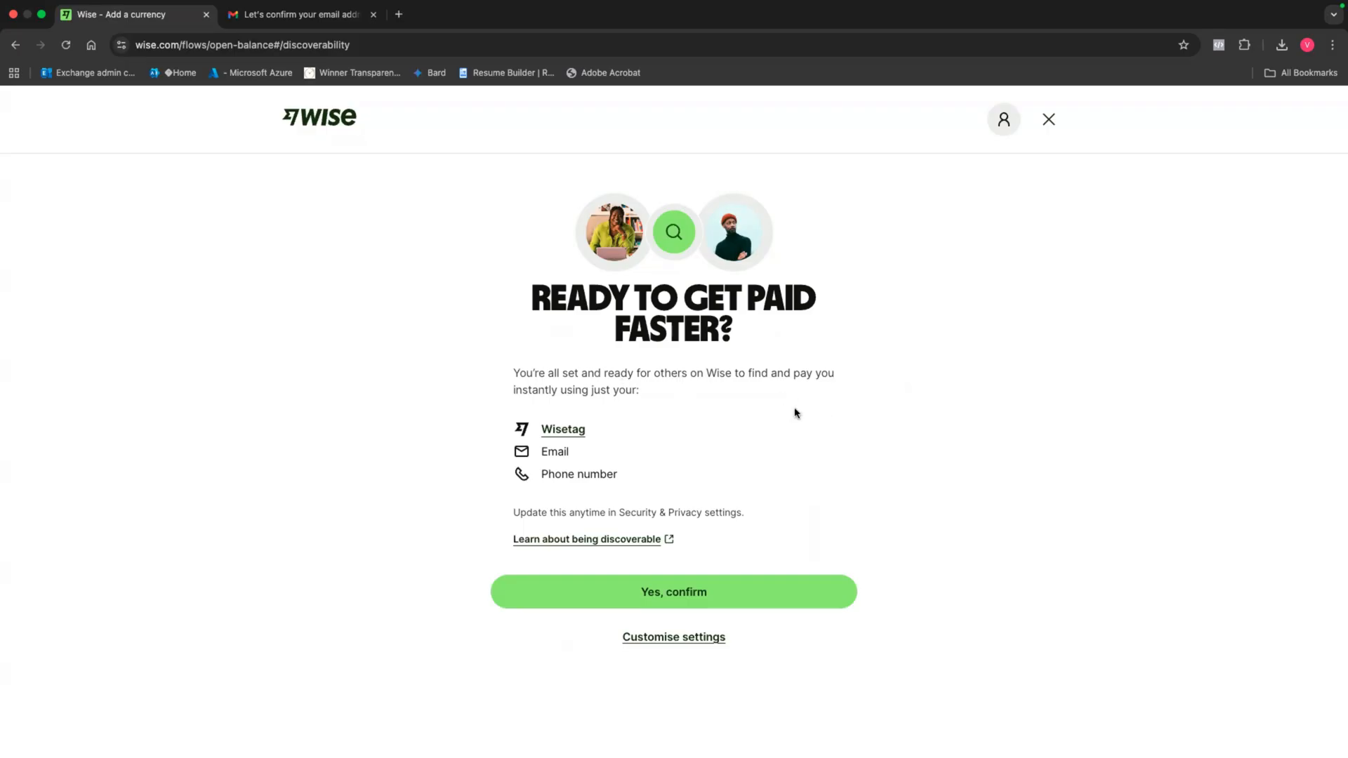
mouse_move(653, 464)
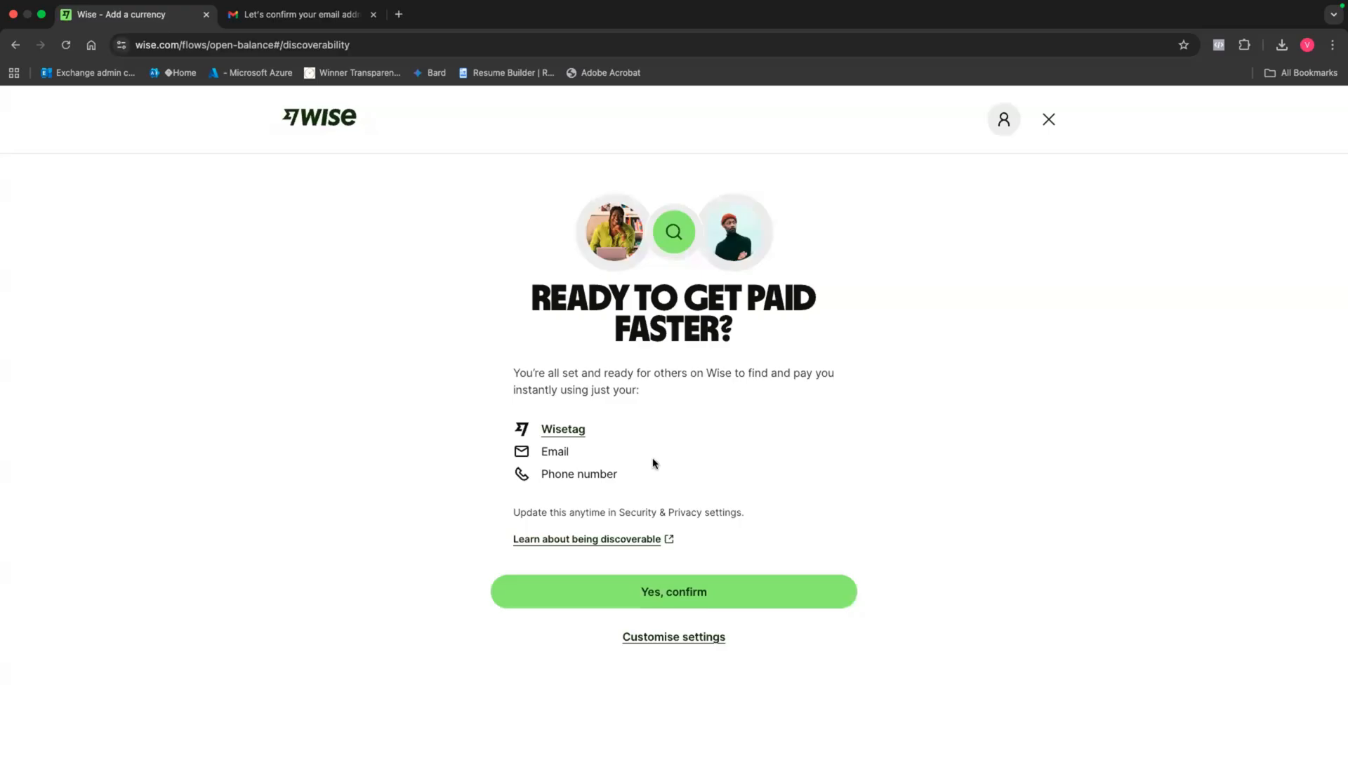
mouse_move(672, 598)
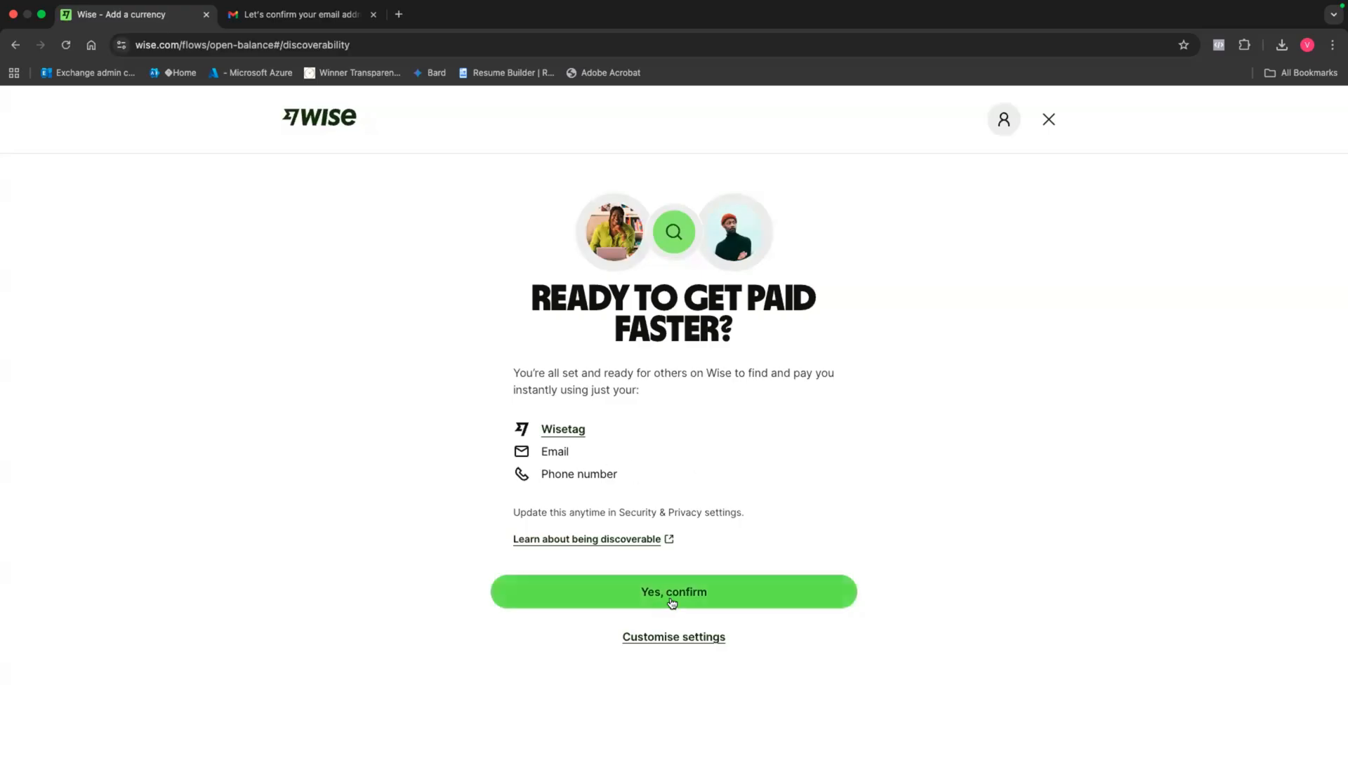
click(672, 591)
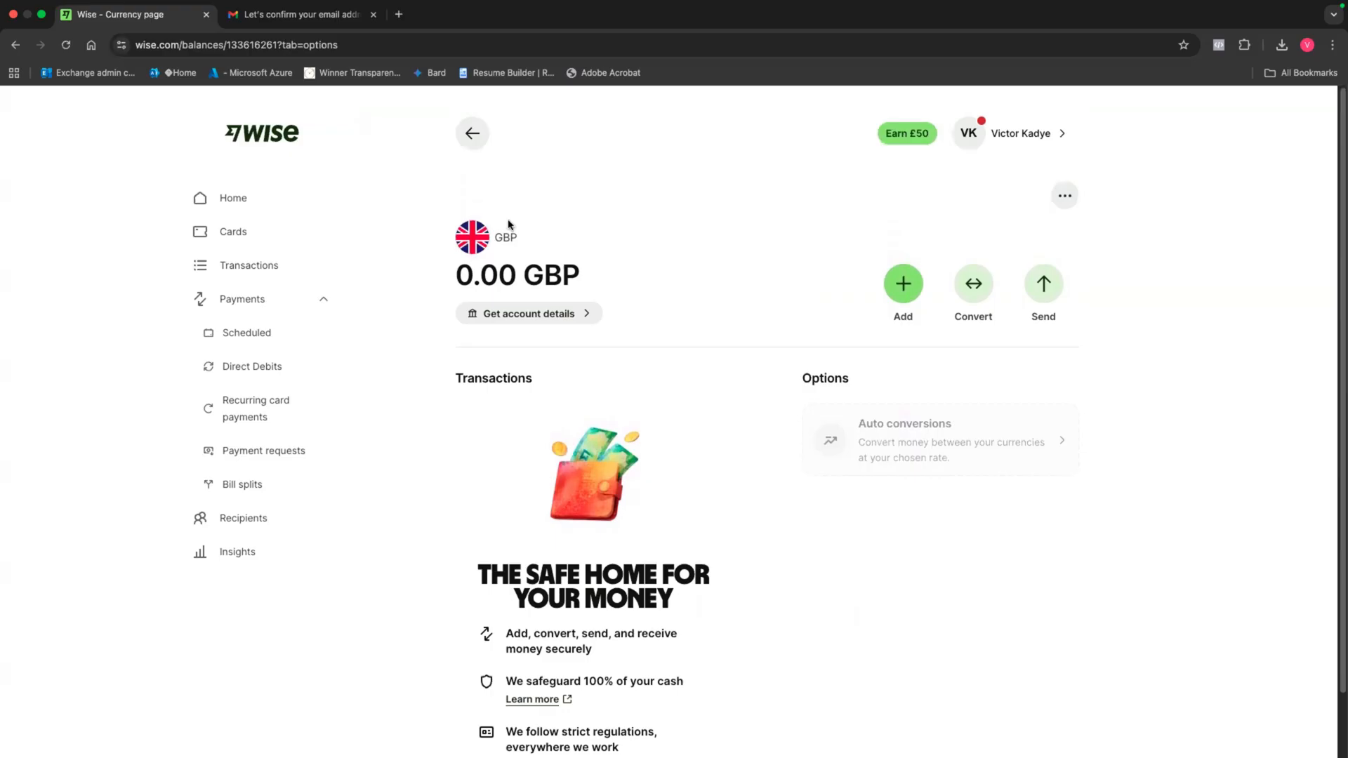
mouse_move(535, 248)
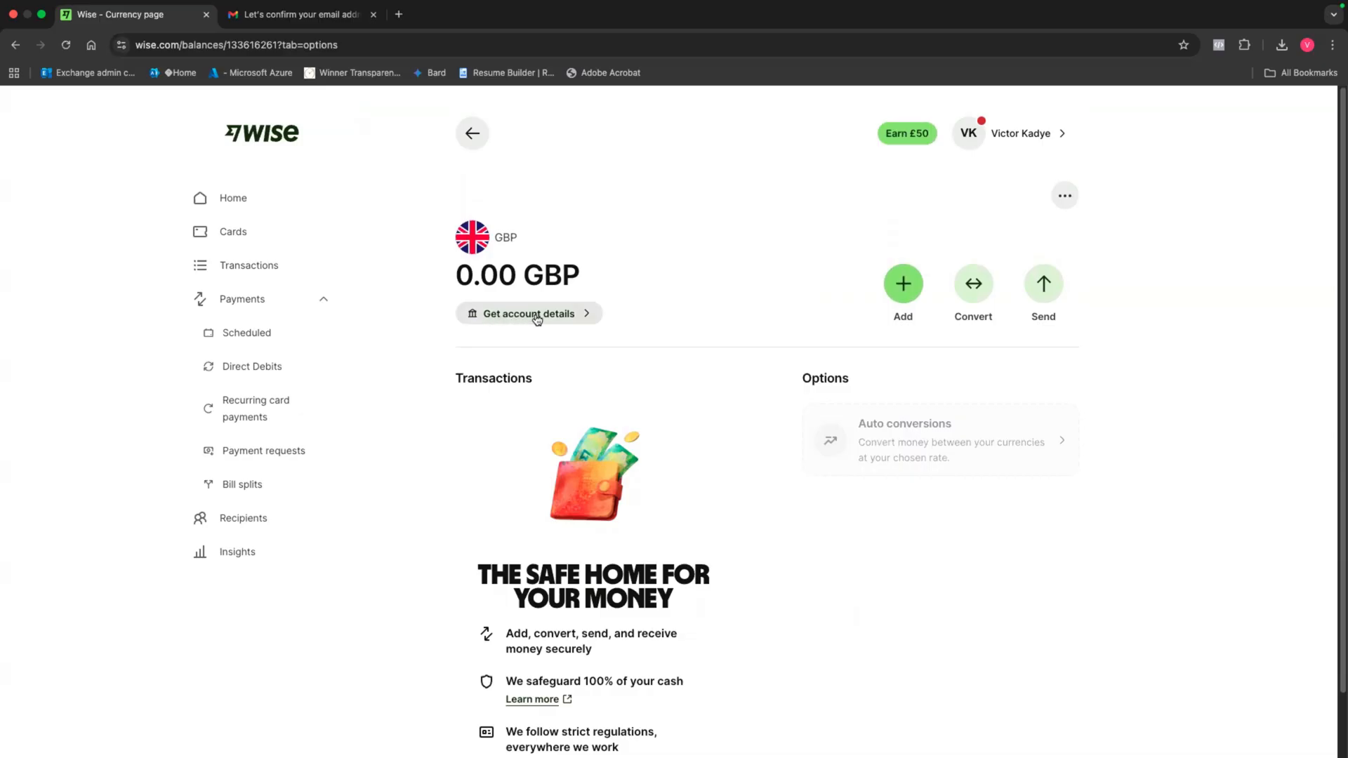
- Request GBP account details, noting the 300 ZAR deposit requirement, then return to Home
click(530, 314)
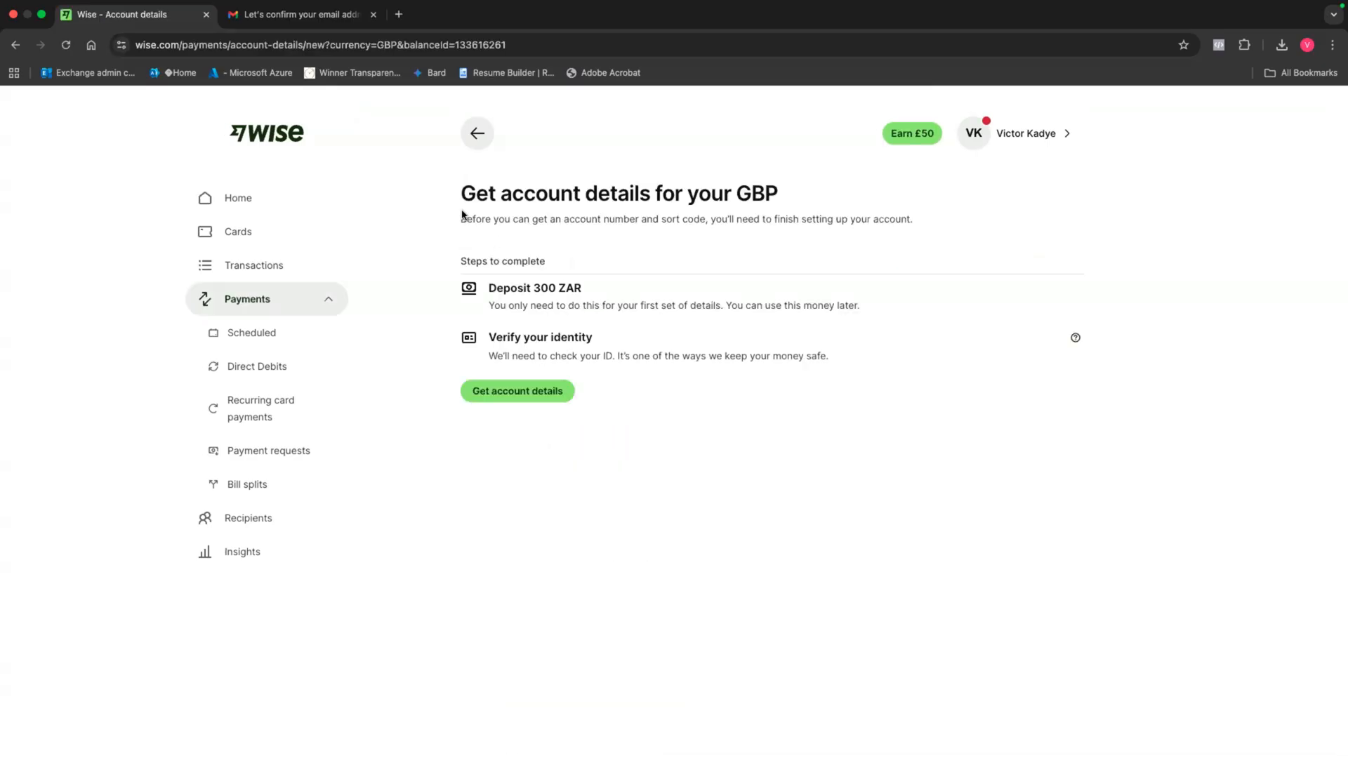
mouse_move(835, 212)
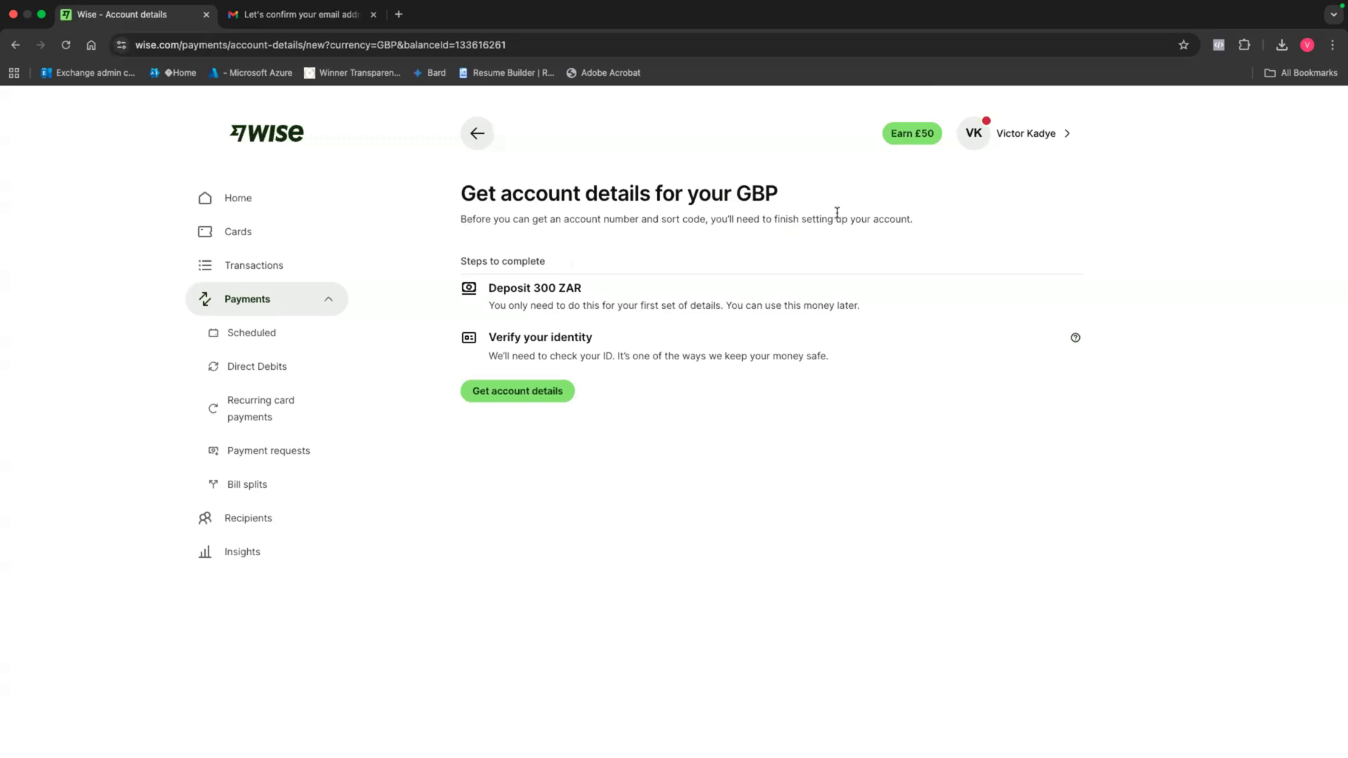
mouse_move(591, 322)
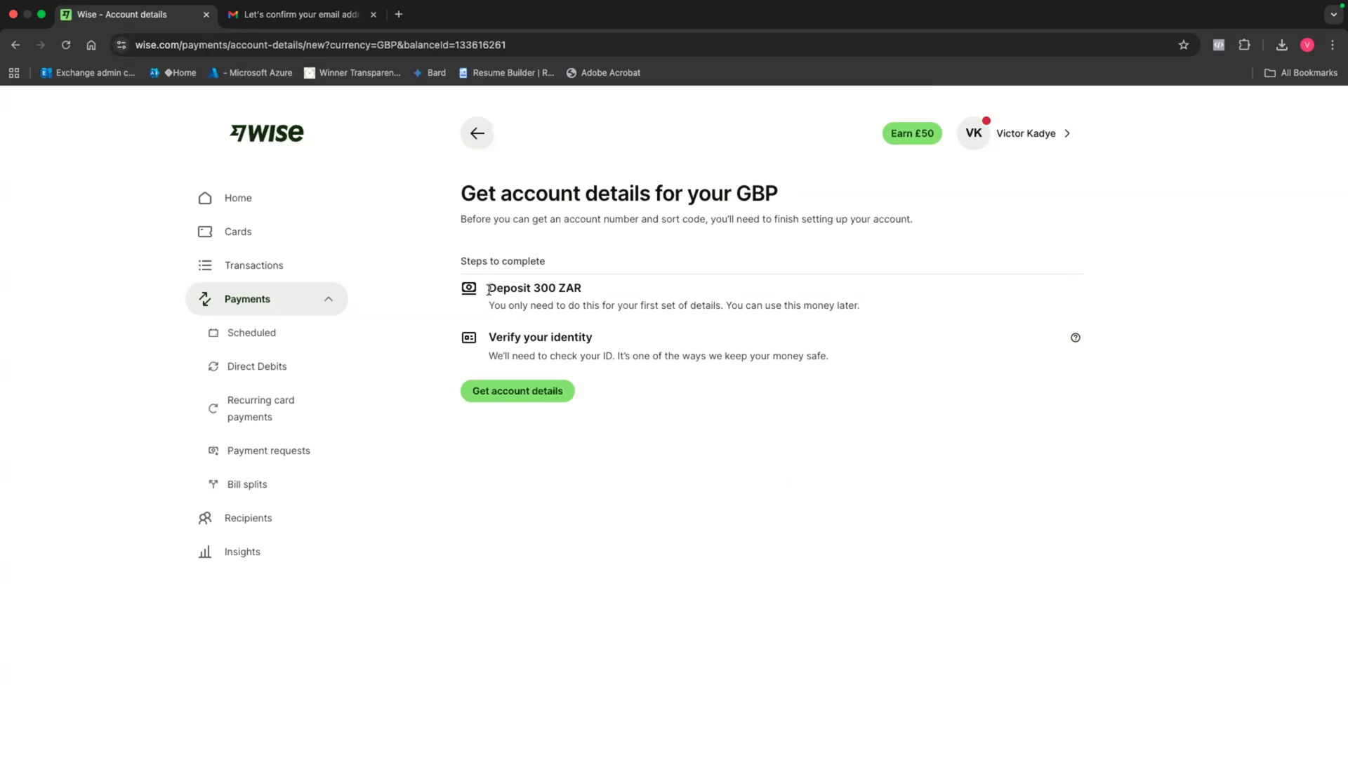
double_click(534, 288)
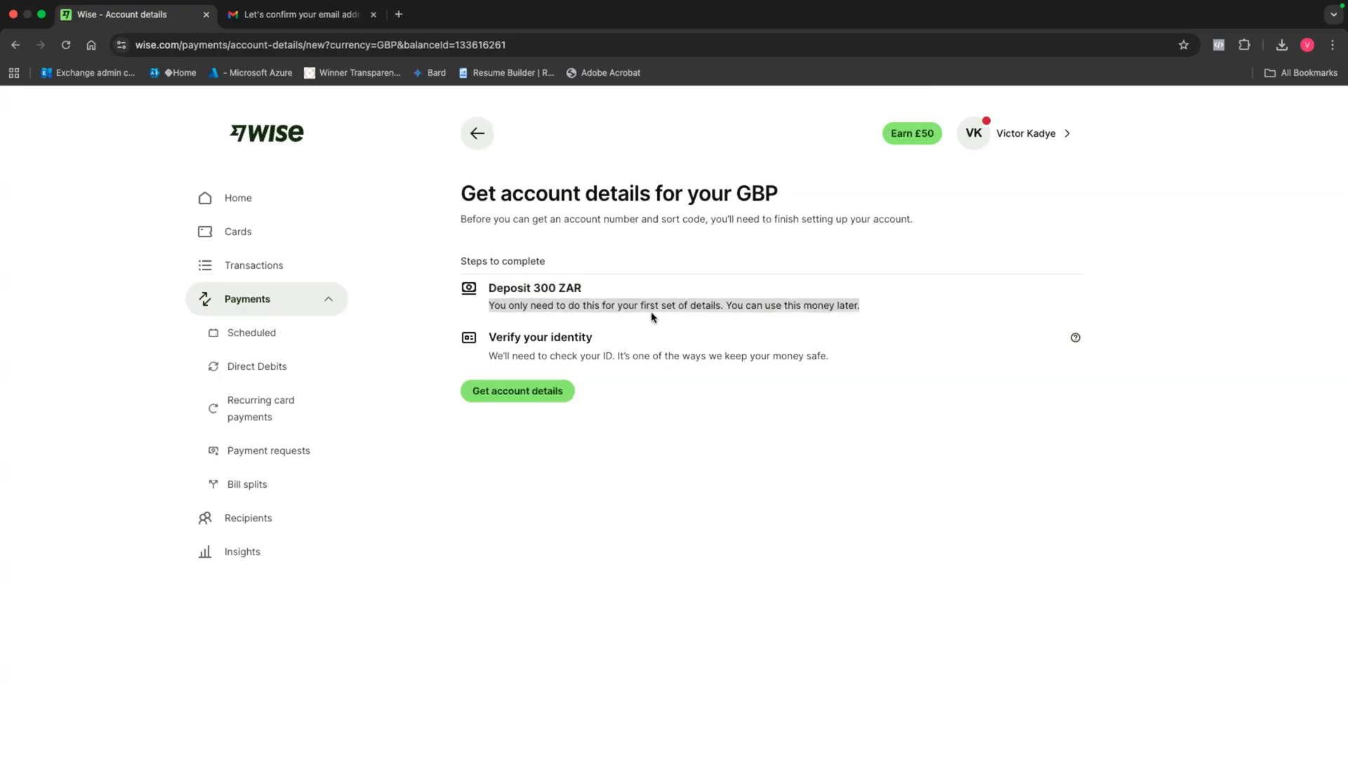
mouse_move(803, 319)
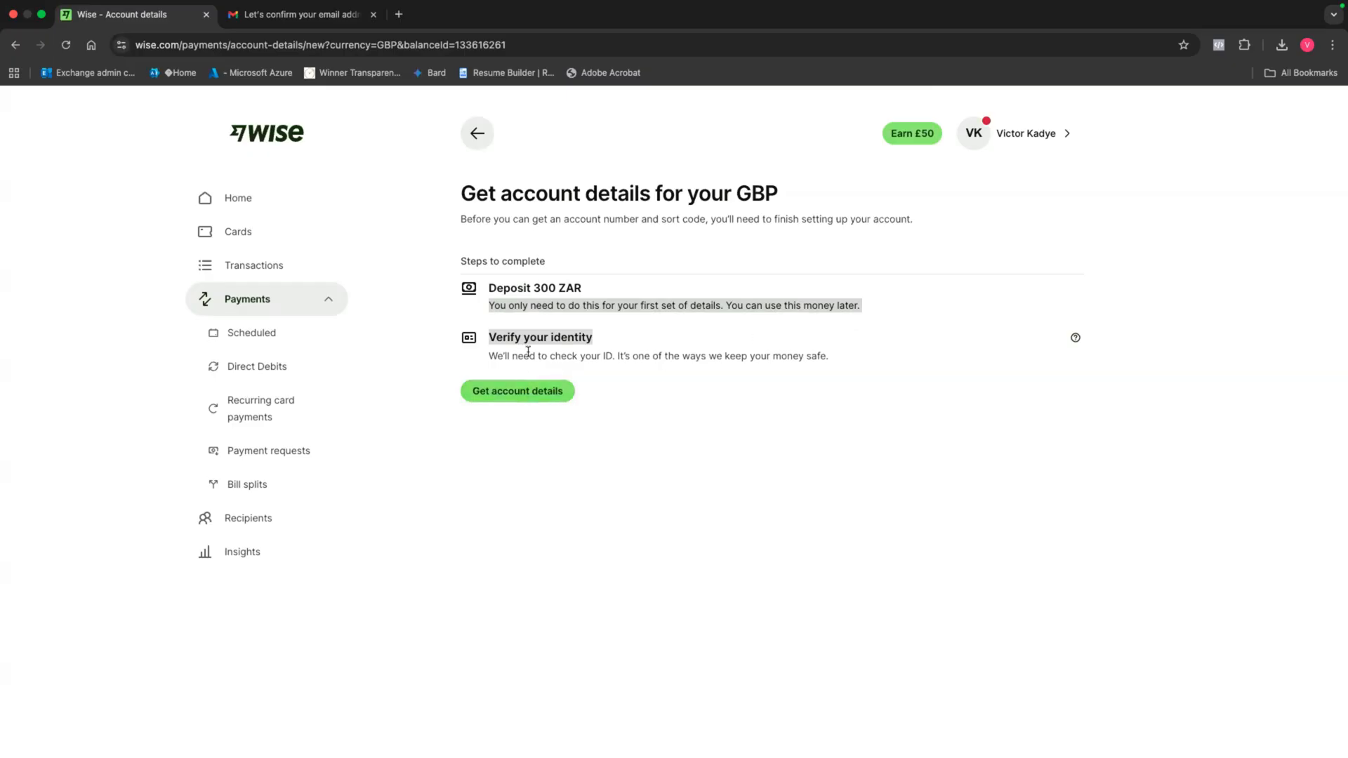
mouse_move(666, 385)
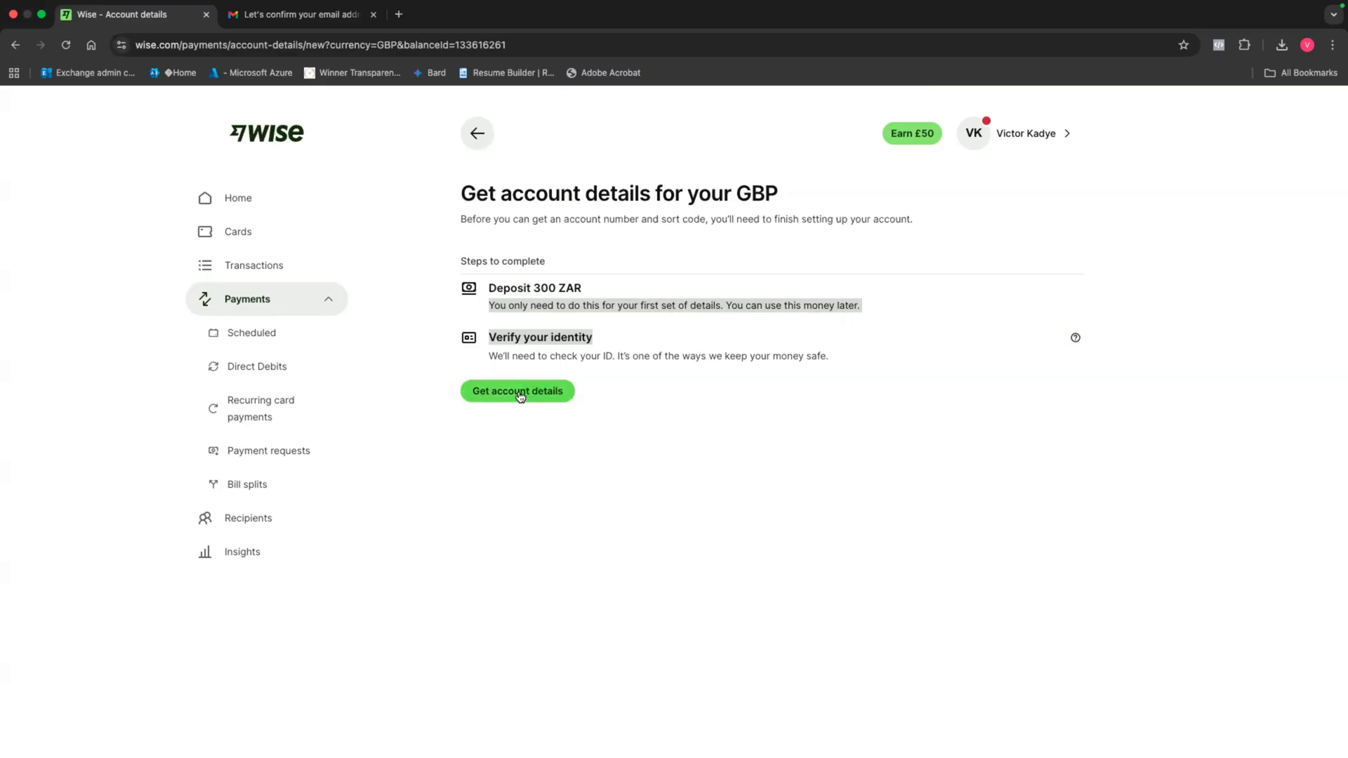
click(517, 392)
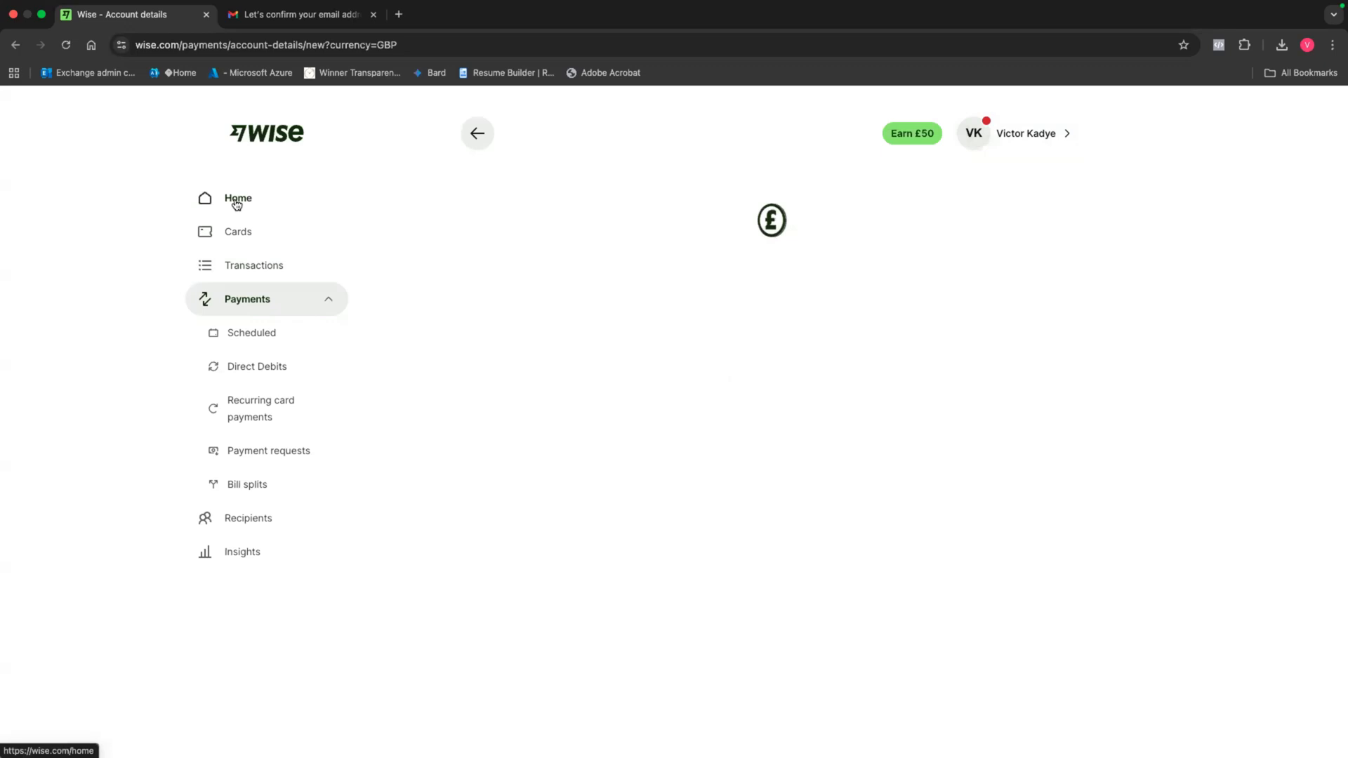
click(238, 198)
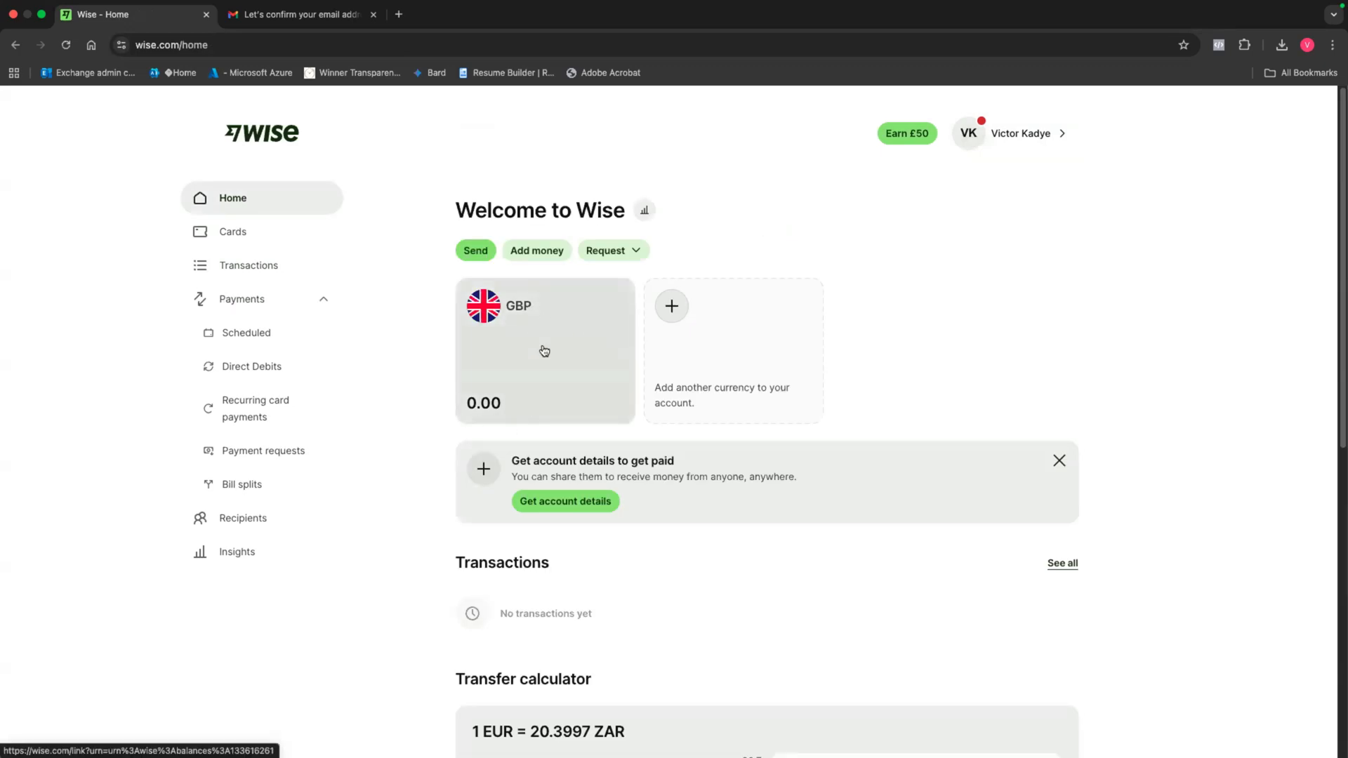
mouse_move(549, 349)
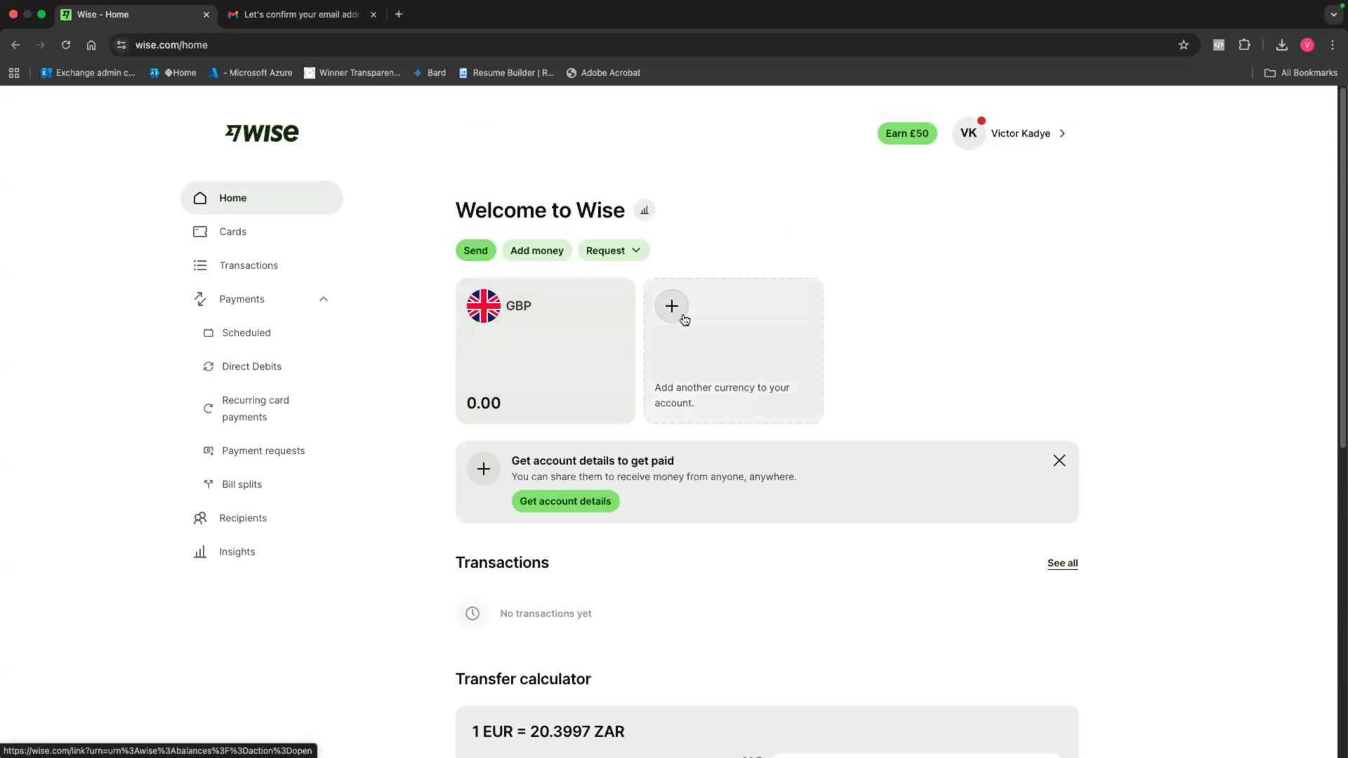
- Add a US dollar balance by searching 'us', picking US dollar and confirming
click(671, 306)
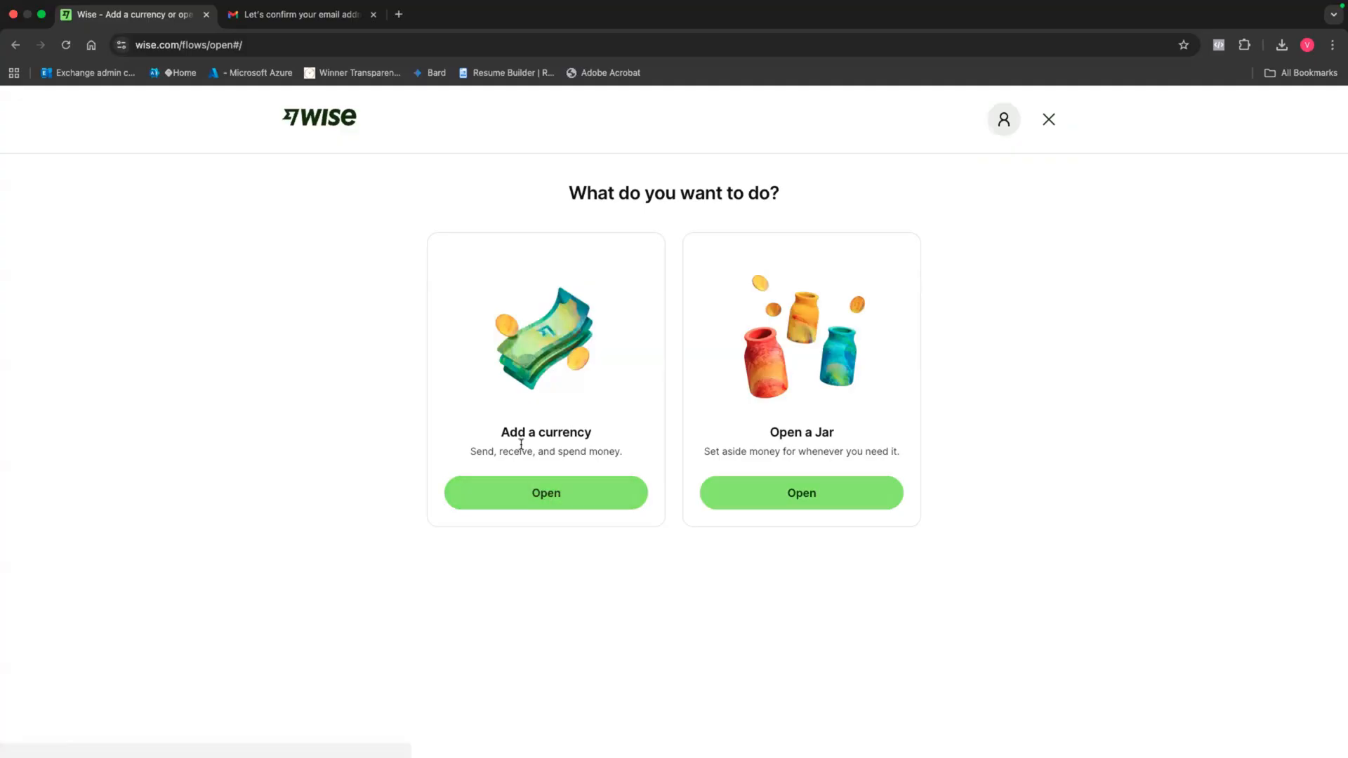
click(546, 493)
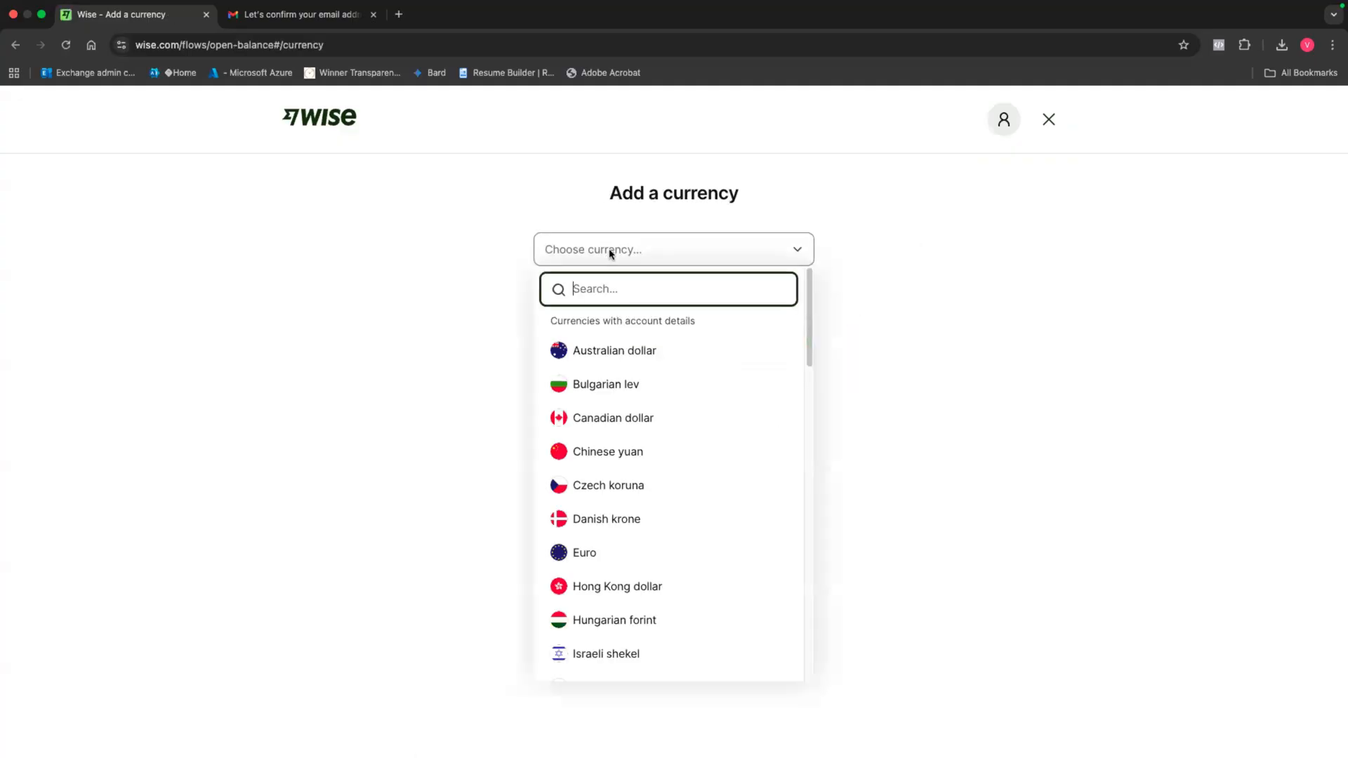
text(us)
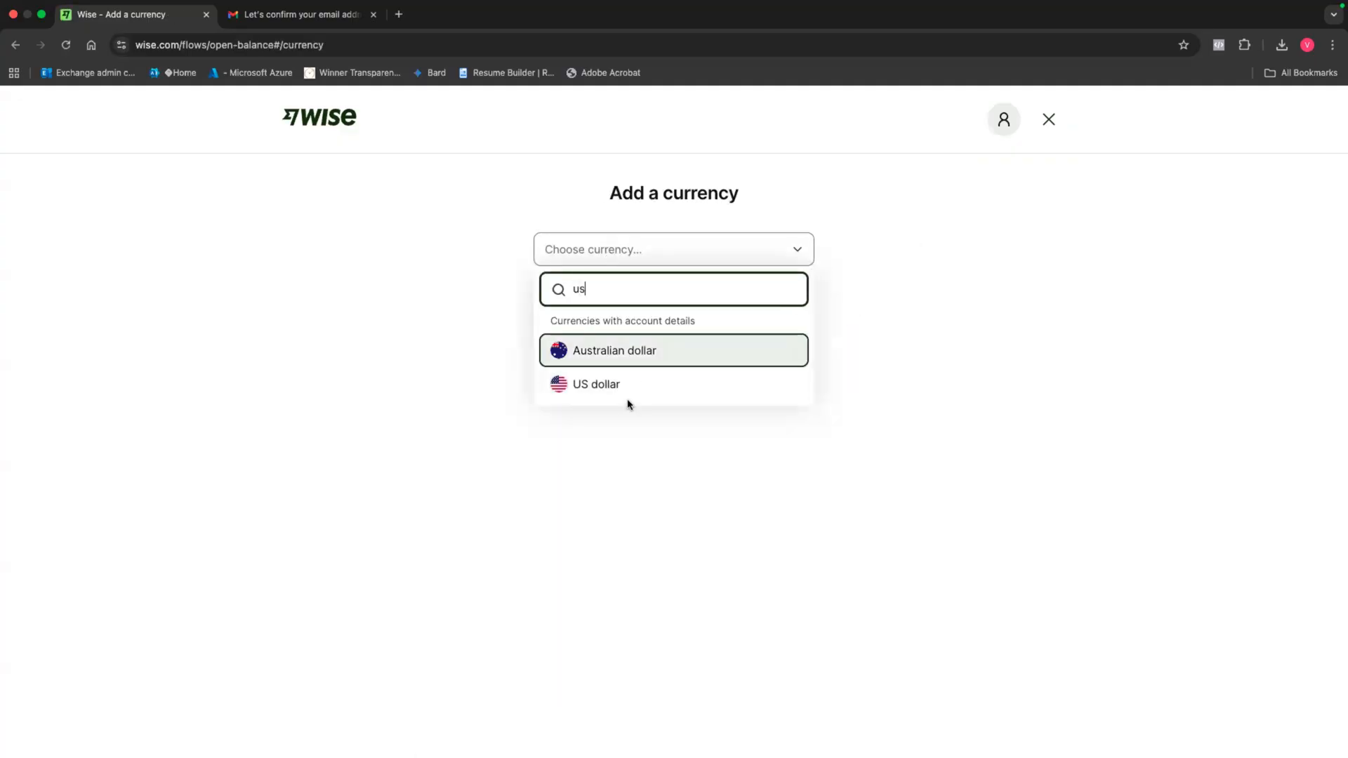
click(596, 385)
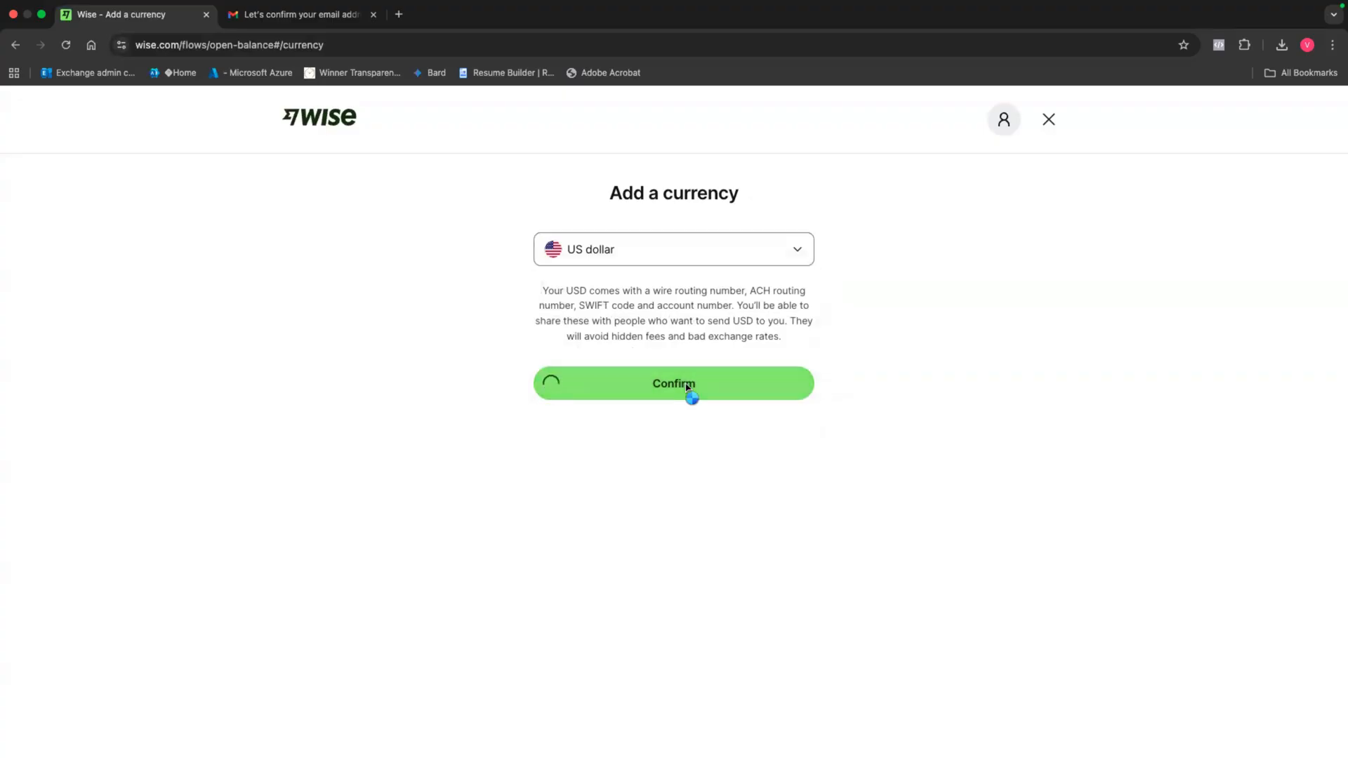
click(673, 382)
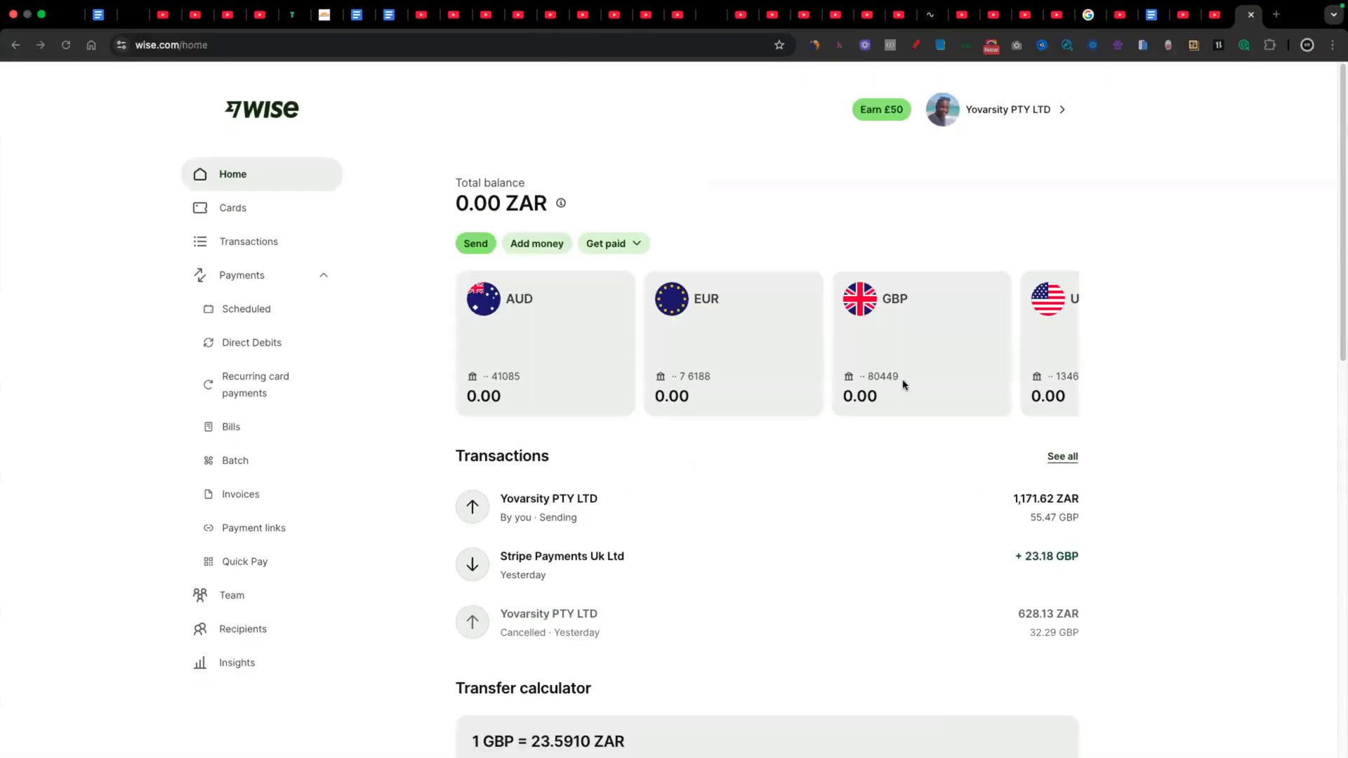
mouse_move(1218, 291)
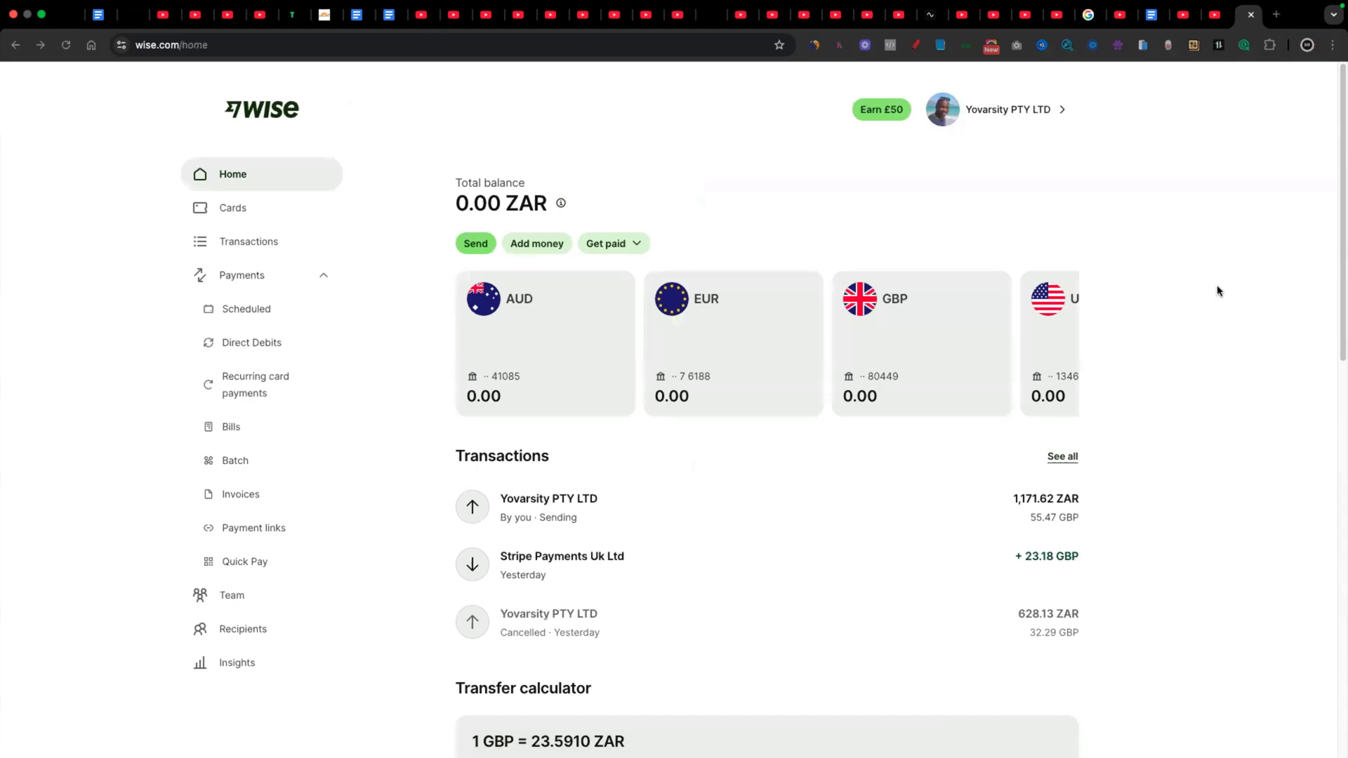
- Show all transactions from the home page's Transactions section and browse the full history
scroll(down, 3)
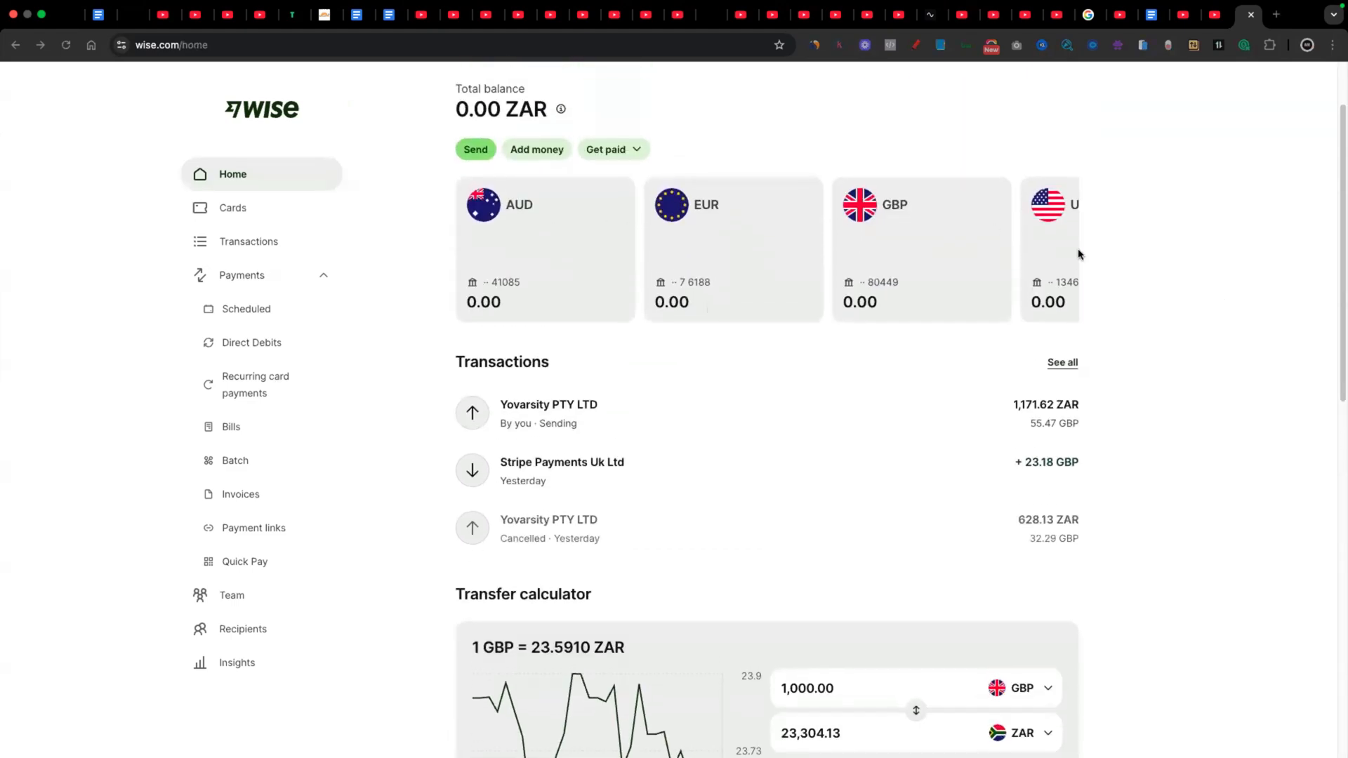
scroll(down, 3)
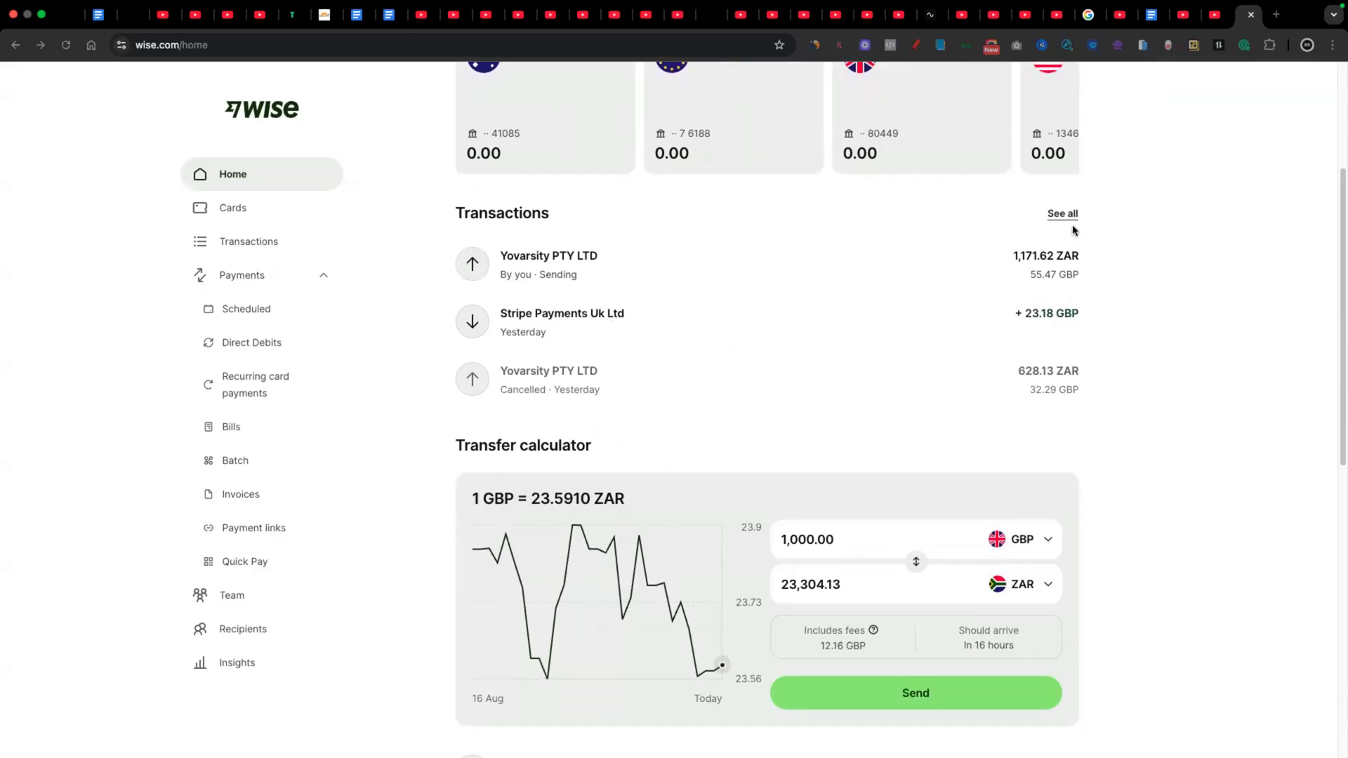
click(1063, 213)
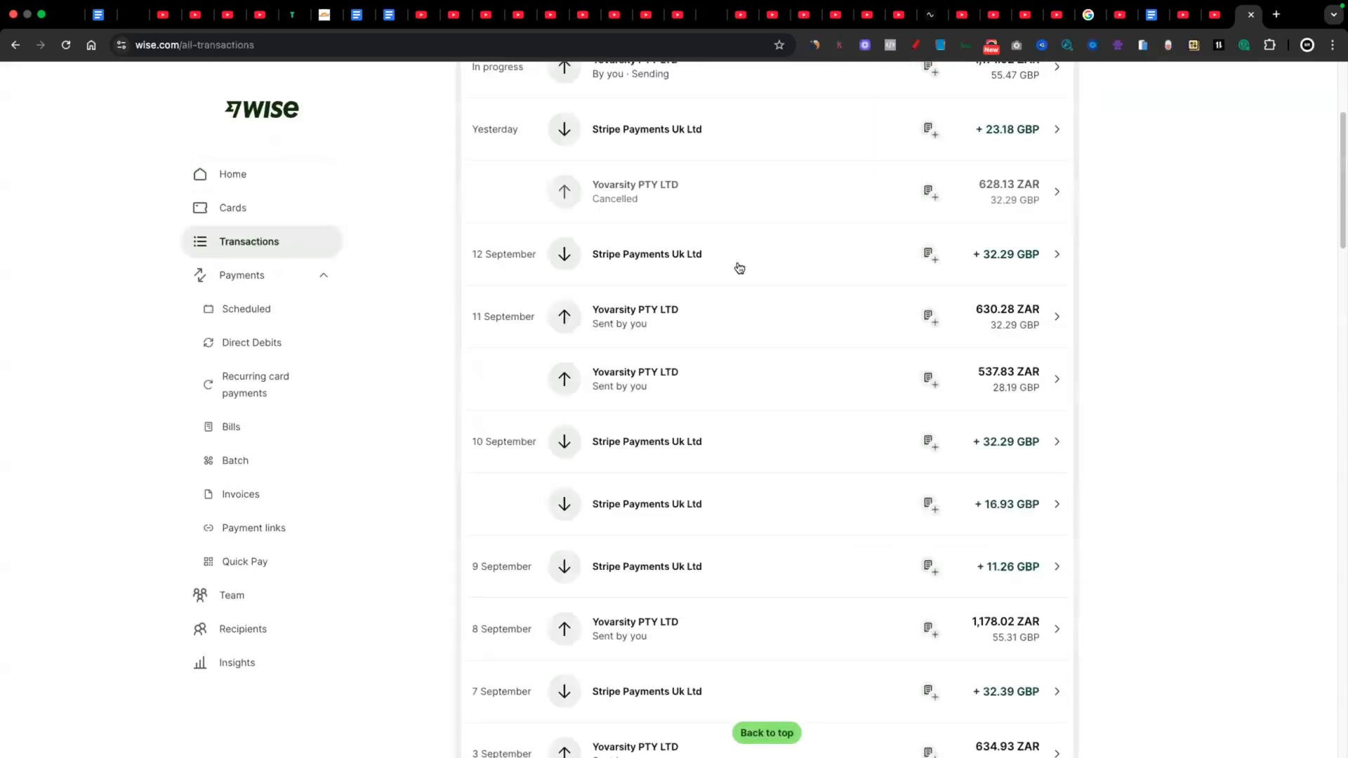
scroll(down, 3)
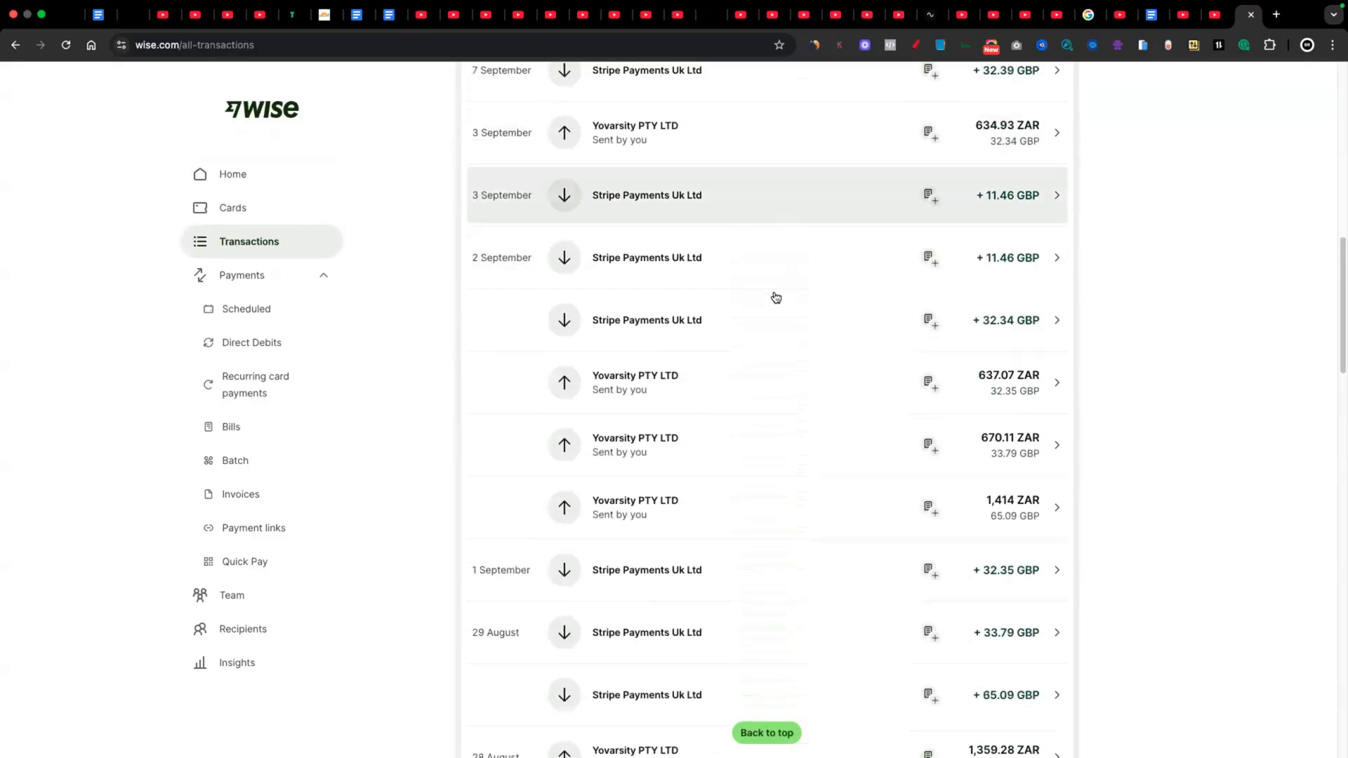
scroll(down, 3)
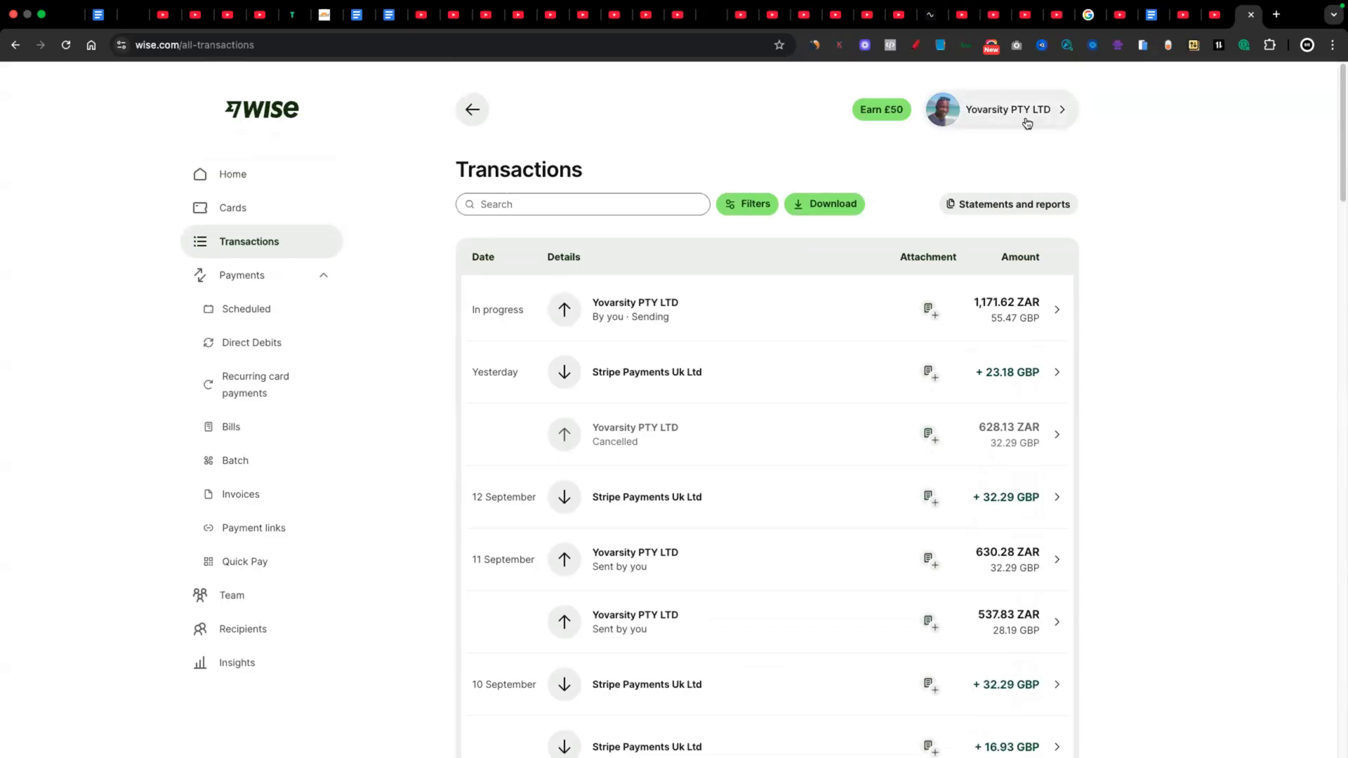
- From the USD balance's Get paid options, choose to share a payment link
click(232, 175)
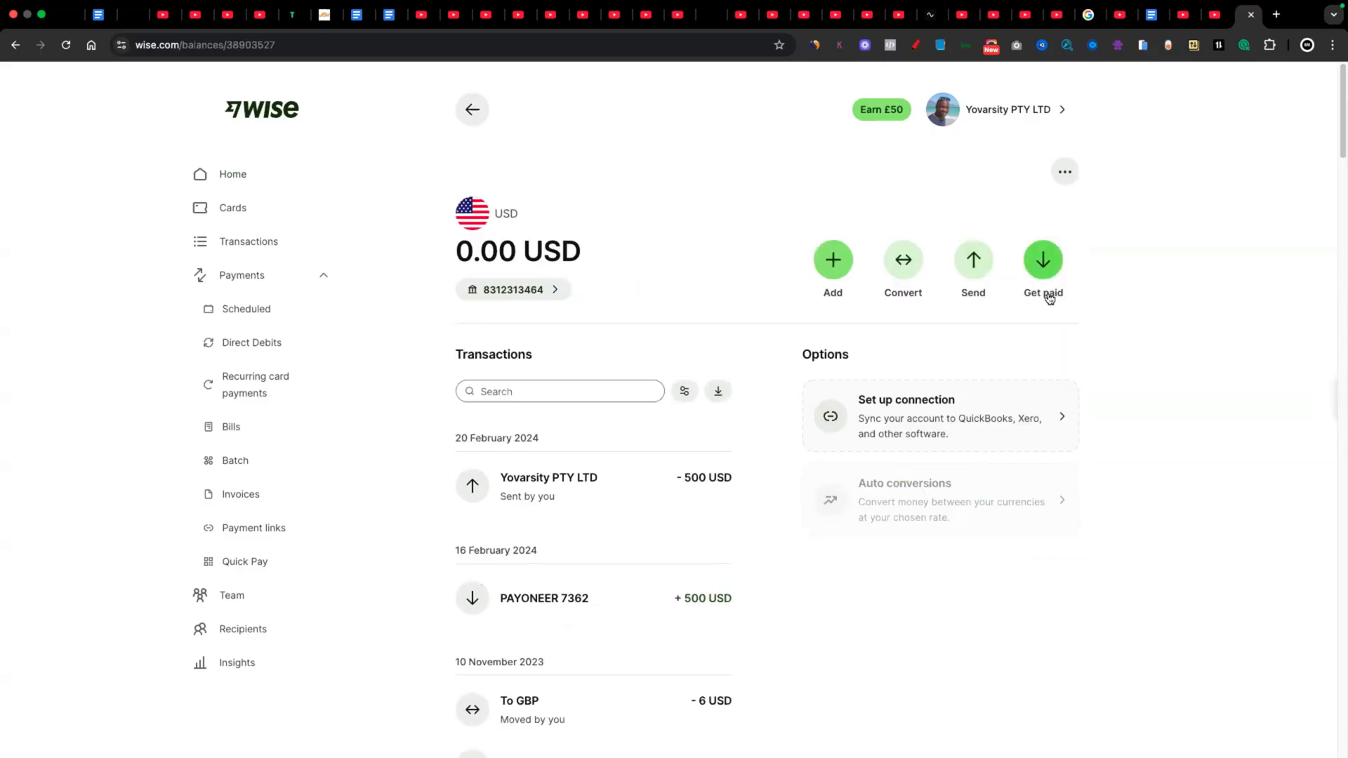
click(1042, 260)
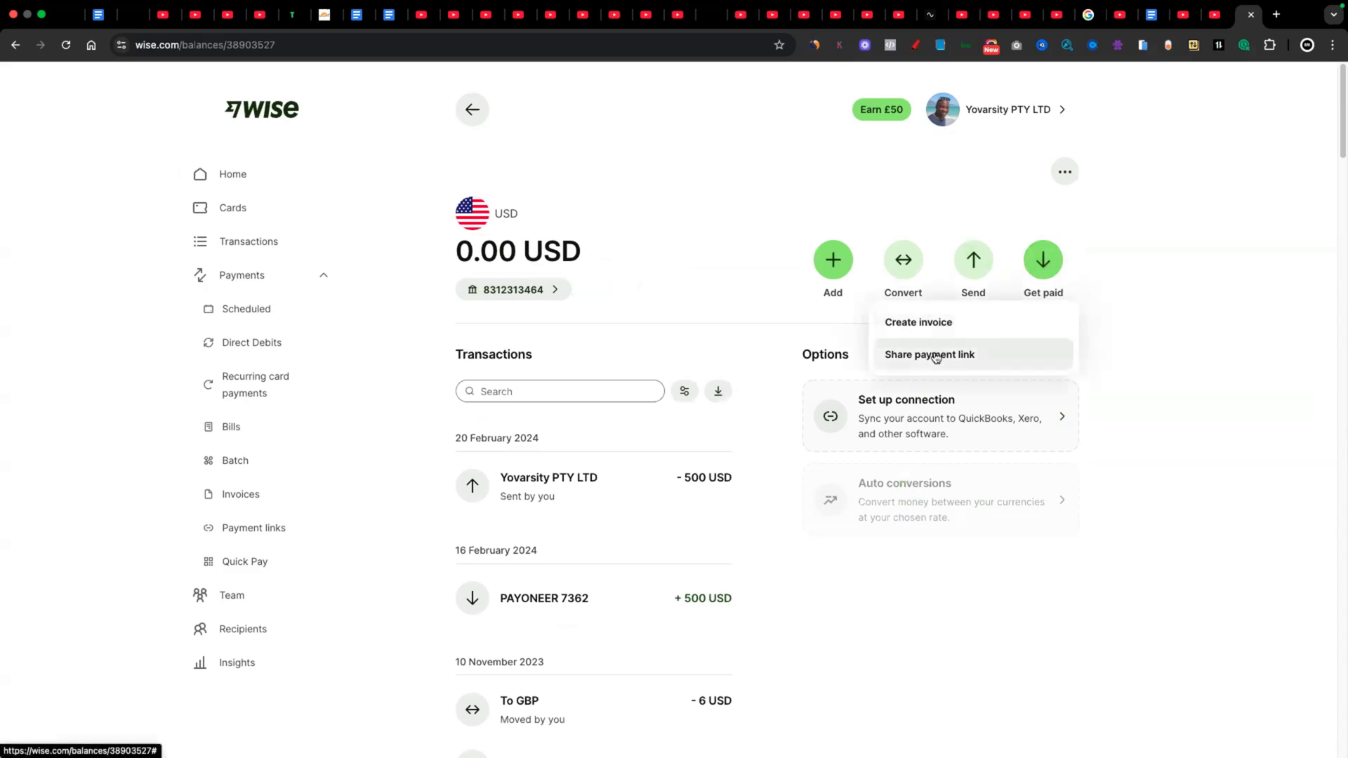
click(930, 354)
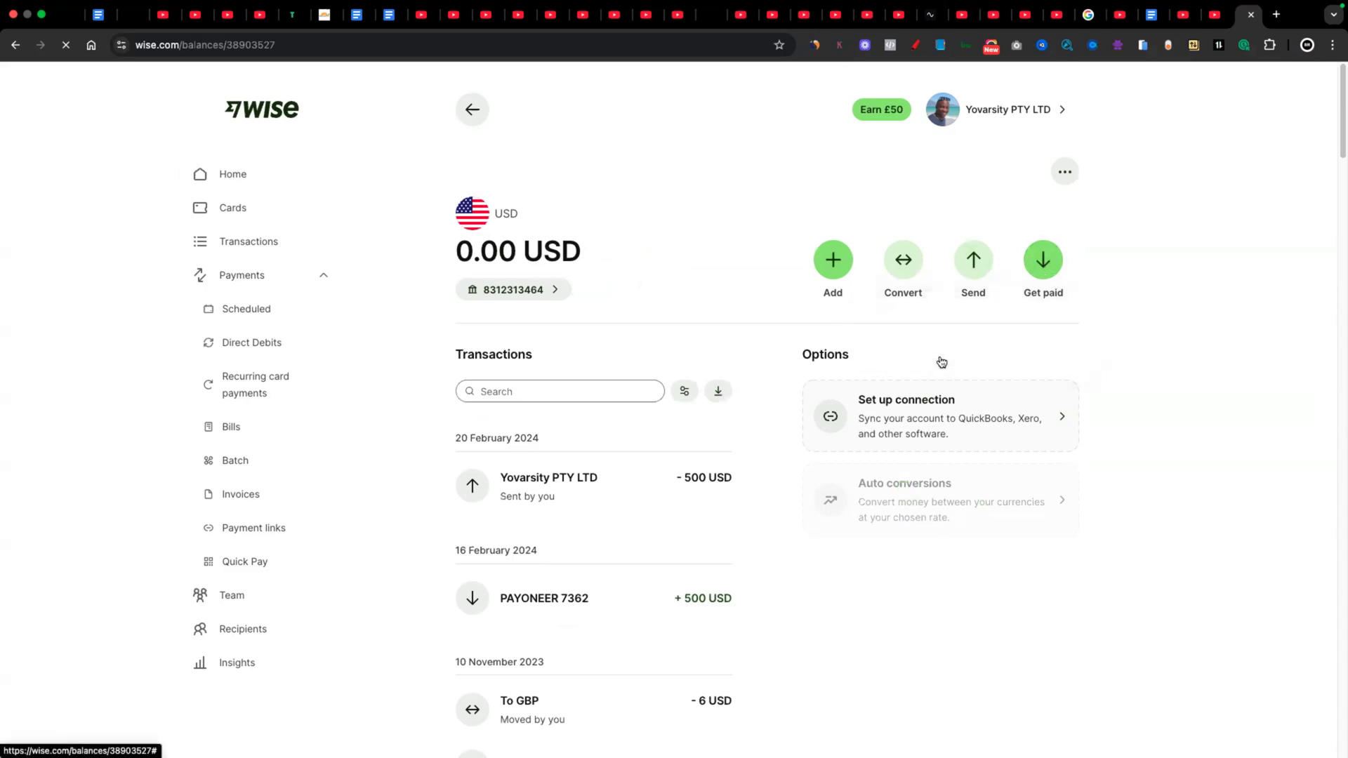
- Fill in the payment link for 500 USD described as 'Website'
click(1044, 260)
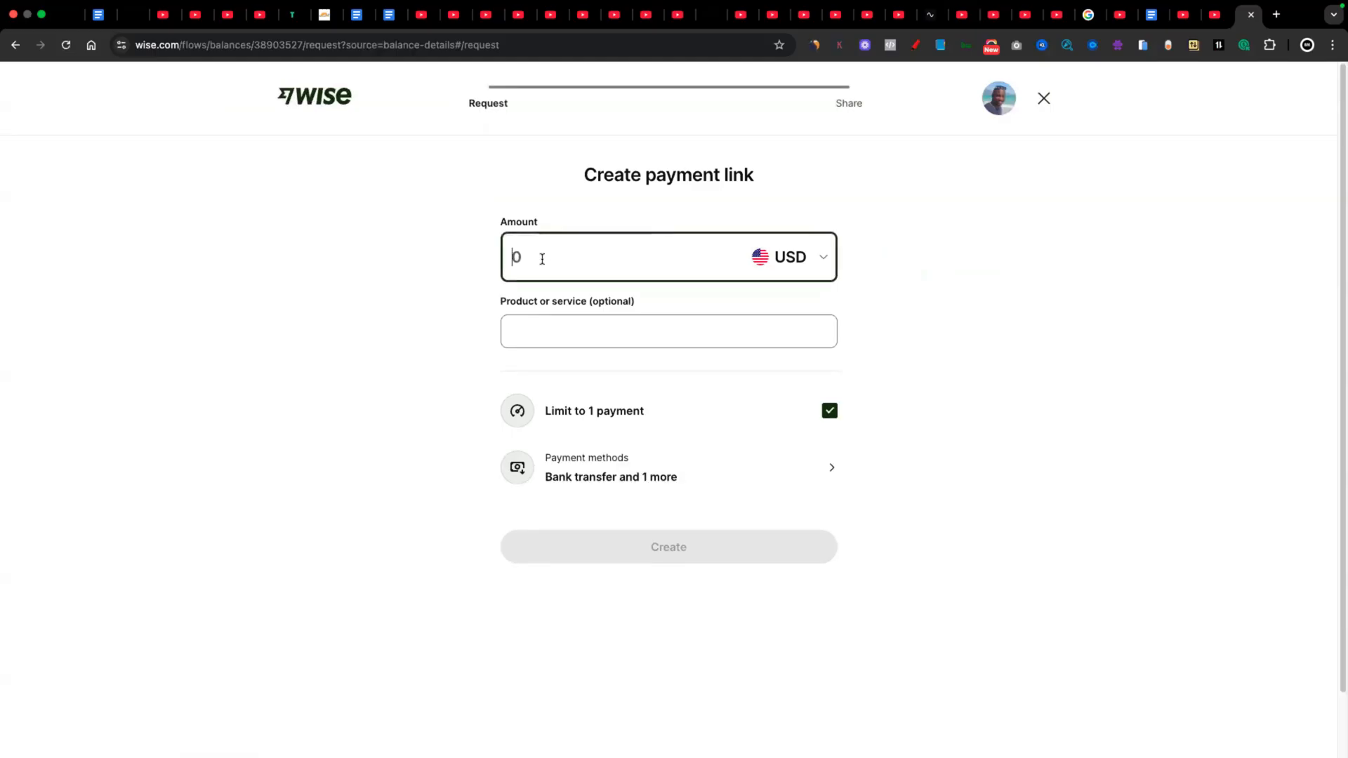
text(500)
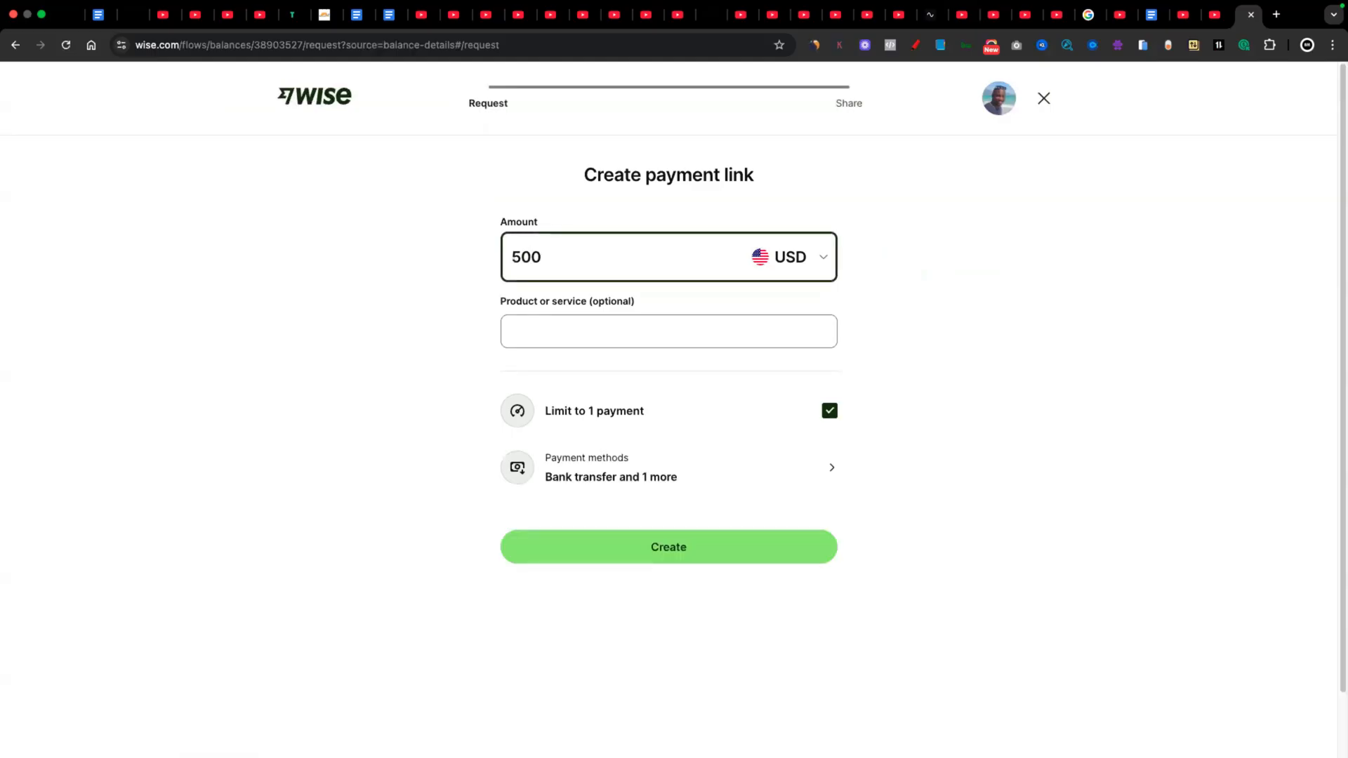
click(668, 332)
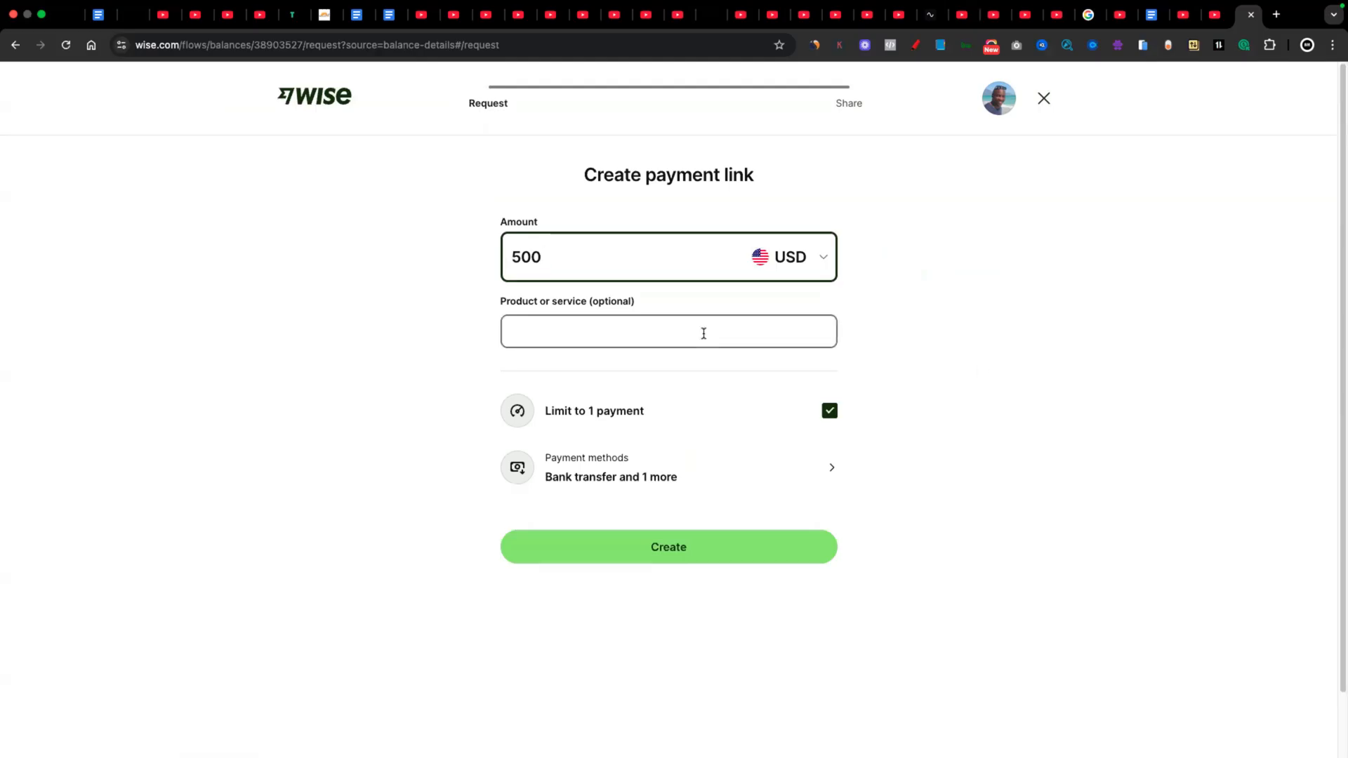
text(W)
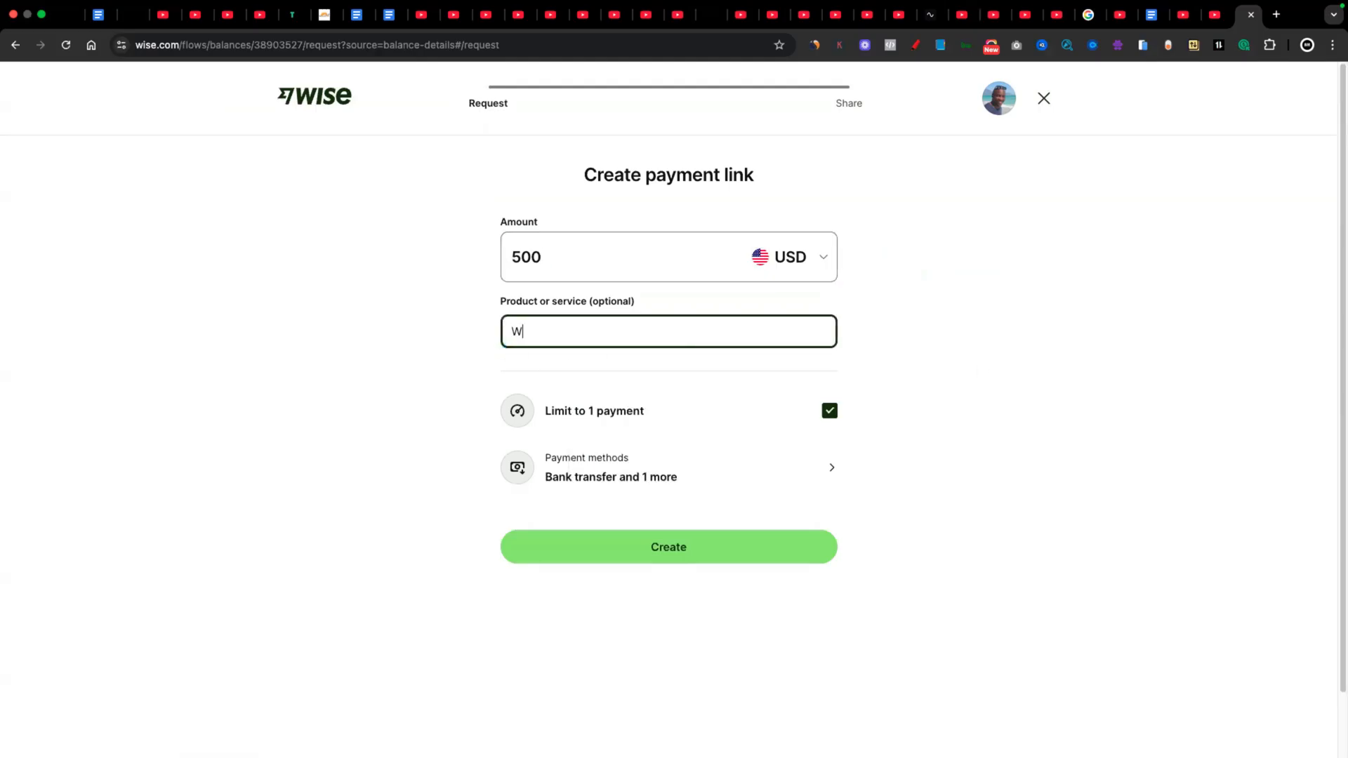
text(ebi)
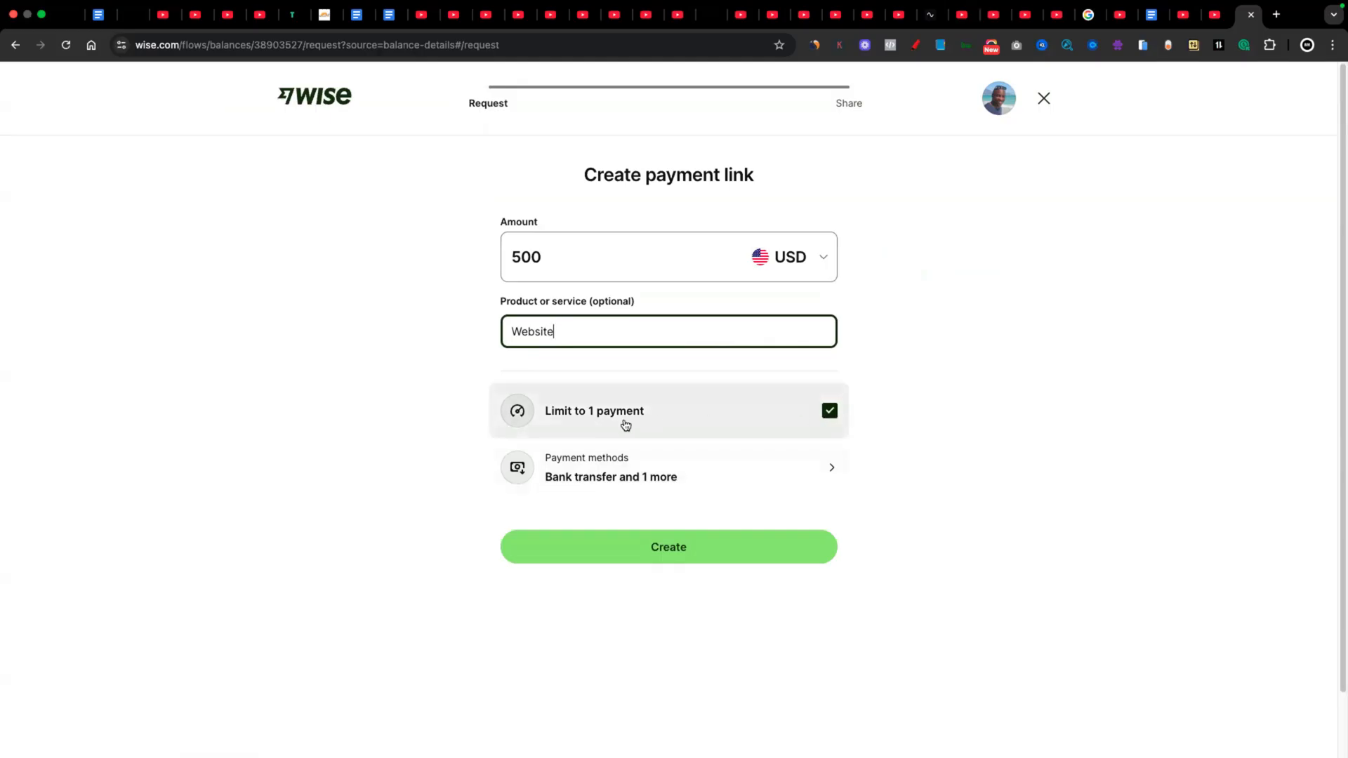
mouse_move(980, 538)
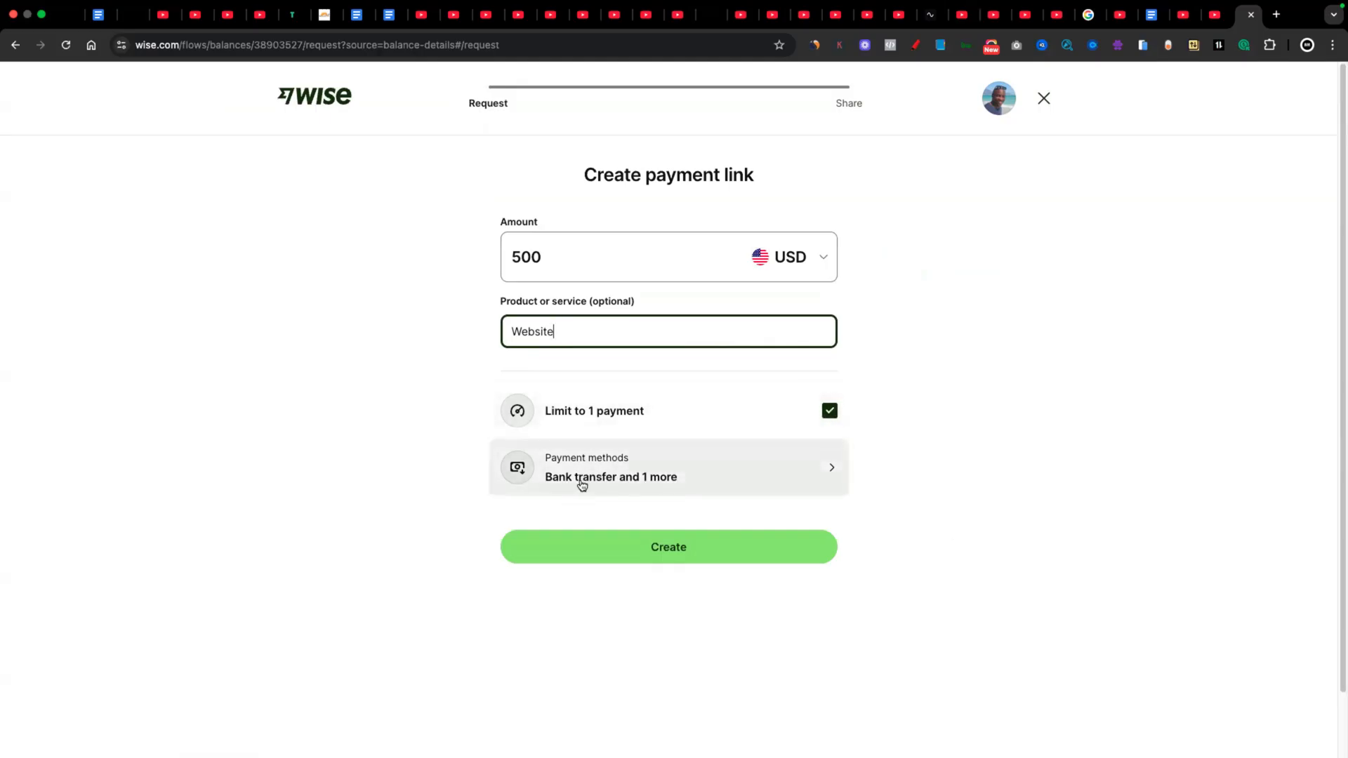
- Save the link's payment methods, create it, copy the link and preview its payment page
click(669, 466)
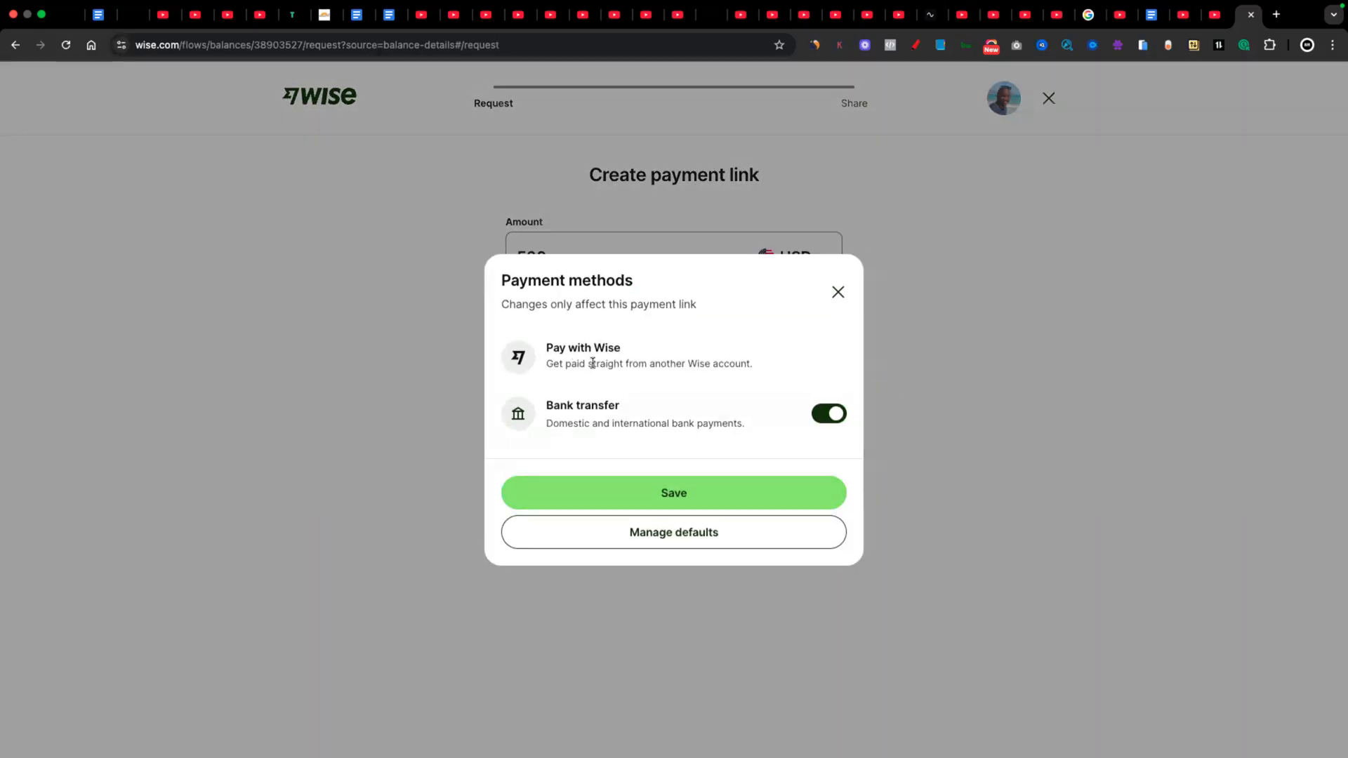
mouse_move(650, 356)
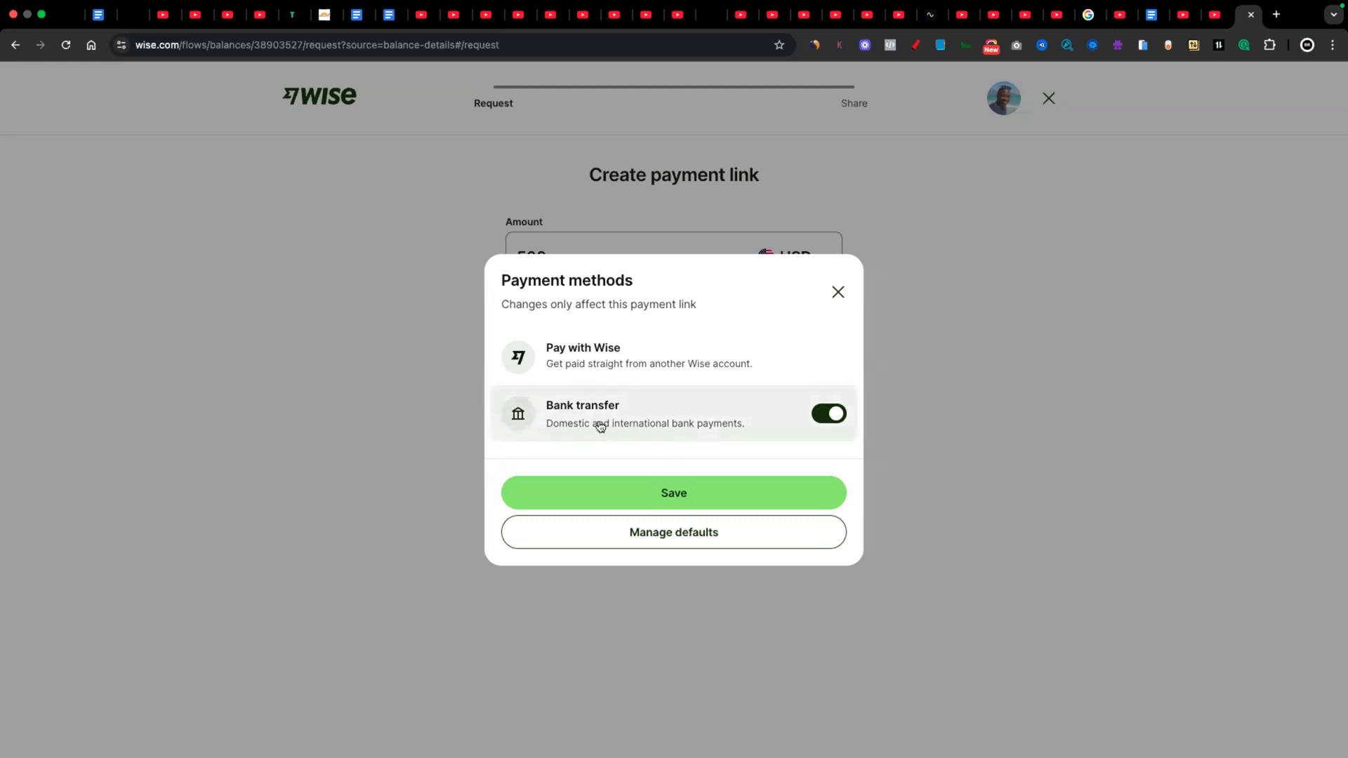
click(673, 493)
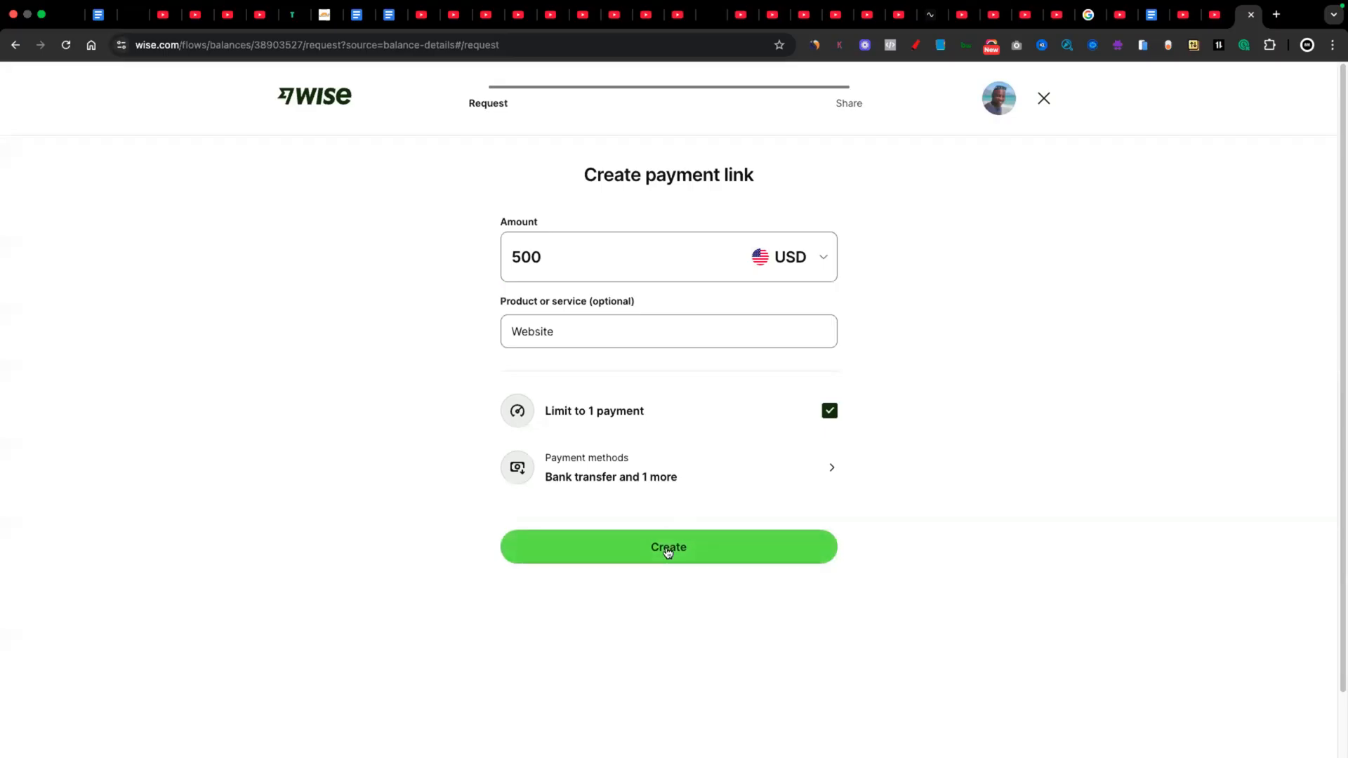
click(669, 546)
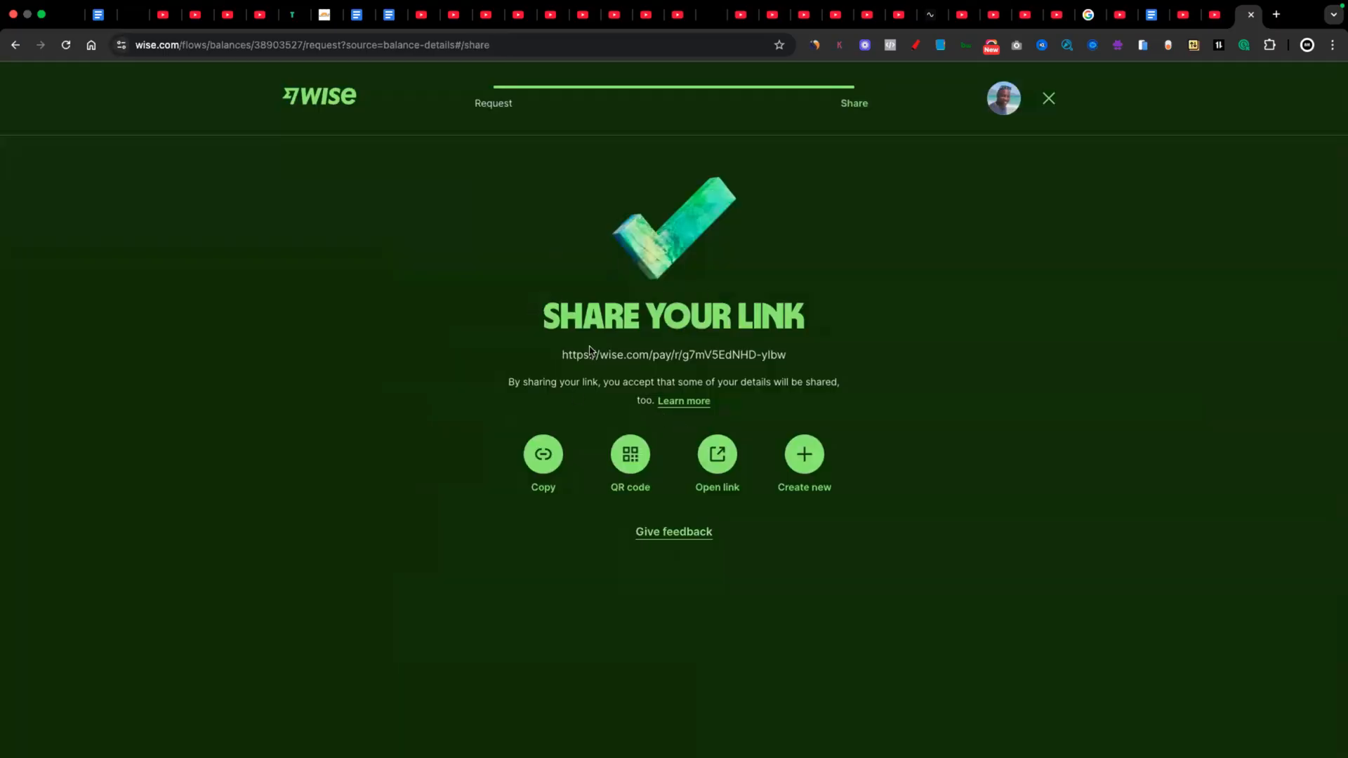
click(542, 453)
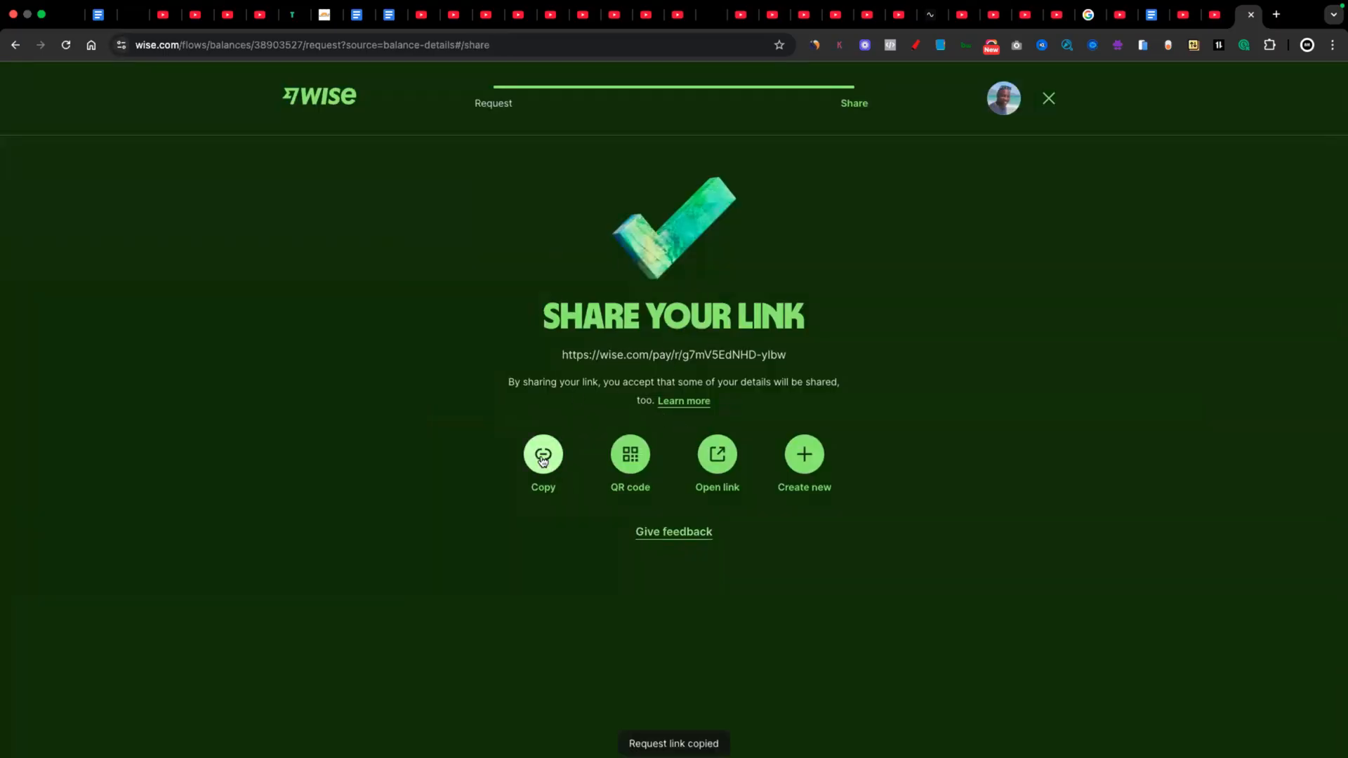
click(717, 453)
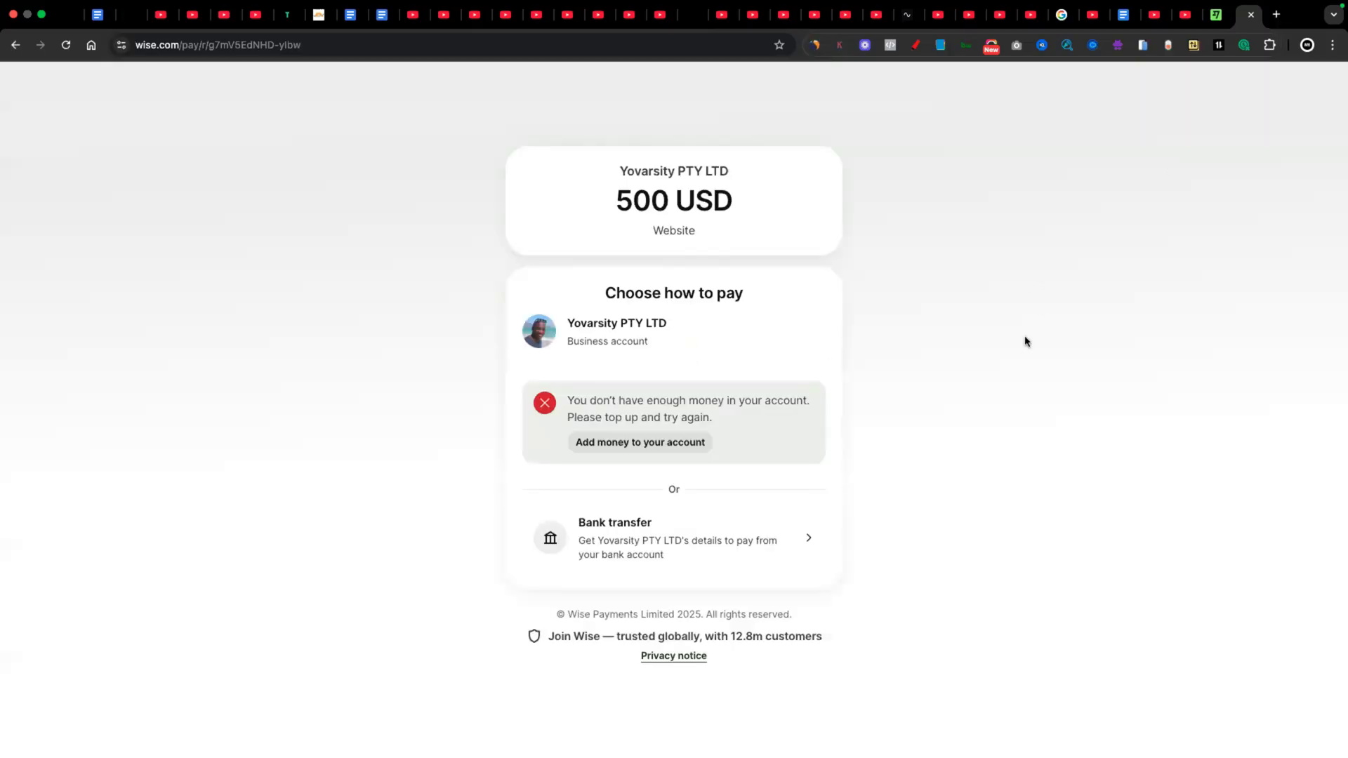
mouse_move(627, 234)
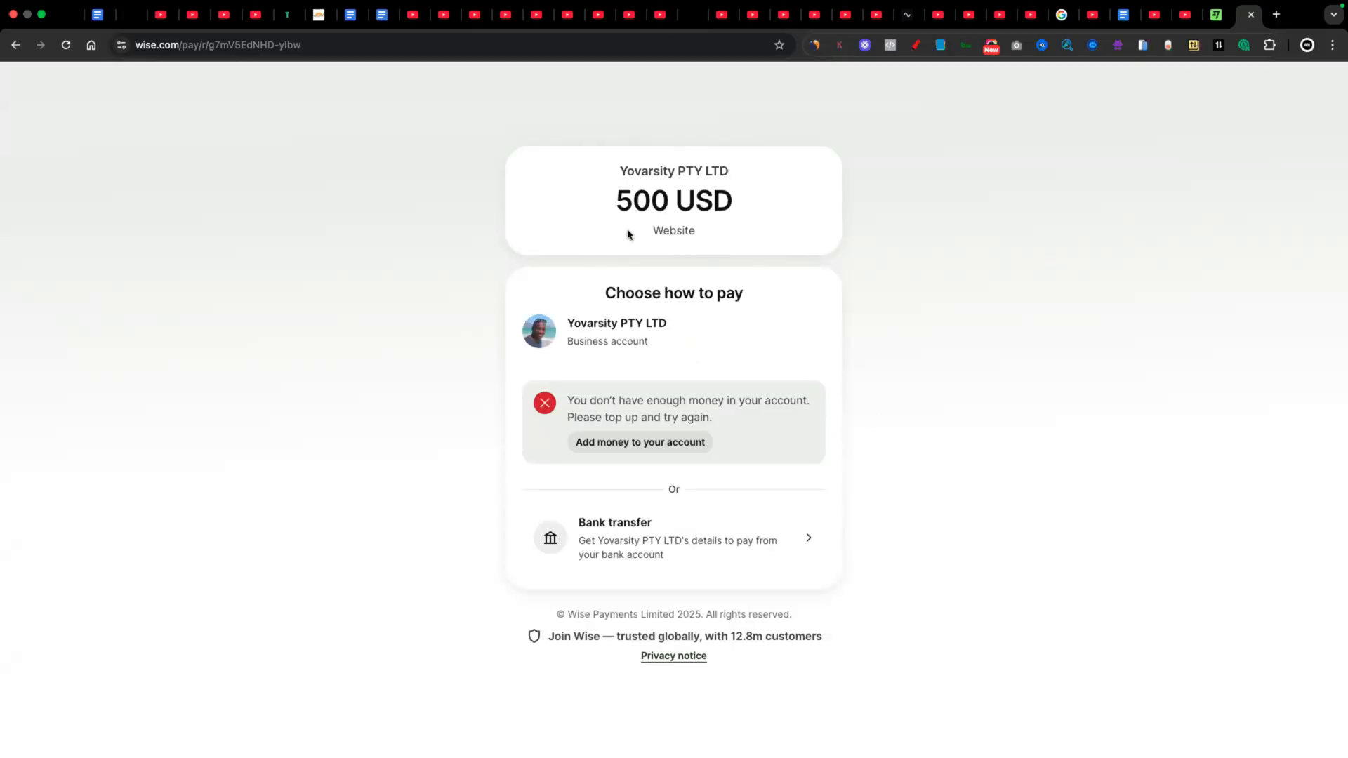
mouse_move(567, 257)
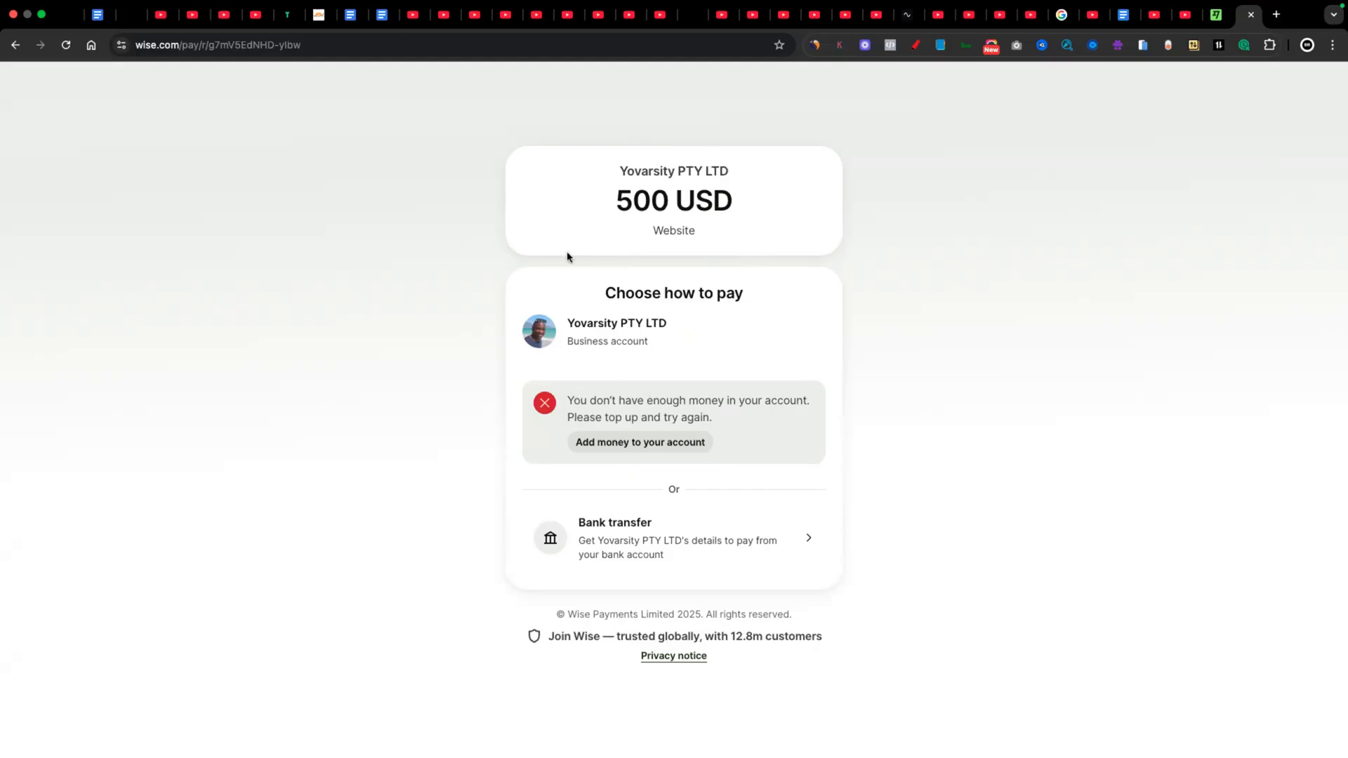
mouse_move(746, 450)
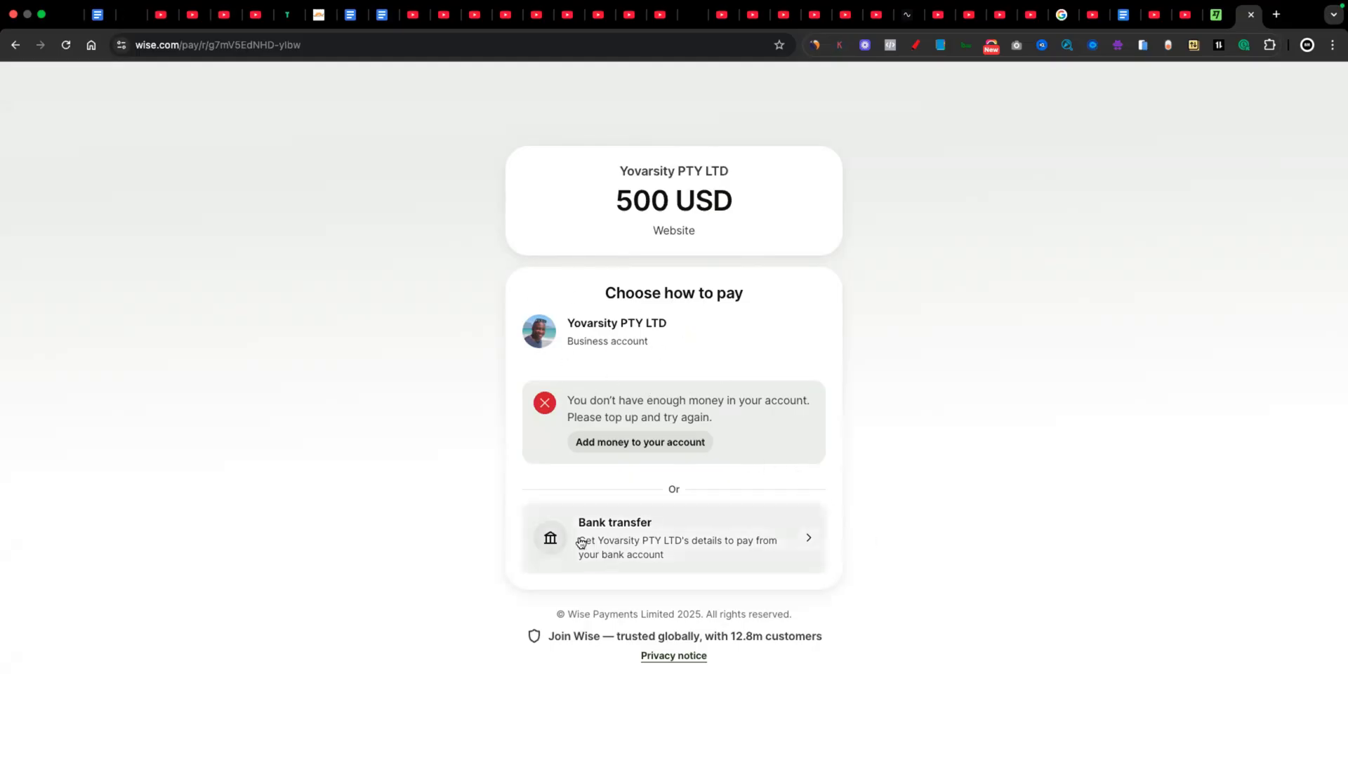
mouse_move(634, 546)
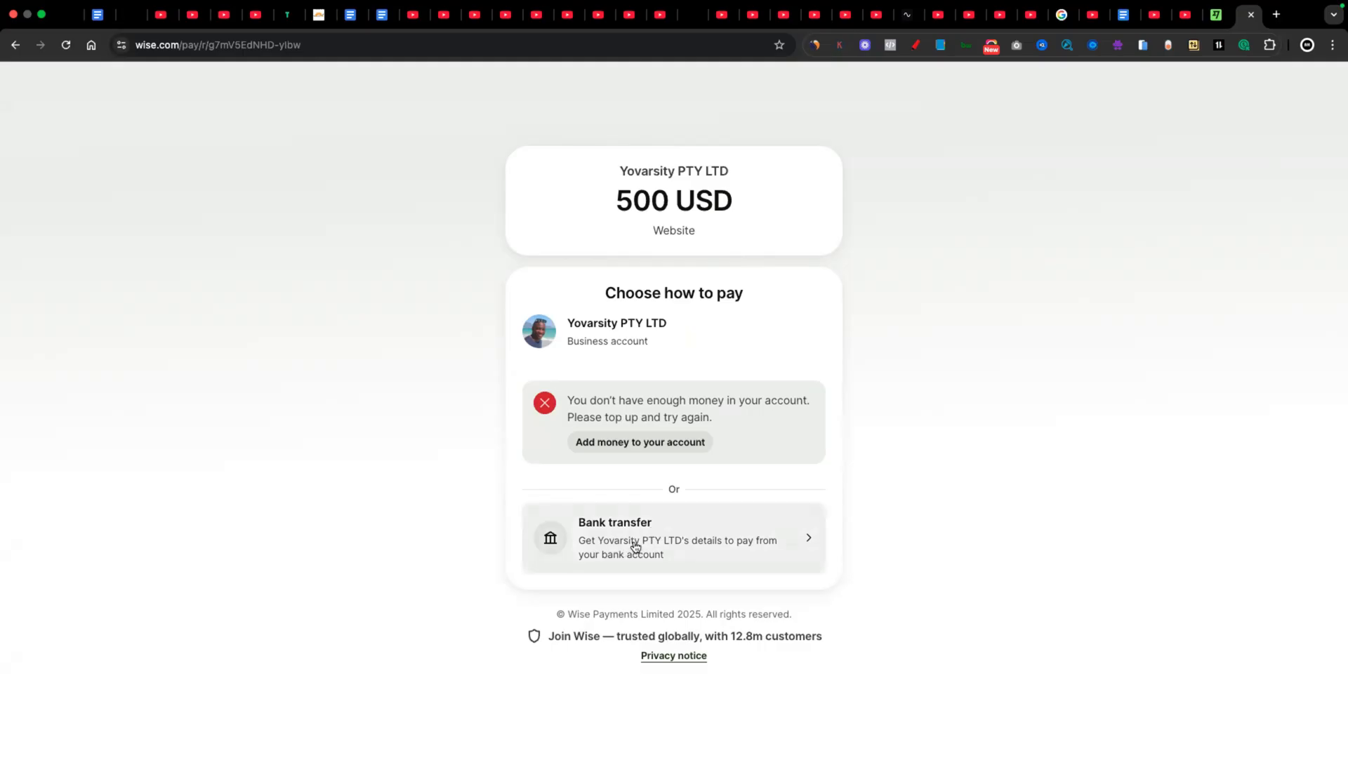
- Review the bank transfer payment option on the public payment page
click(673, 537)
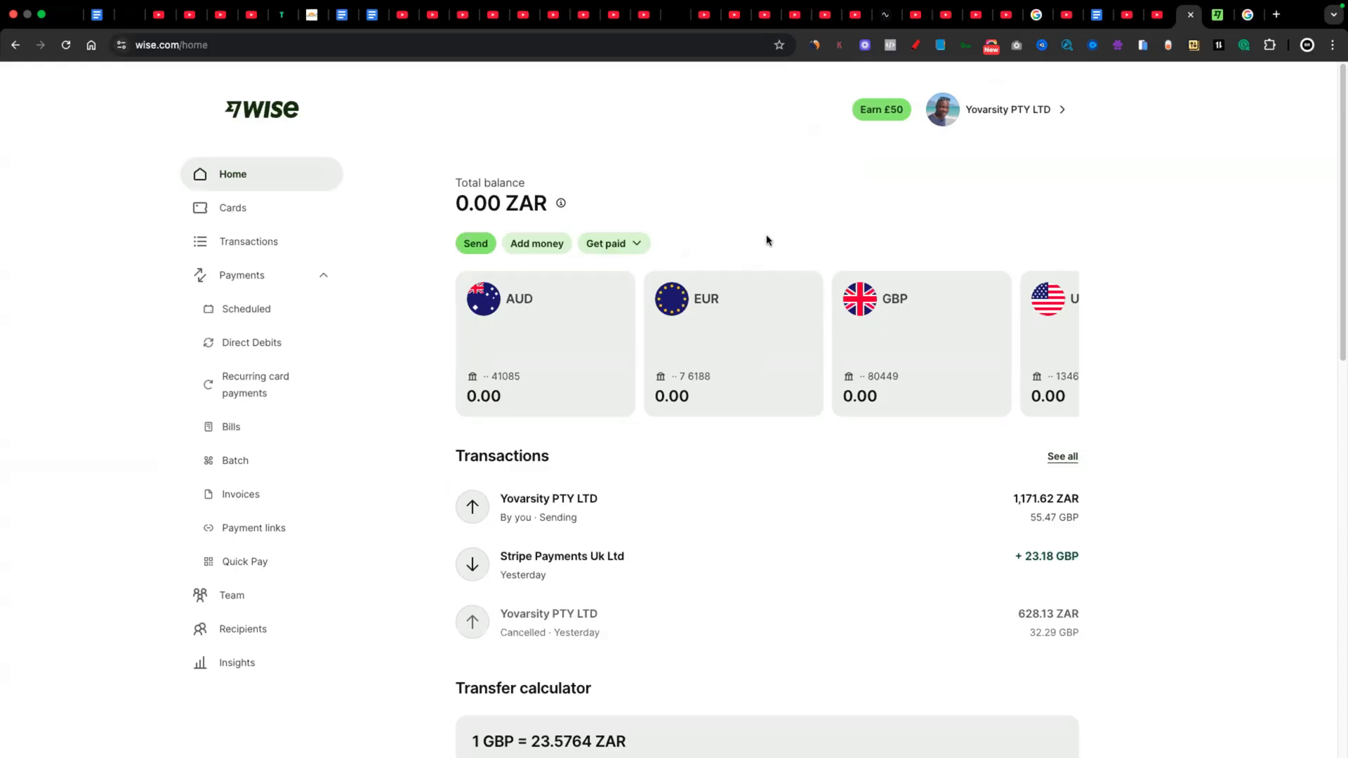
- Start a Send transfer from home and choose to add a new recipient
click(476, 243)
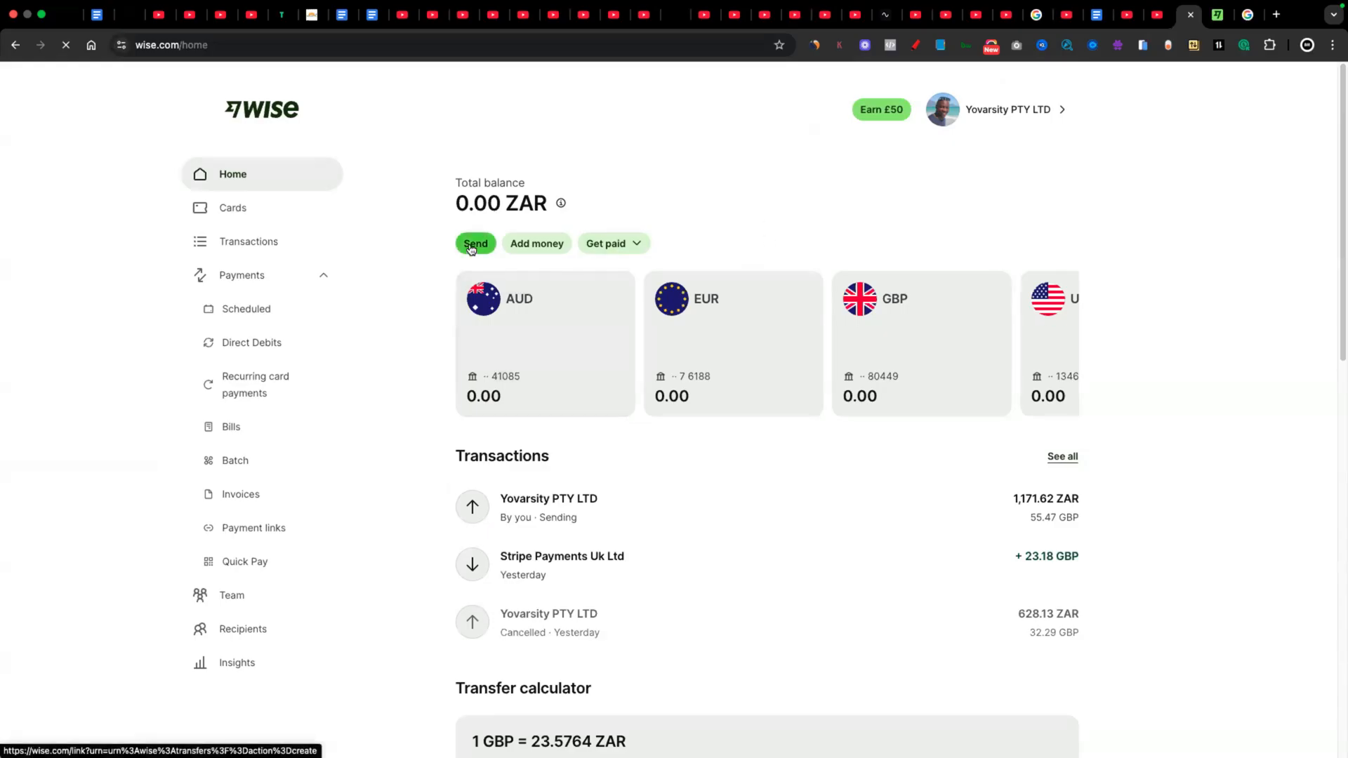
click(476, 243)
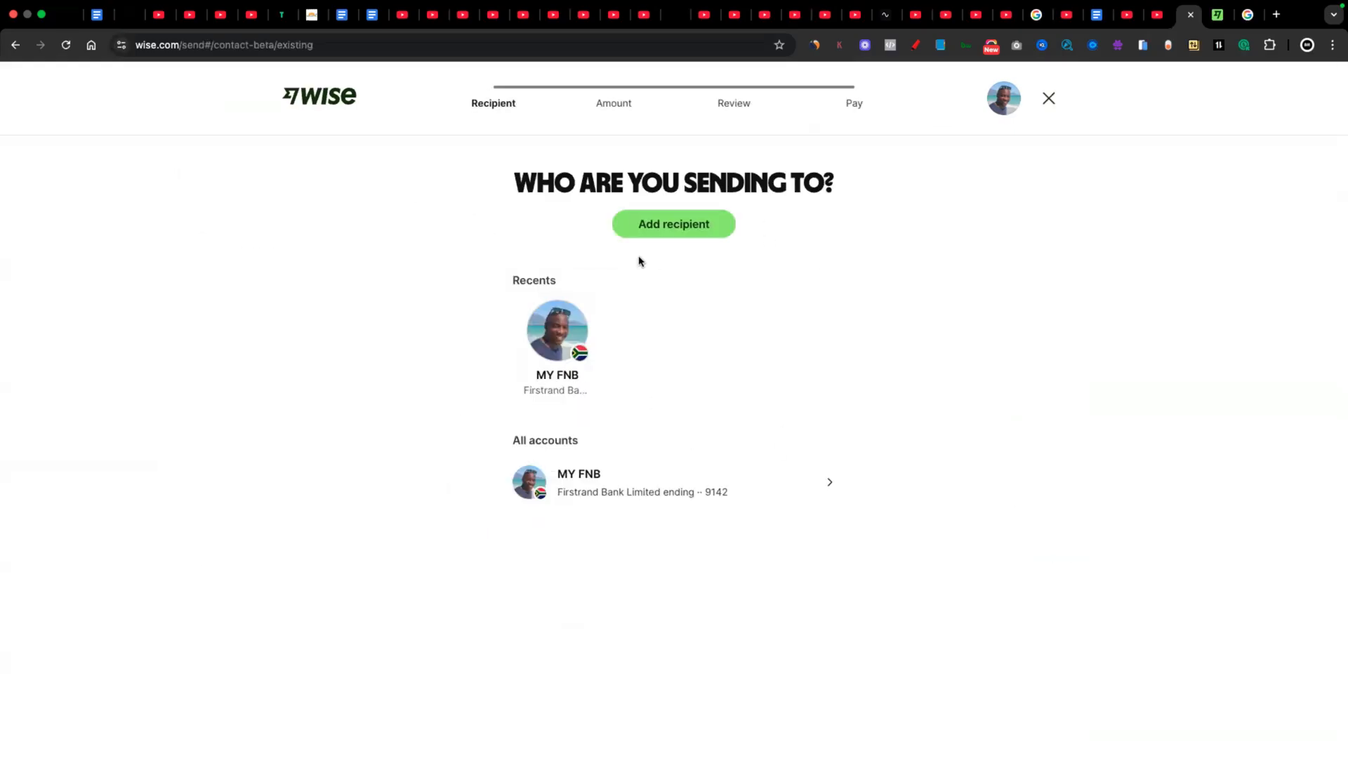
mouse_move(577, 504)
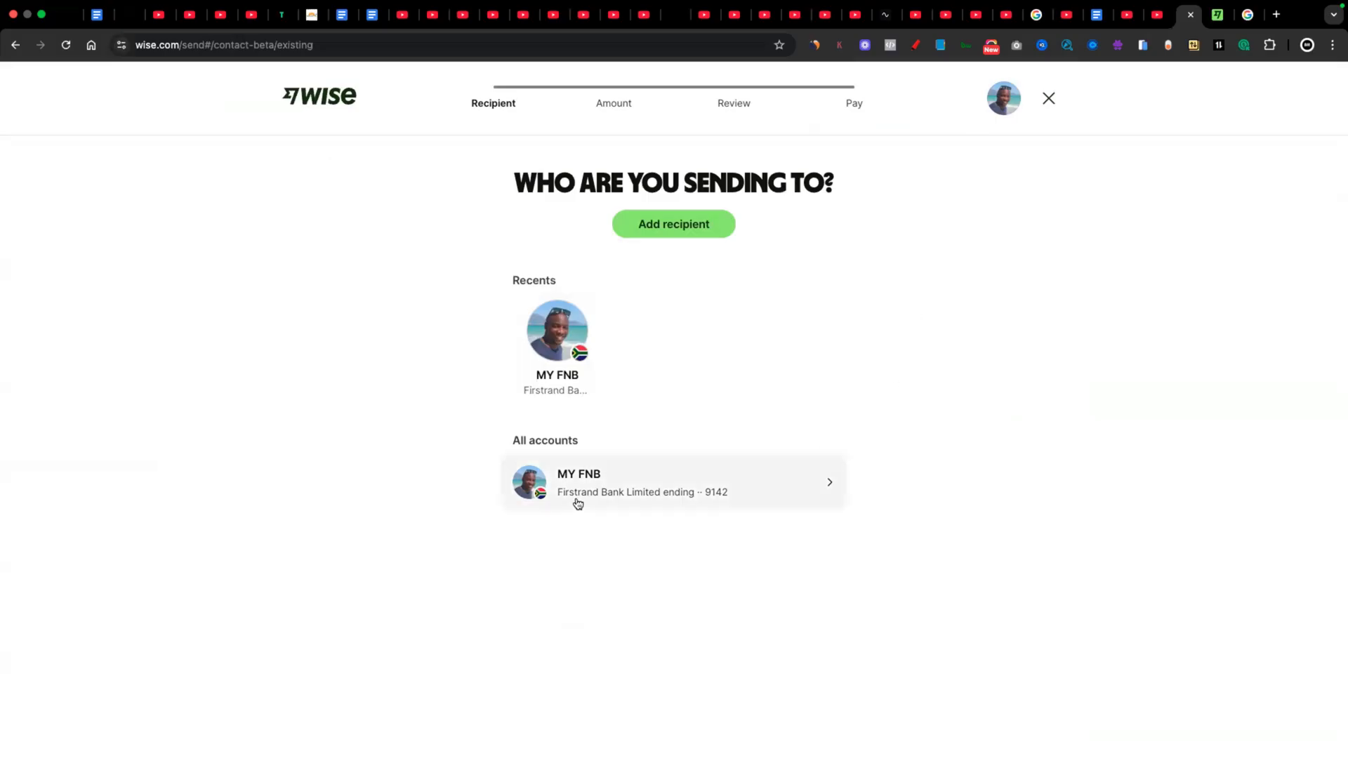
mouse_move(677, 509)
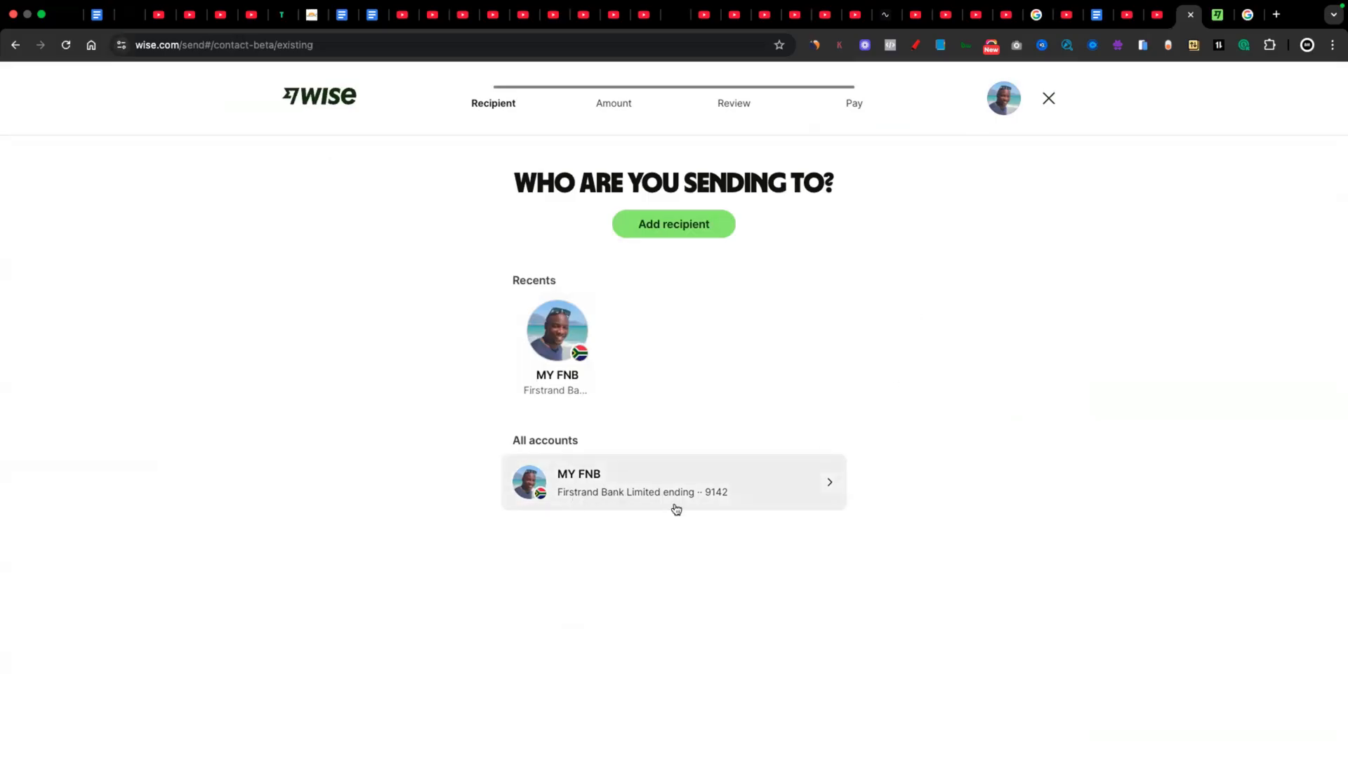
mouse_move(717, 544)
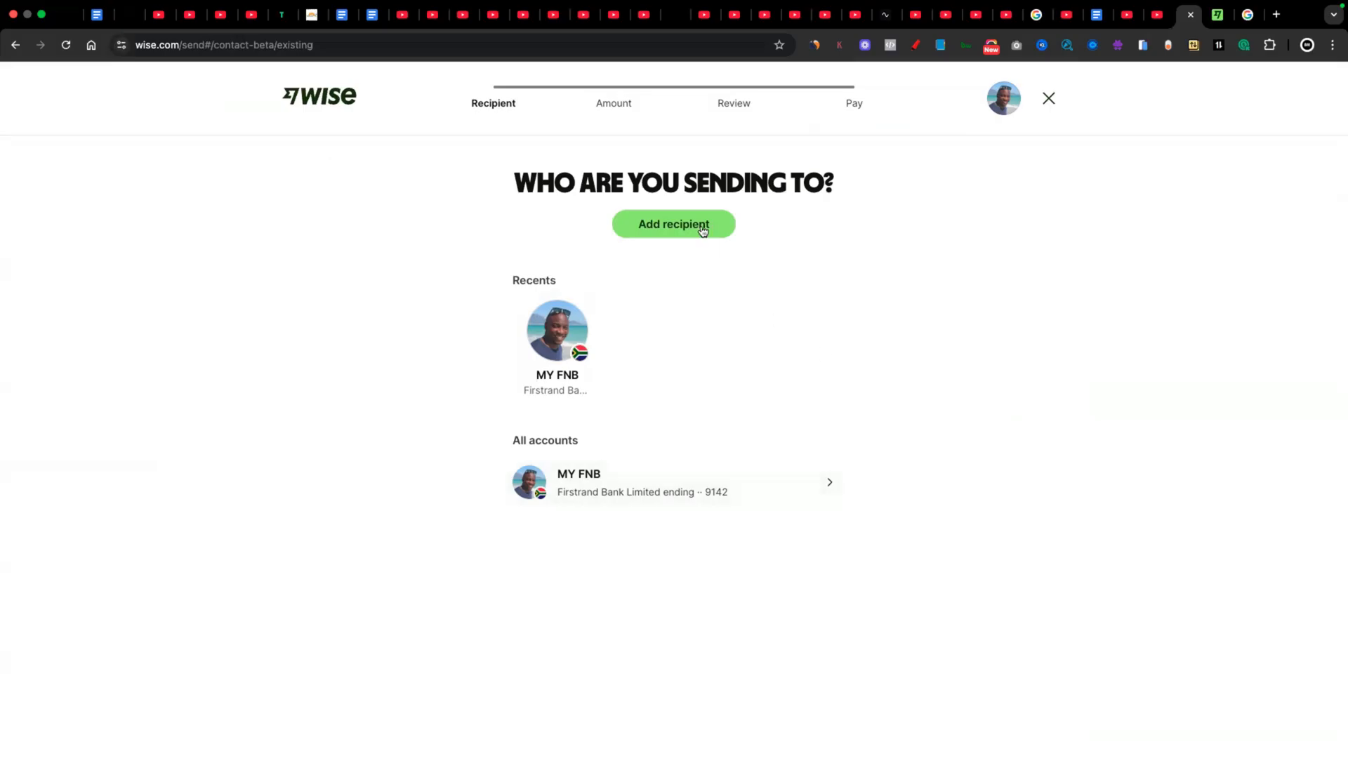
click(672, 225)
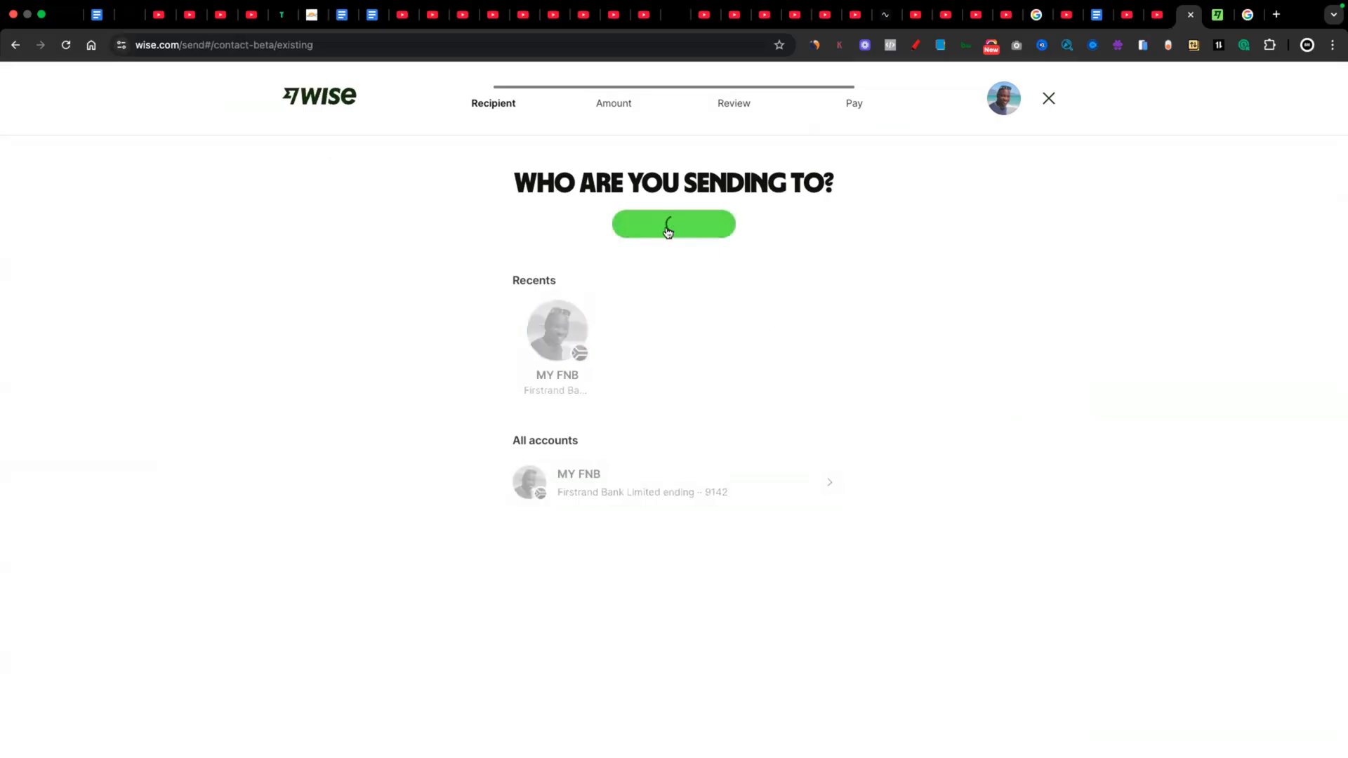
click(673, 224)
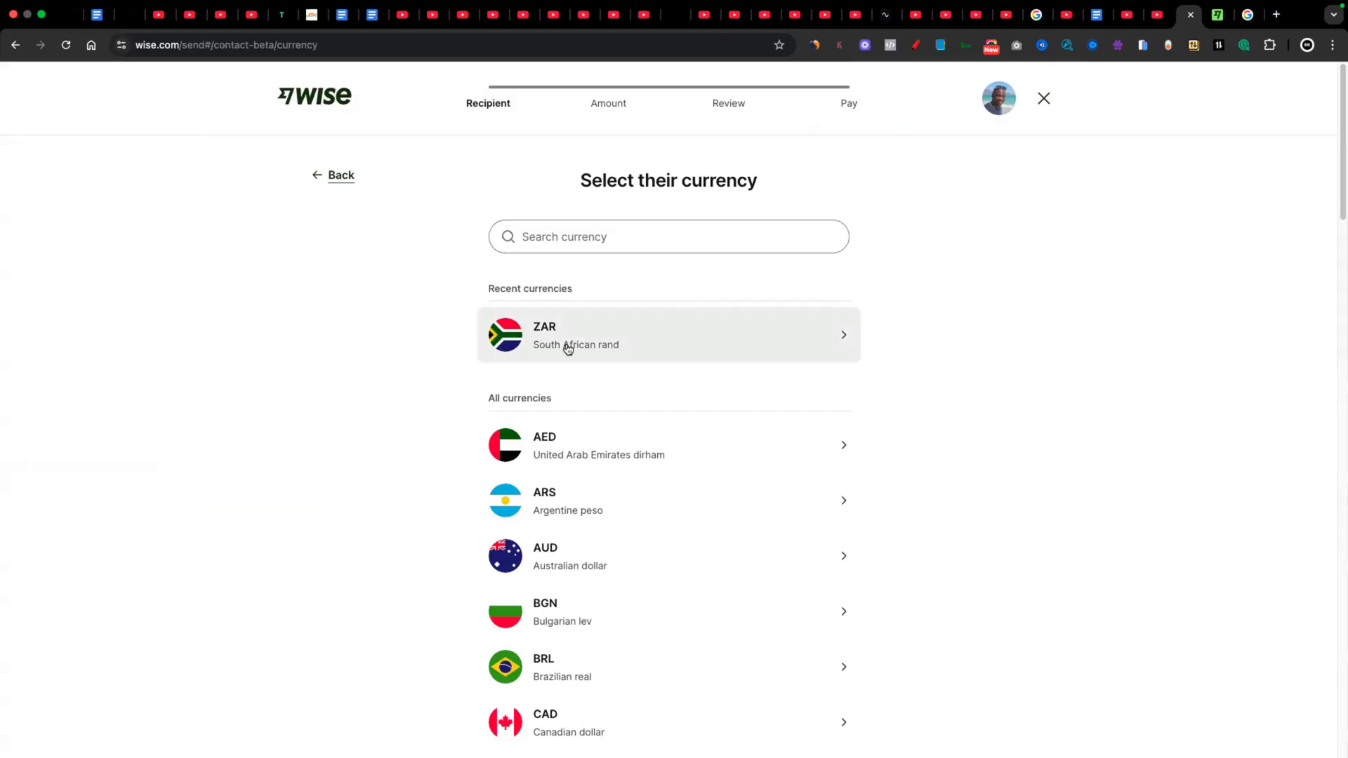
- Choose ZAR bank details for someone else, reaching the recipient's account details form
click(668, 334)
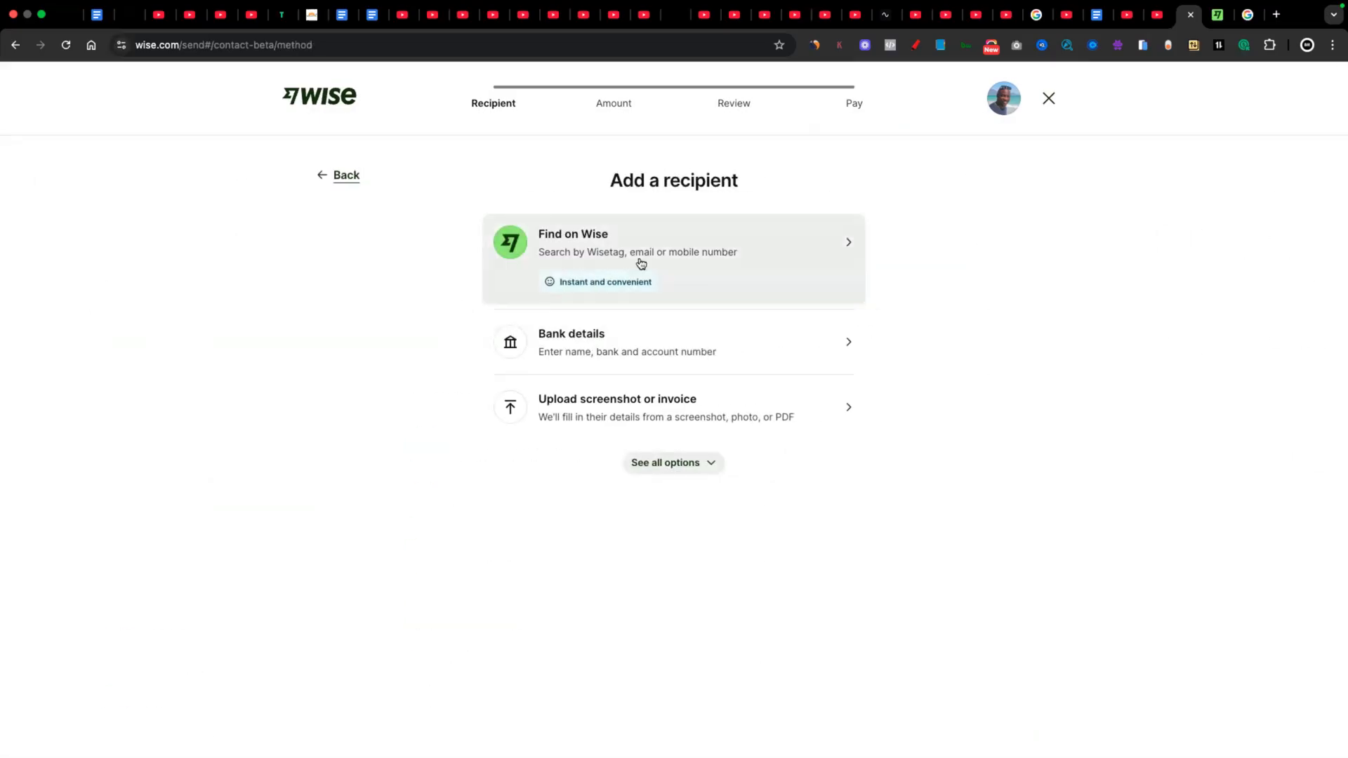
mouse_move(579, 345)
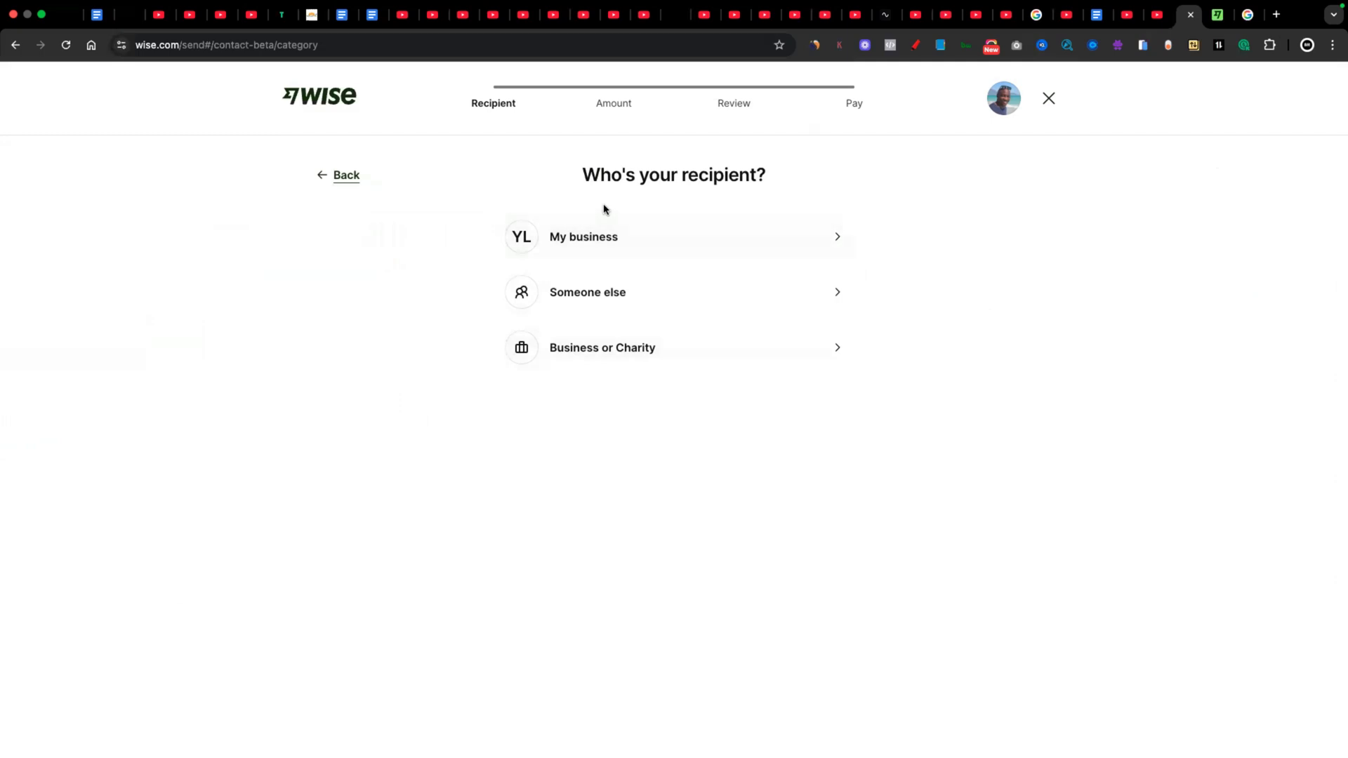
mouse_move(672, 292)
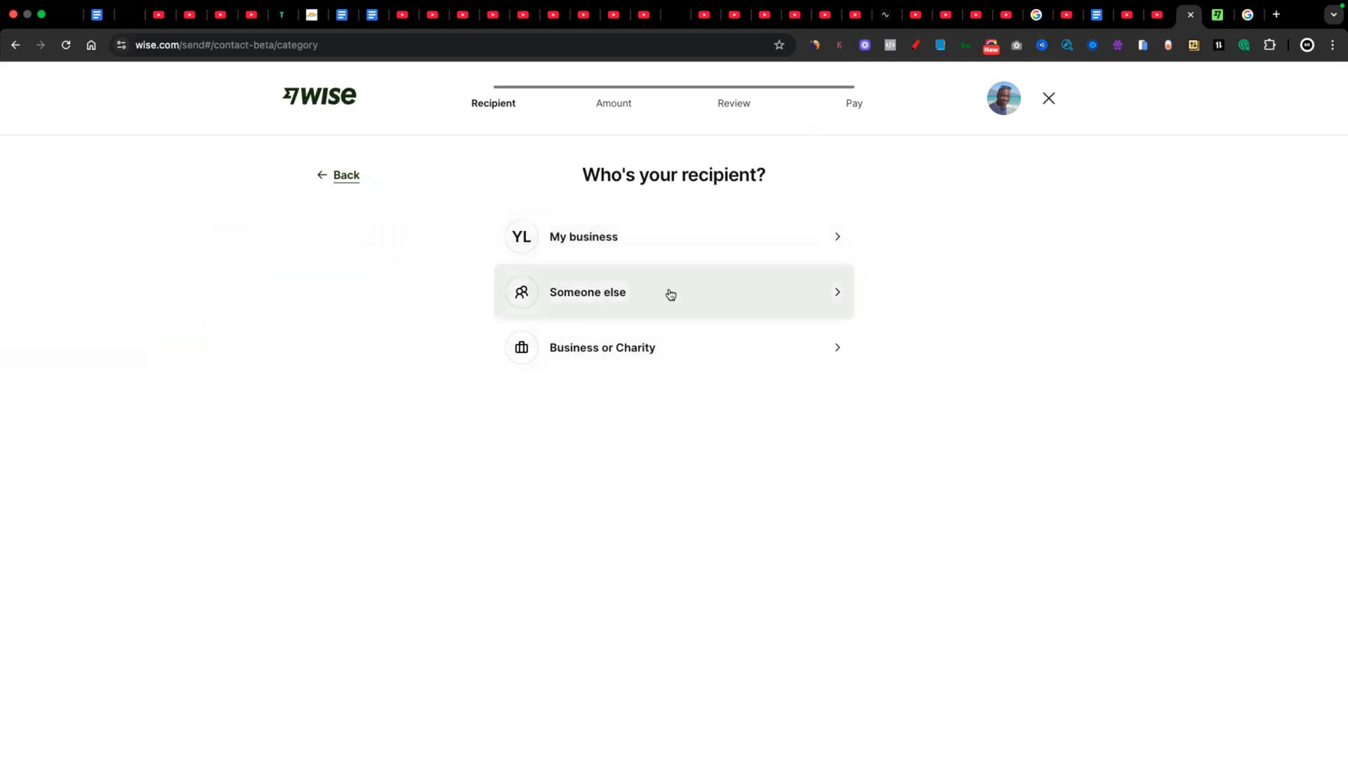
mouse_move(705, 312)
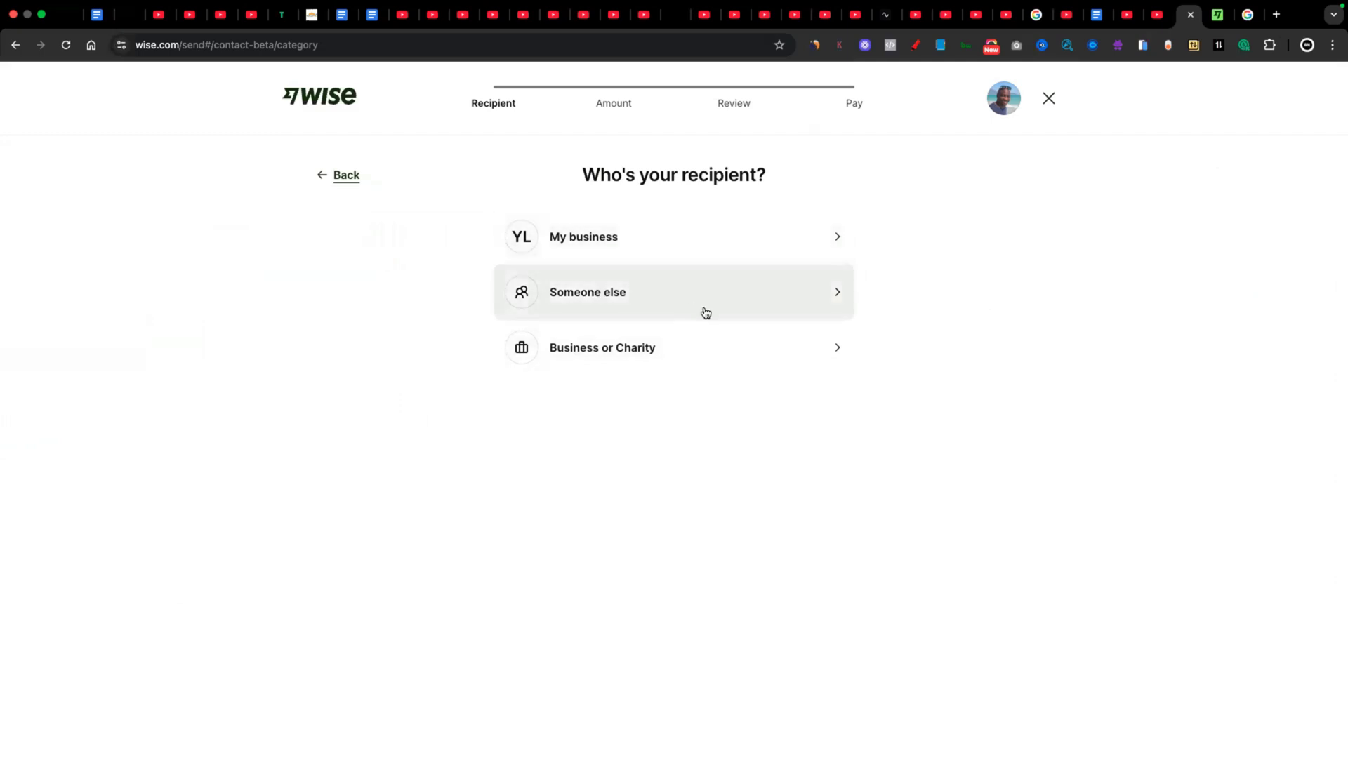
mouse_move(760, 354)
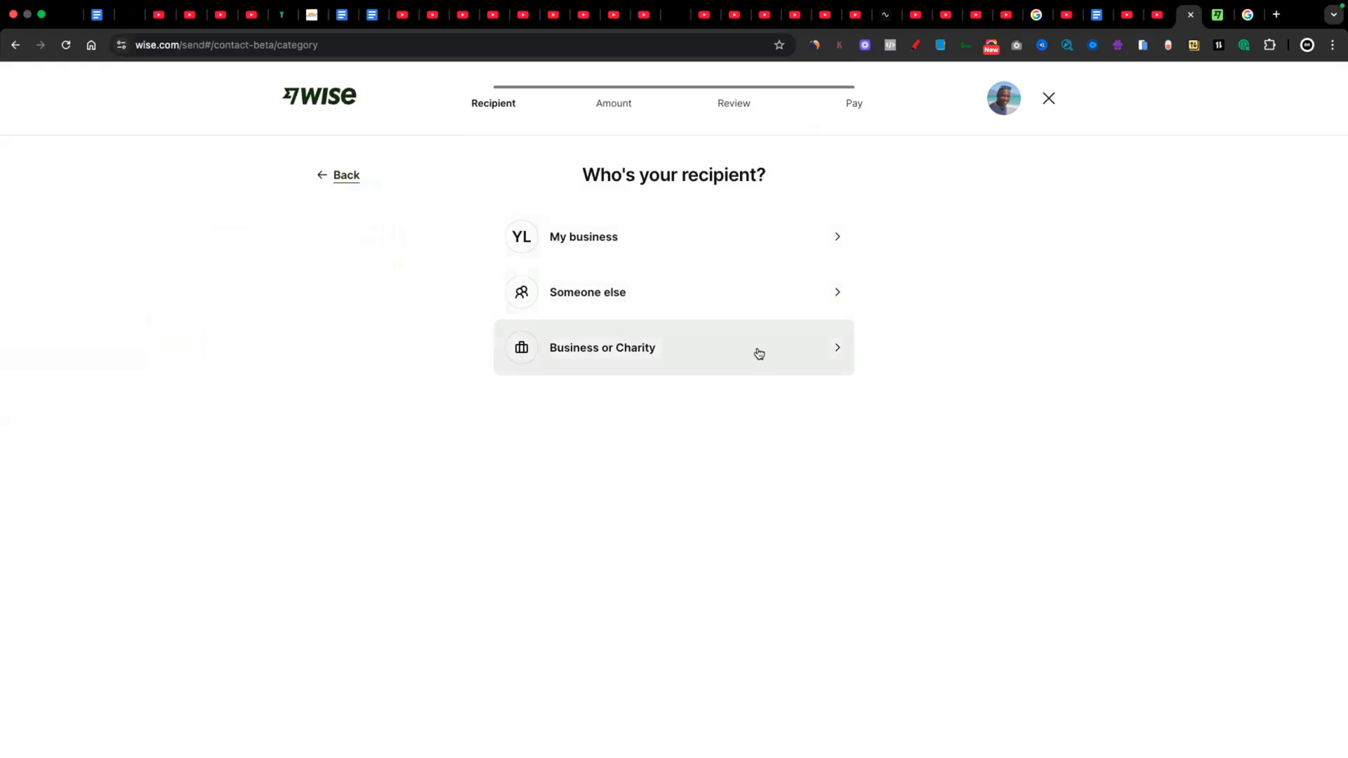
mouse_move(638, 216)
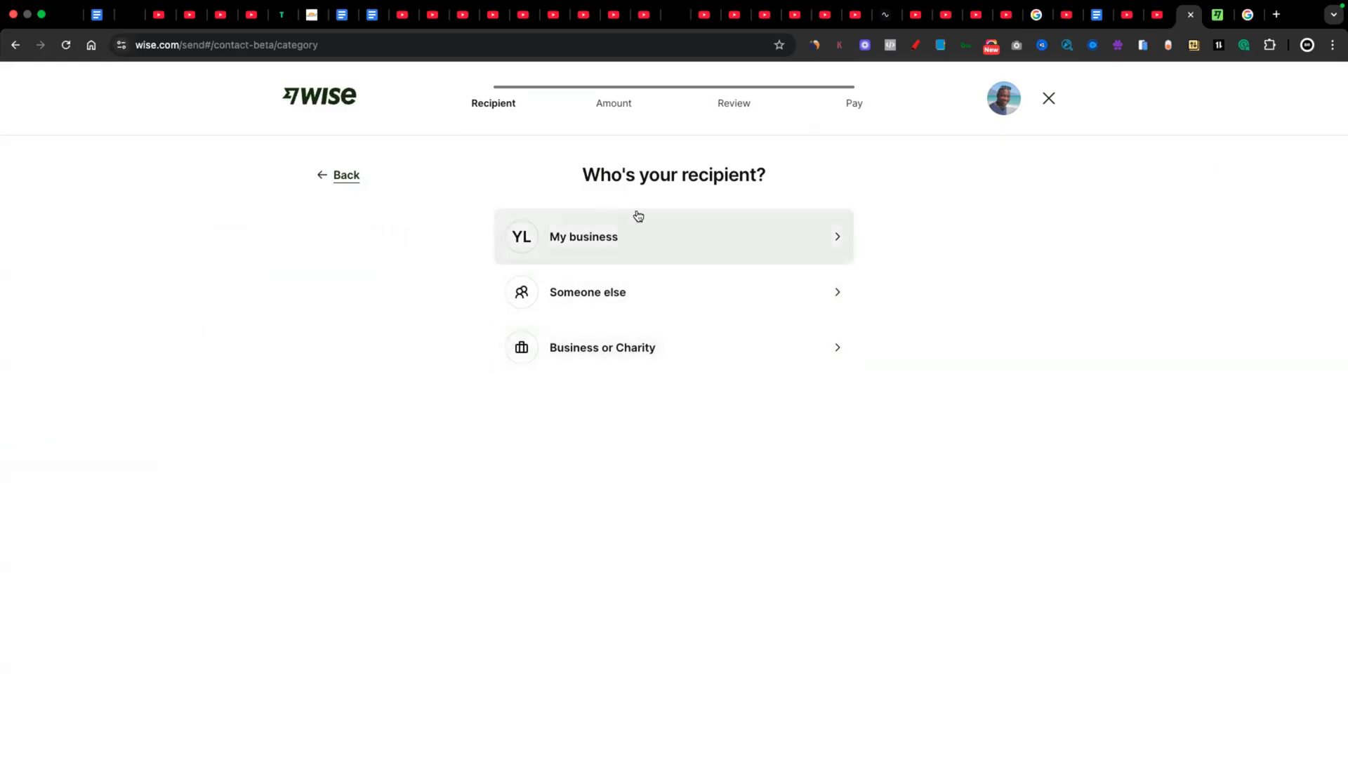
mouse_move(691, 245)
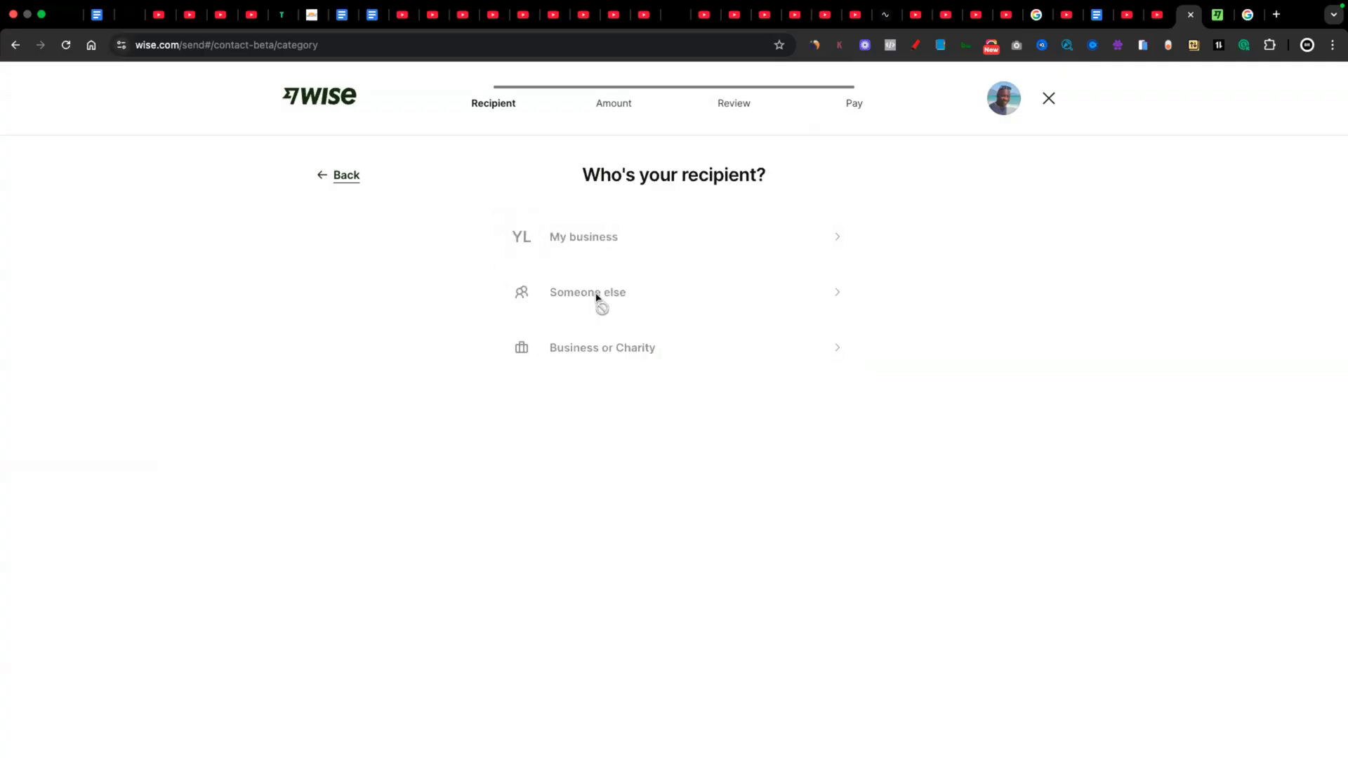
click(587, 292)
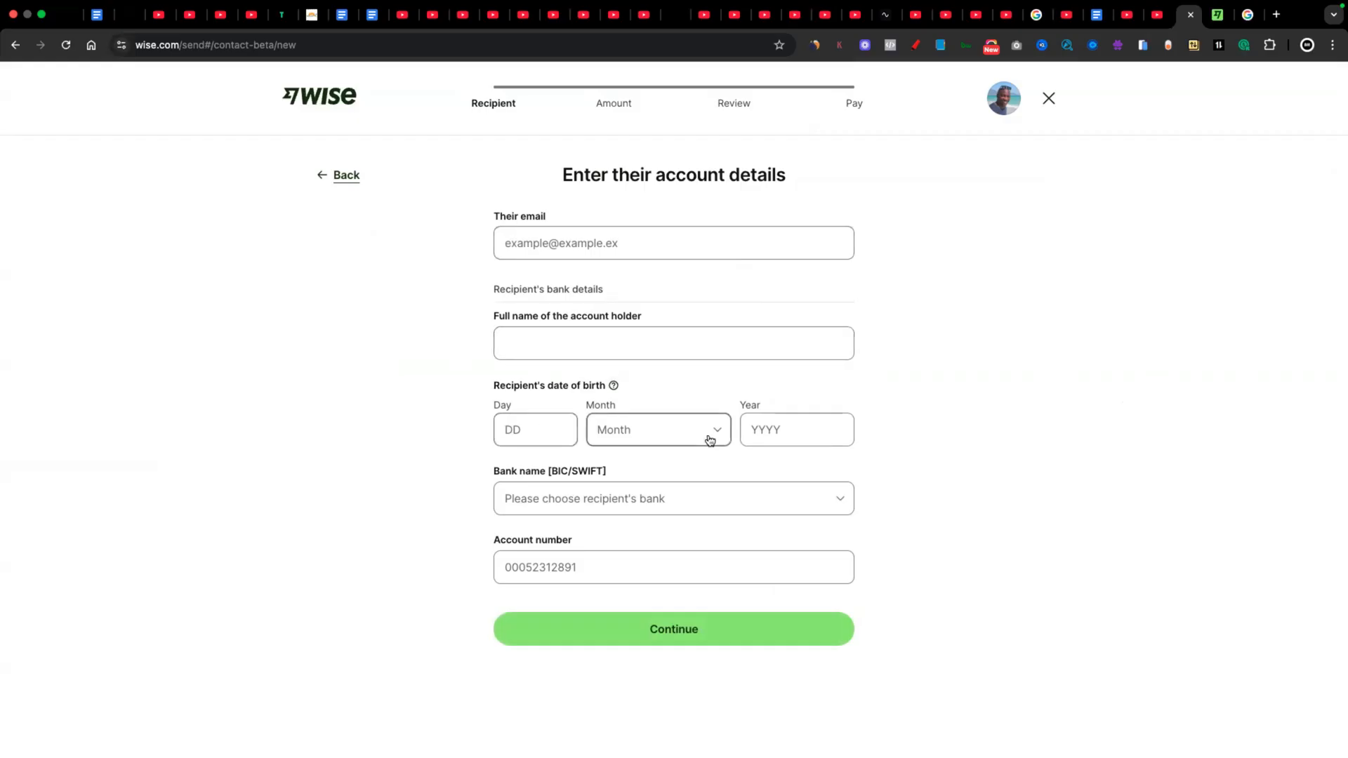
click(673, 566)
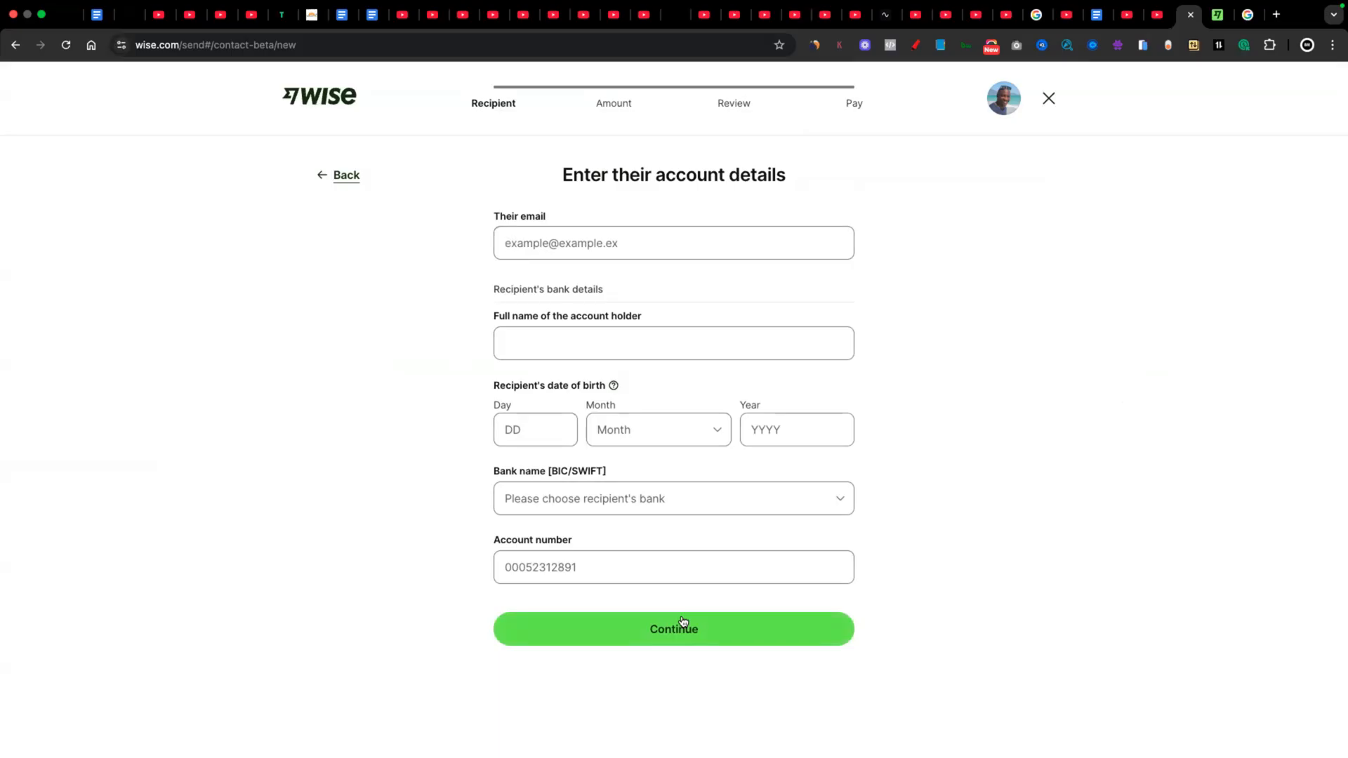
mouse_move(653, 613)
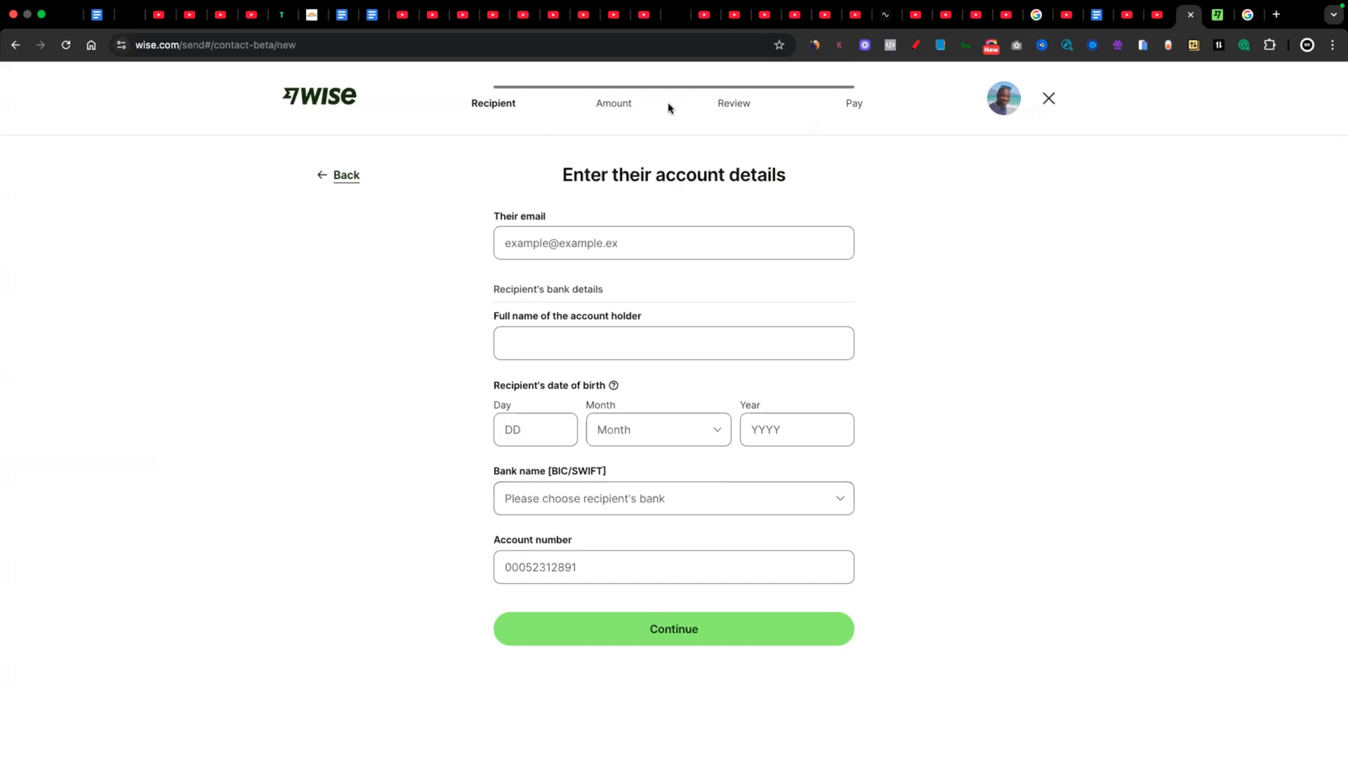
mouse_move(773, 111)
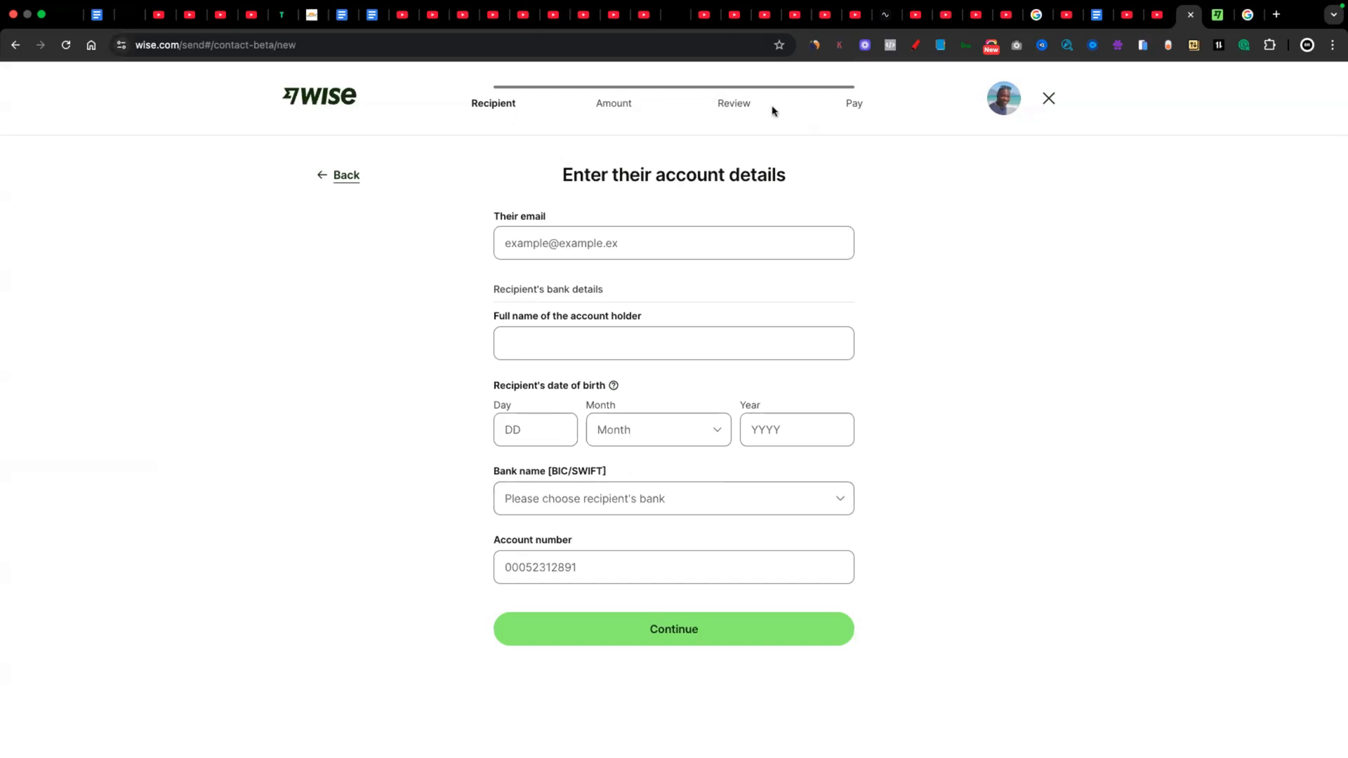
mouse_move(1032, 189)
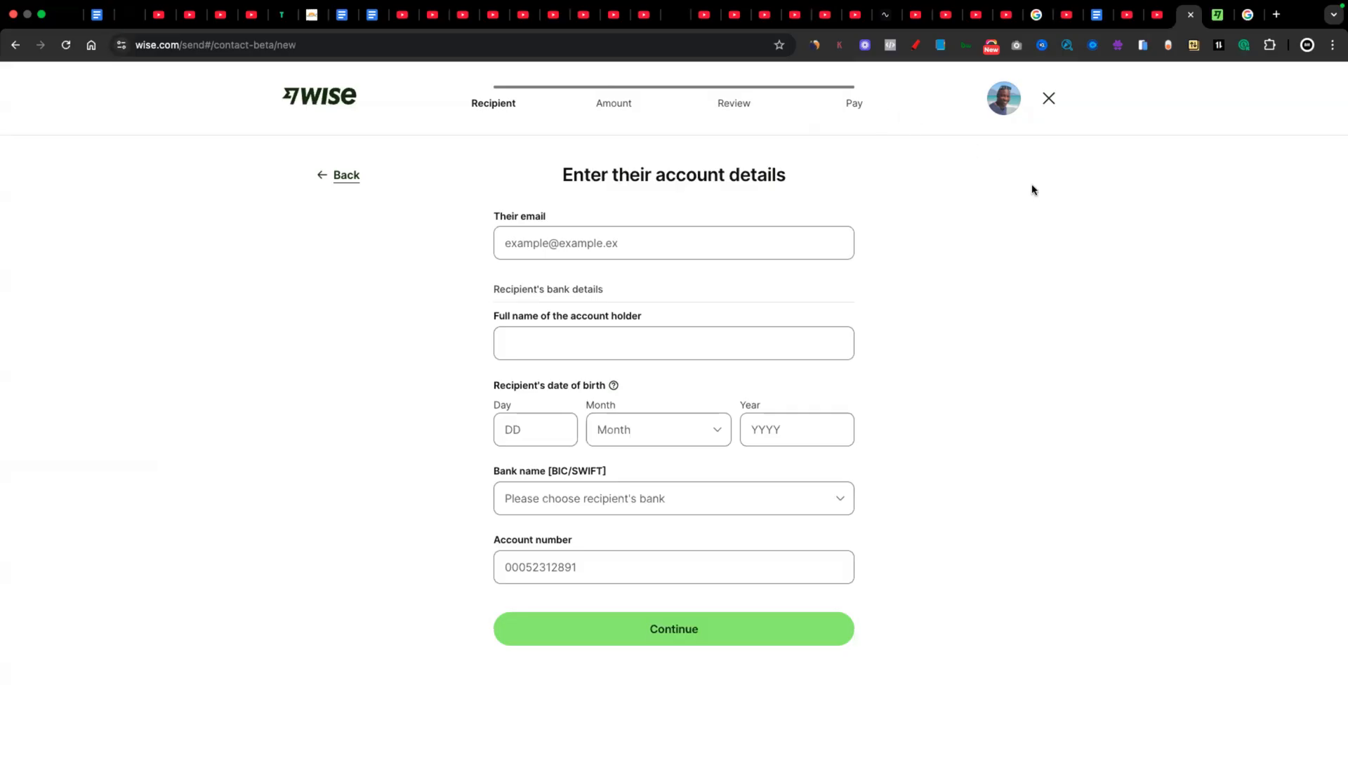